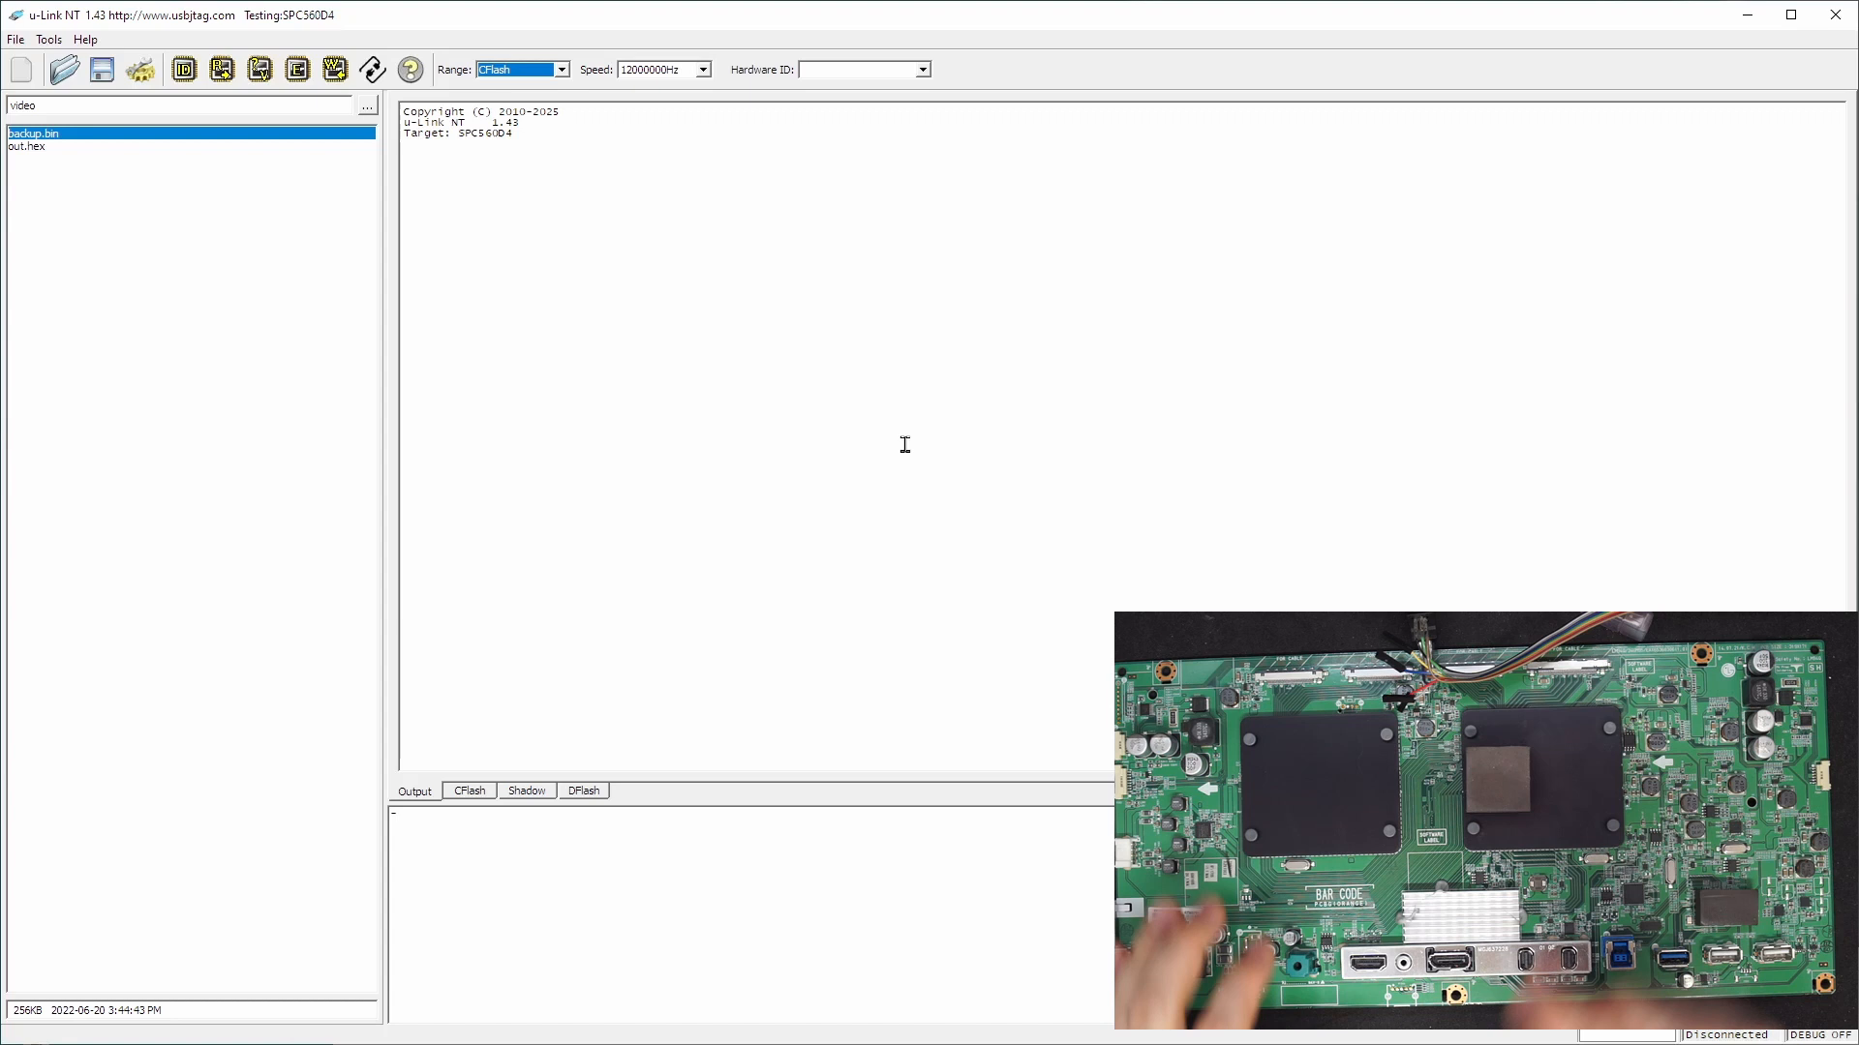
Open the chip target configuration, then close it without changes
left_click(183, 68)
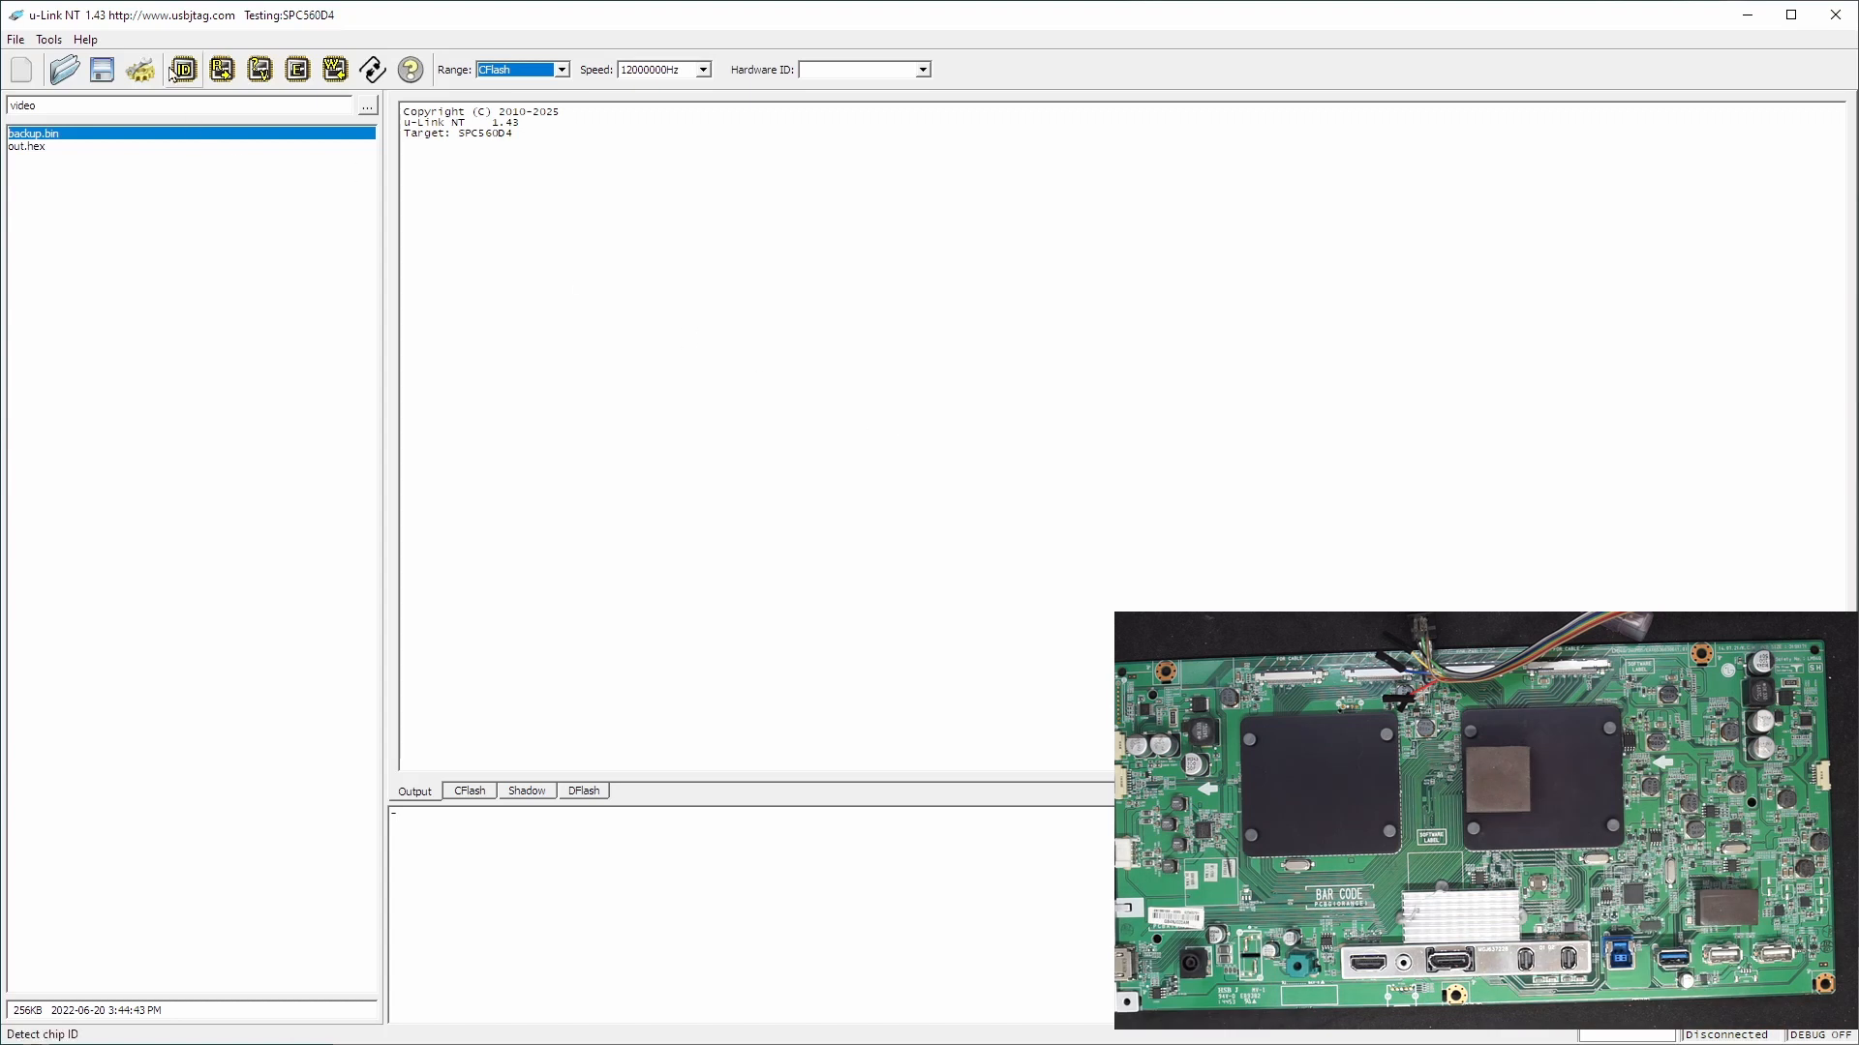
left_click(143, 69)
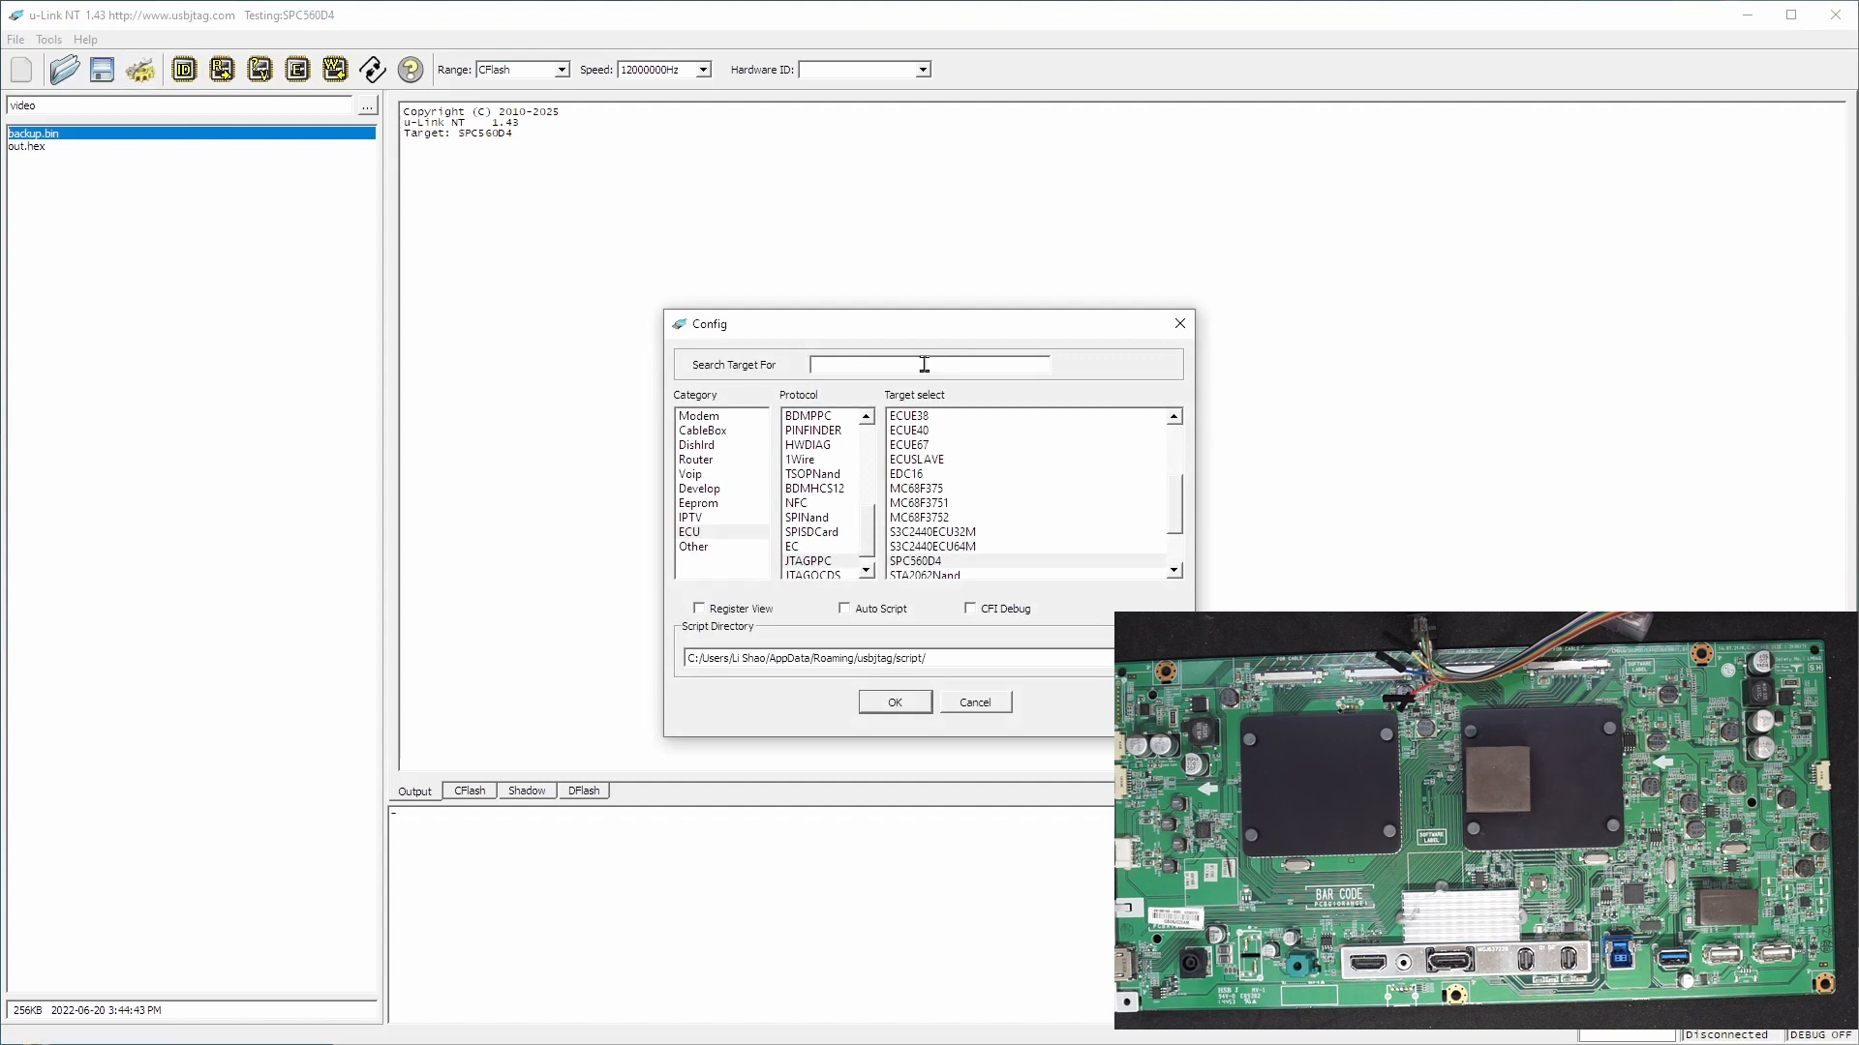
type("25")
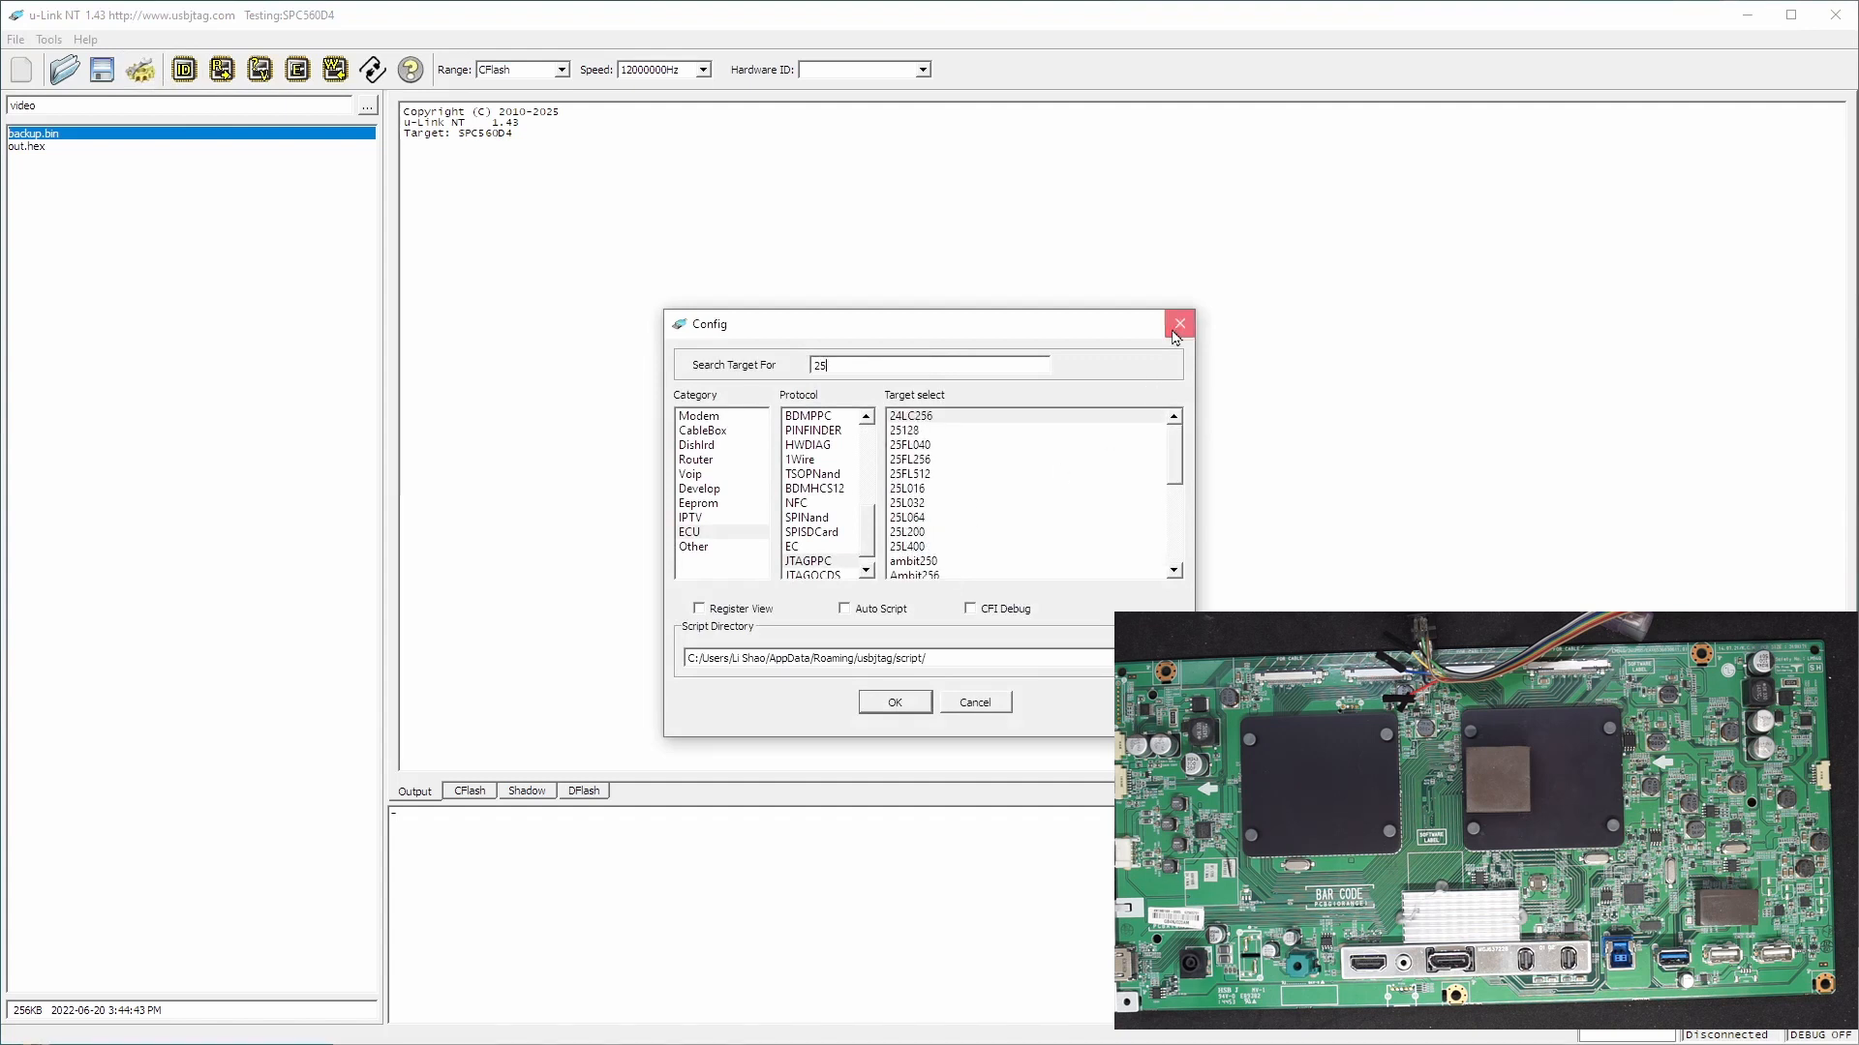
left_click(49, 38)
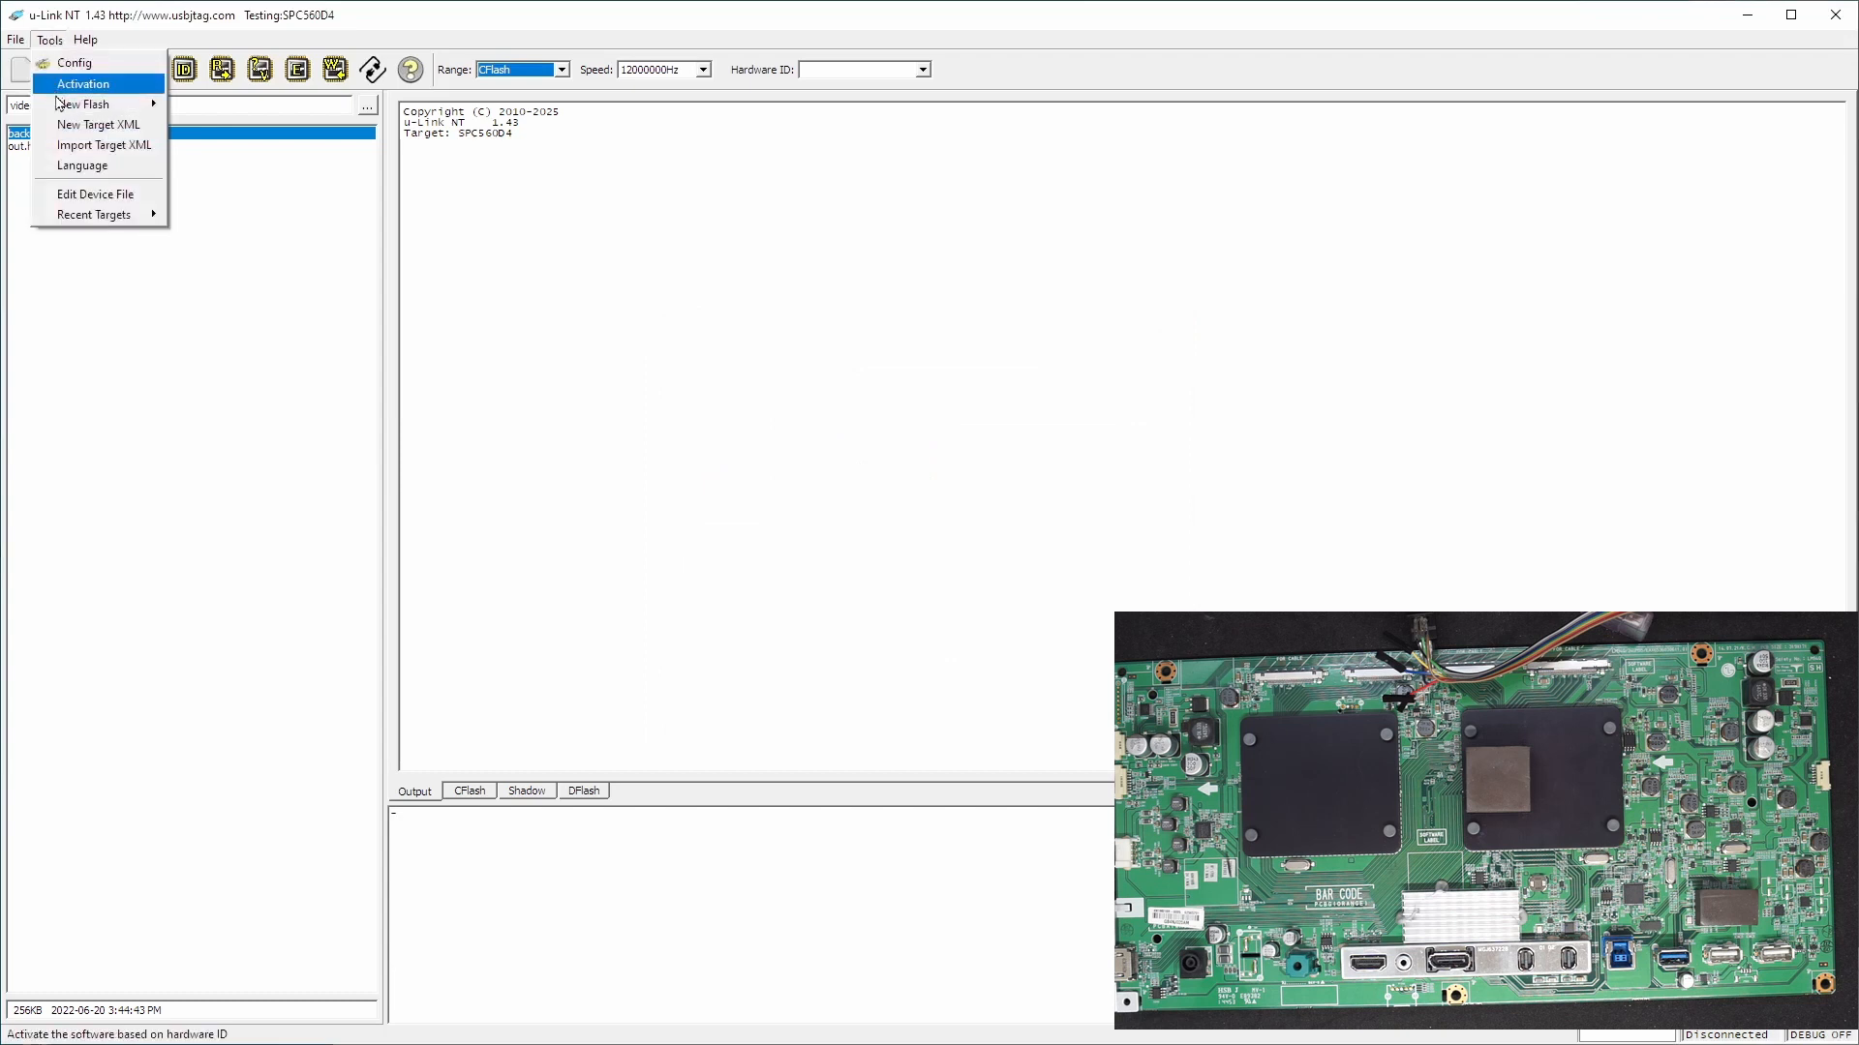
Define a Develop target 25L800 copied from 25L400 with Flash size 0x100000
left_click(100, 123)
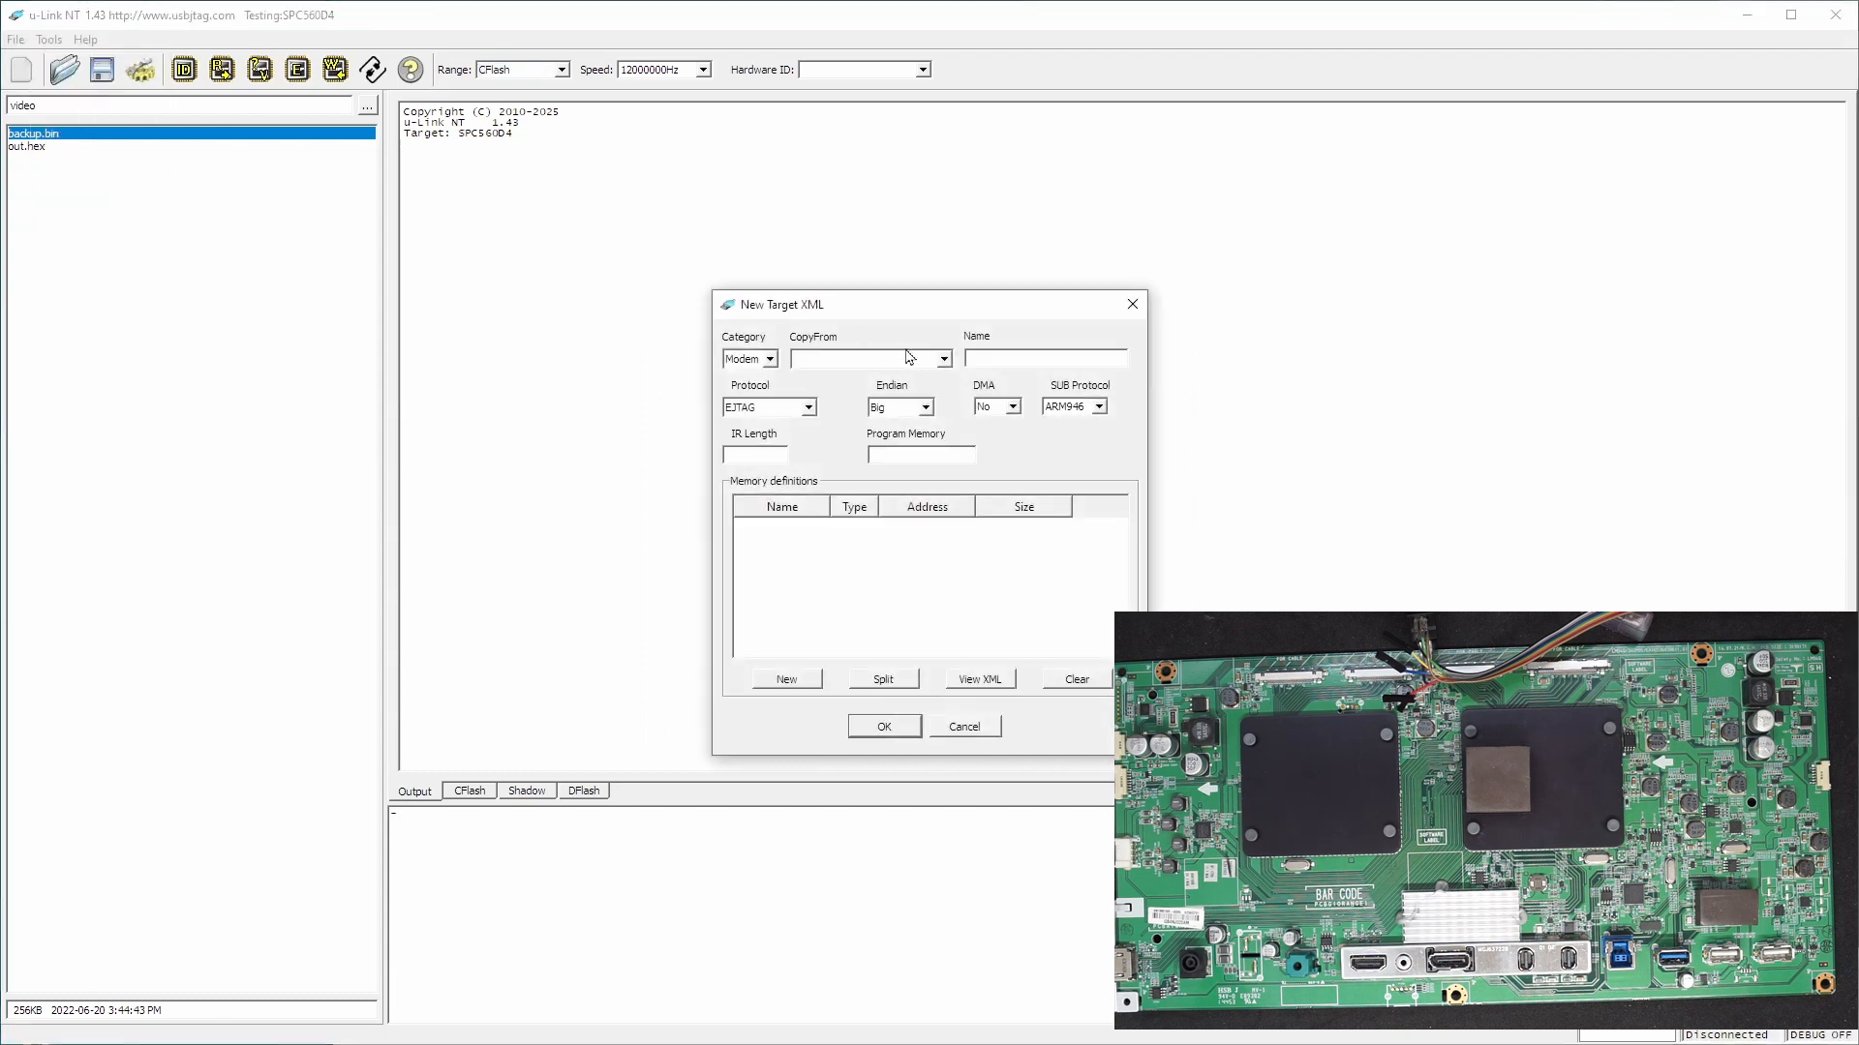
left_click(942, 358)
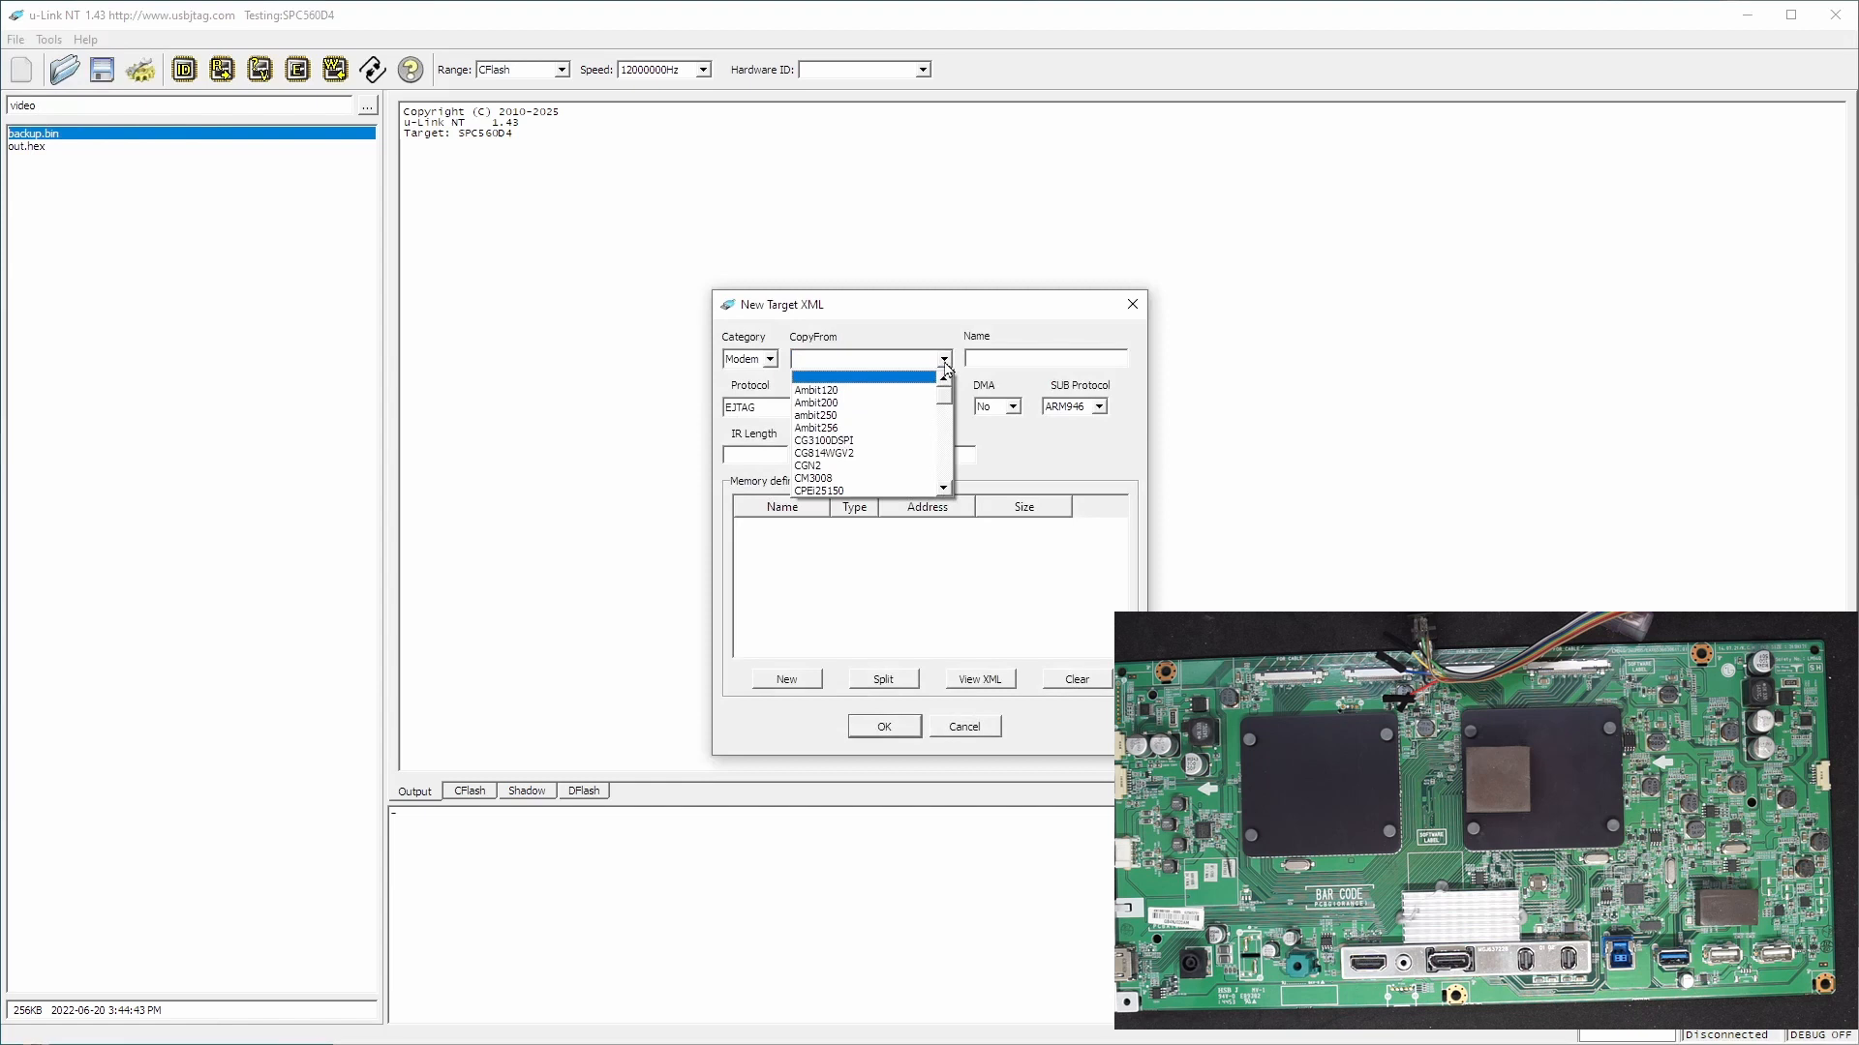
left_click(771, 358)
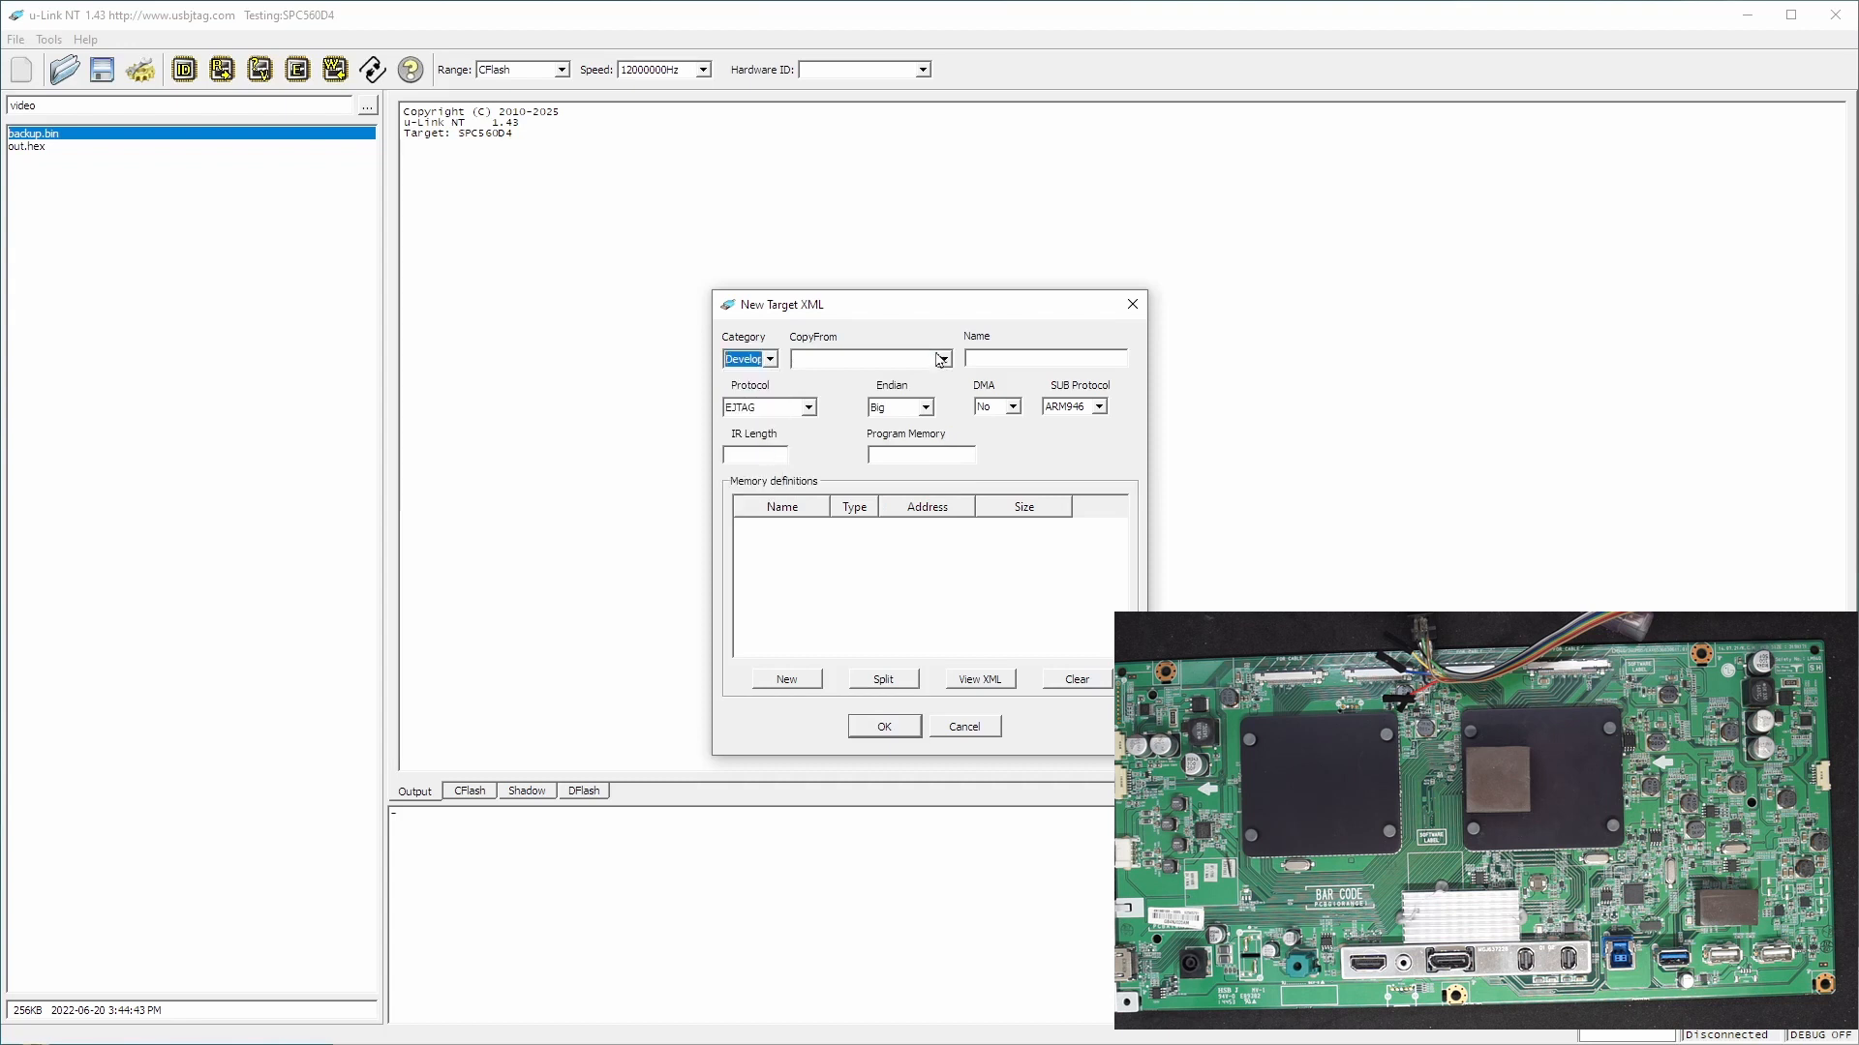
left_click(944, 359)
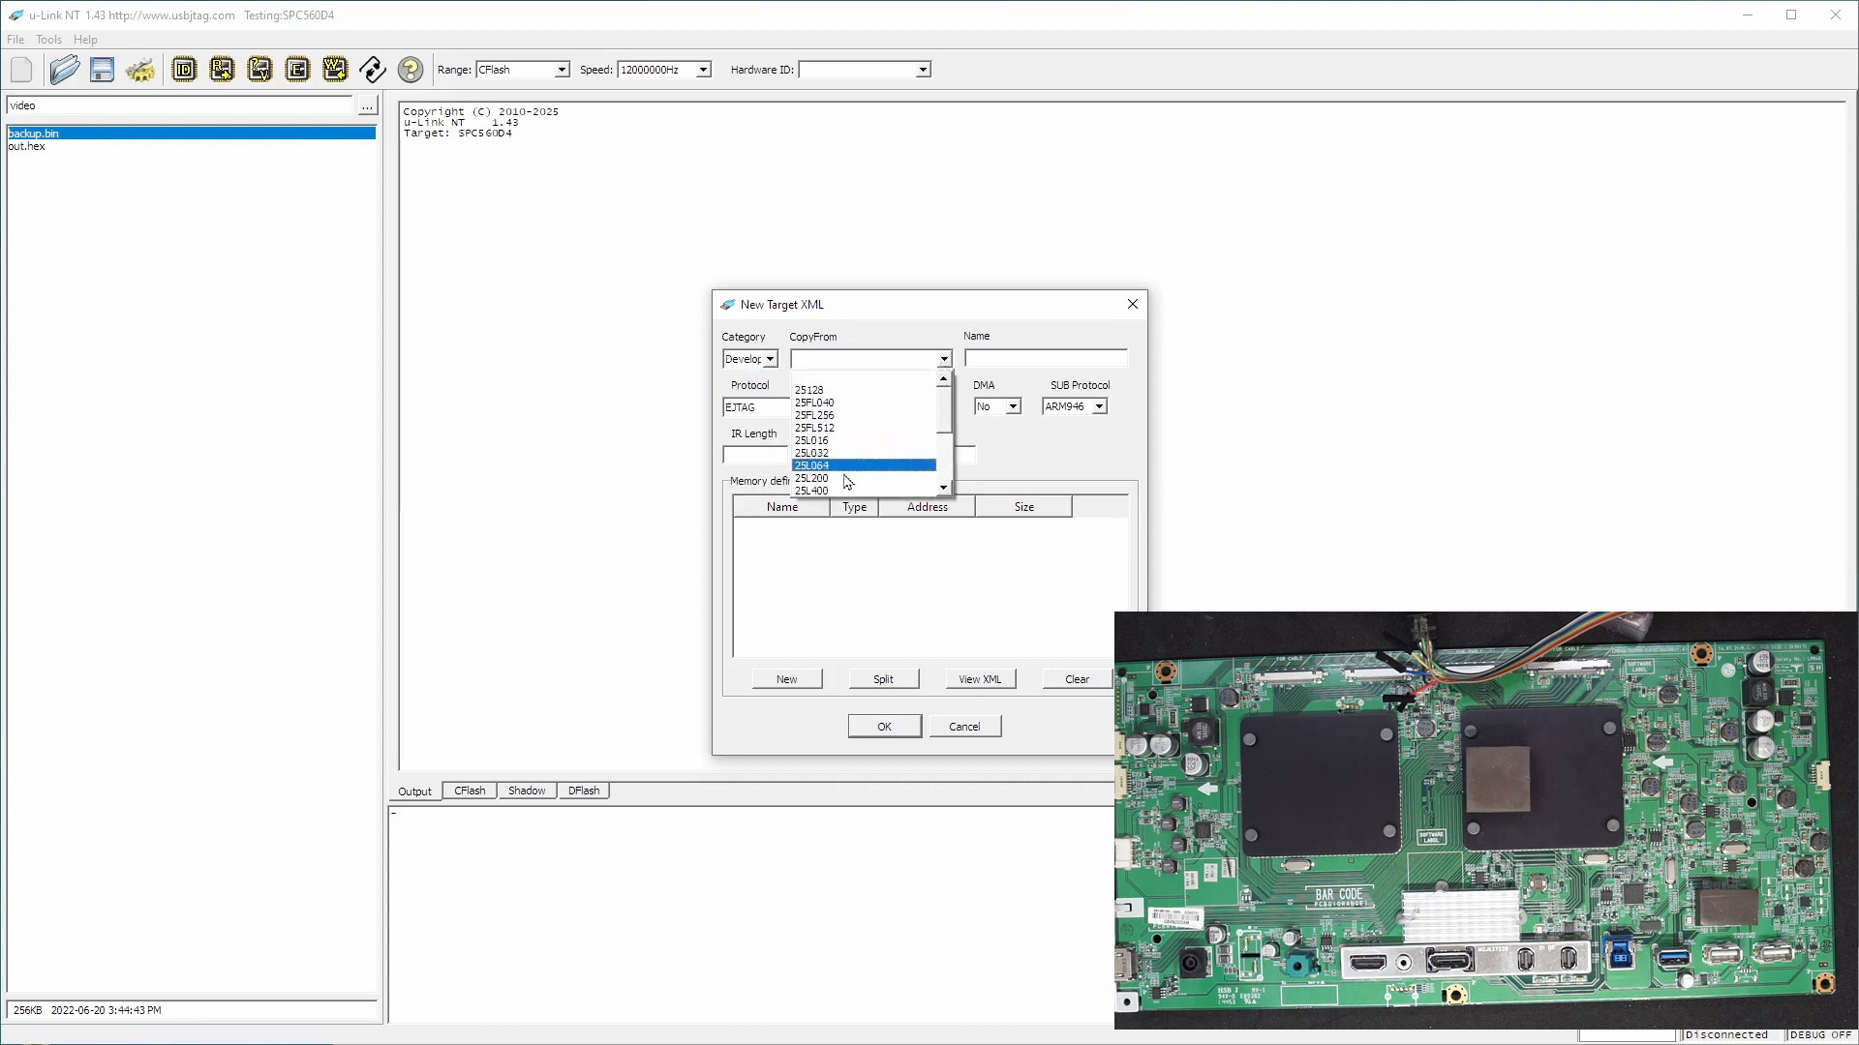
left_click(811, 490)
type("25L80")
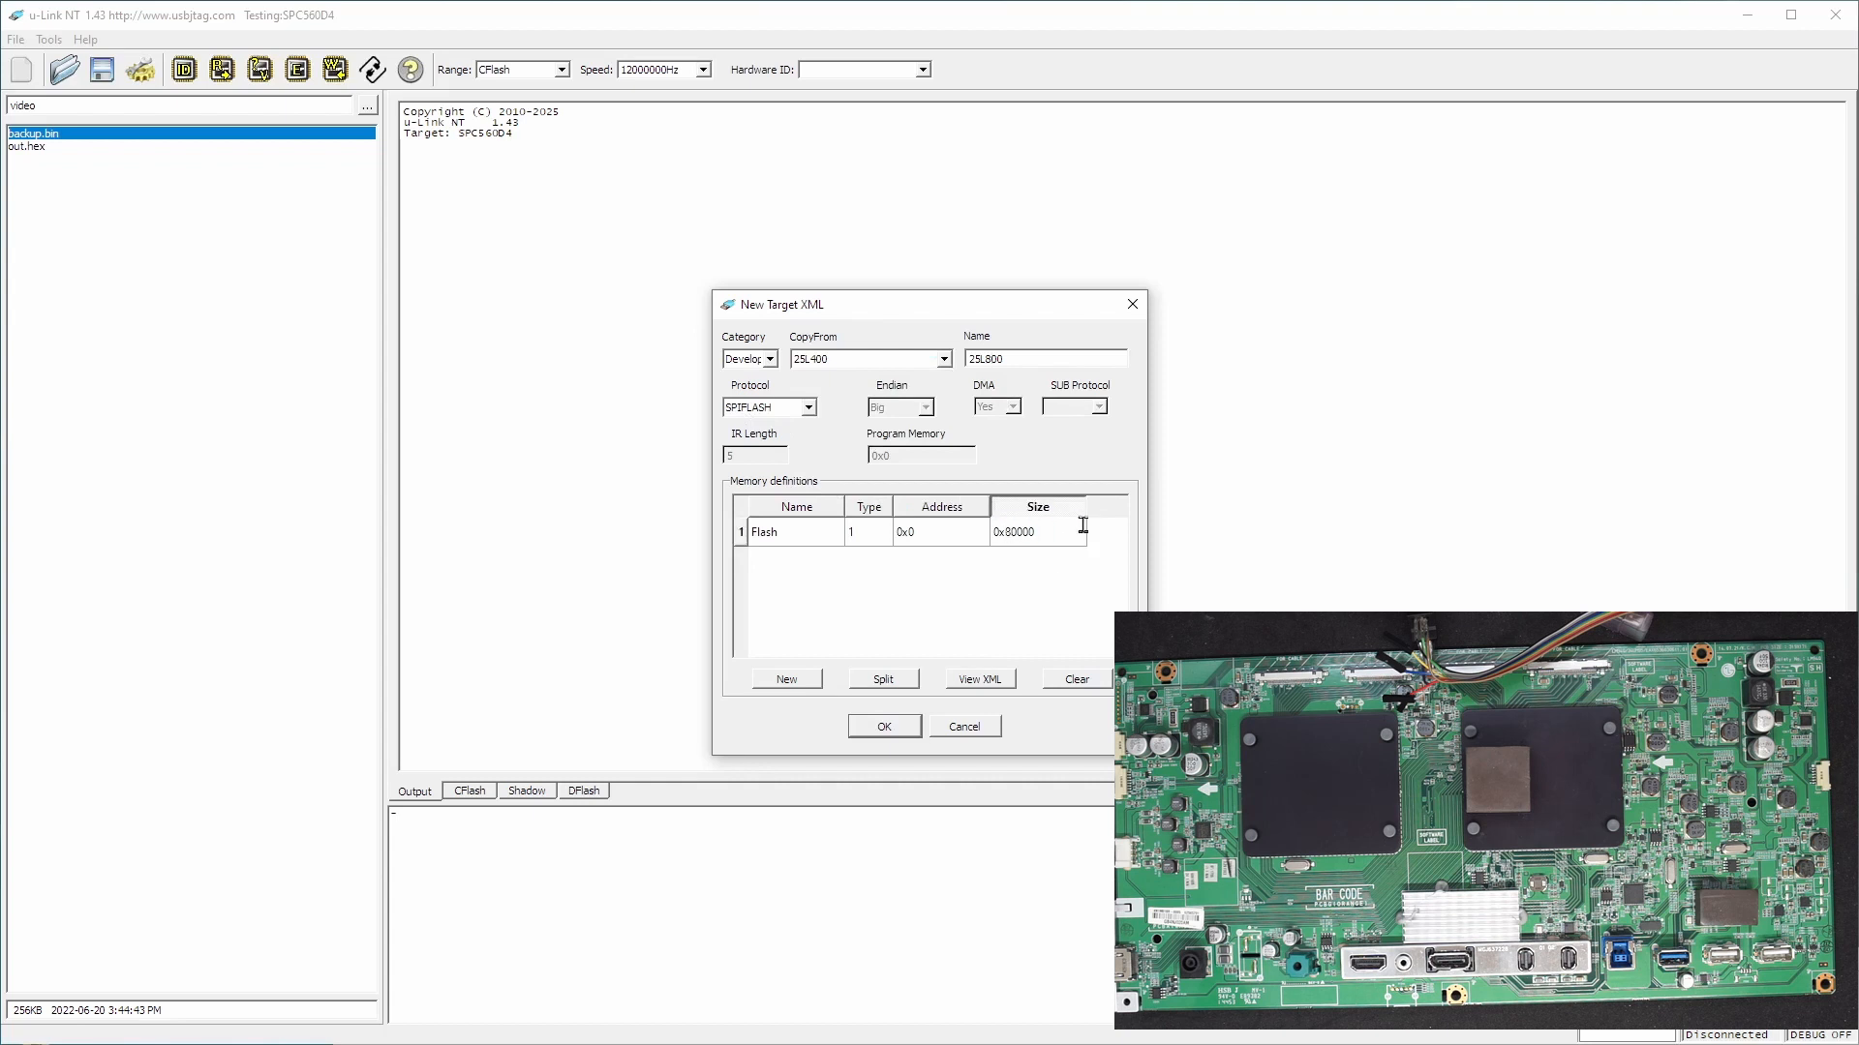
type("0x100000")
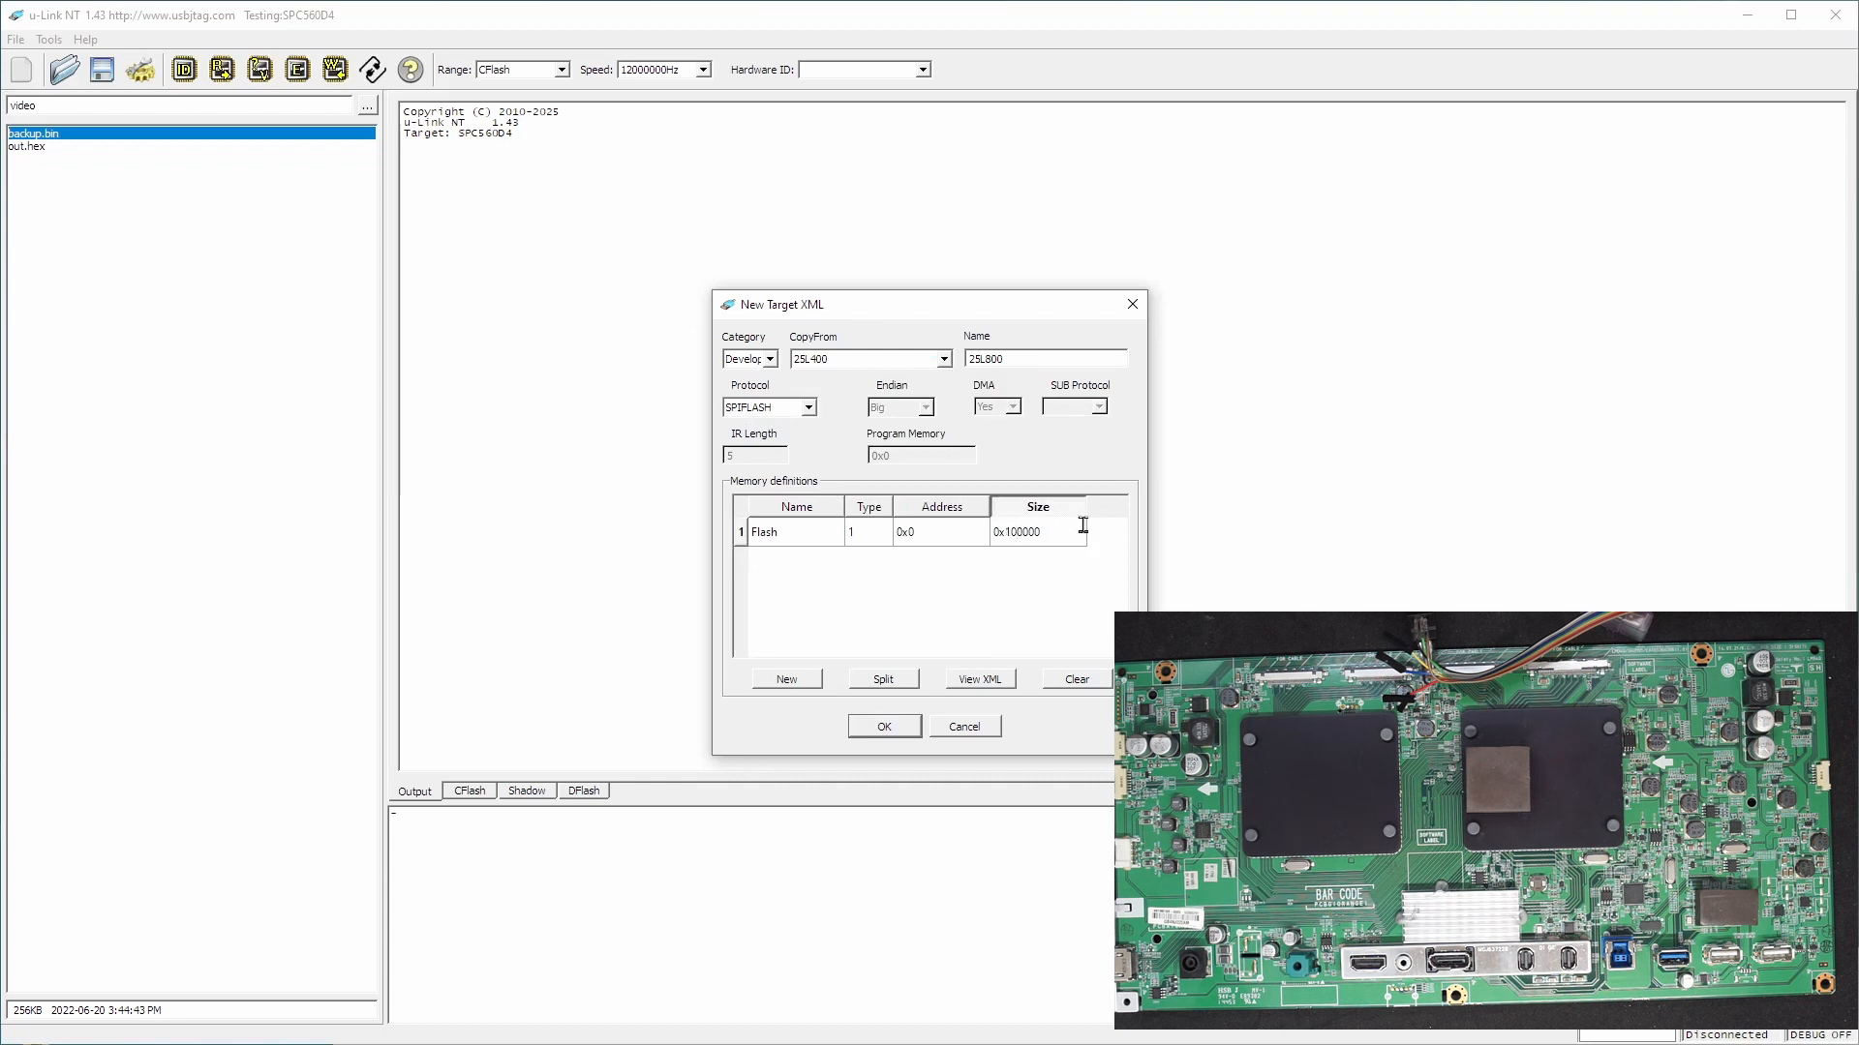
left_click(883, 725)
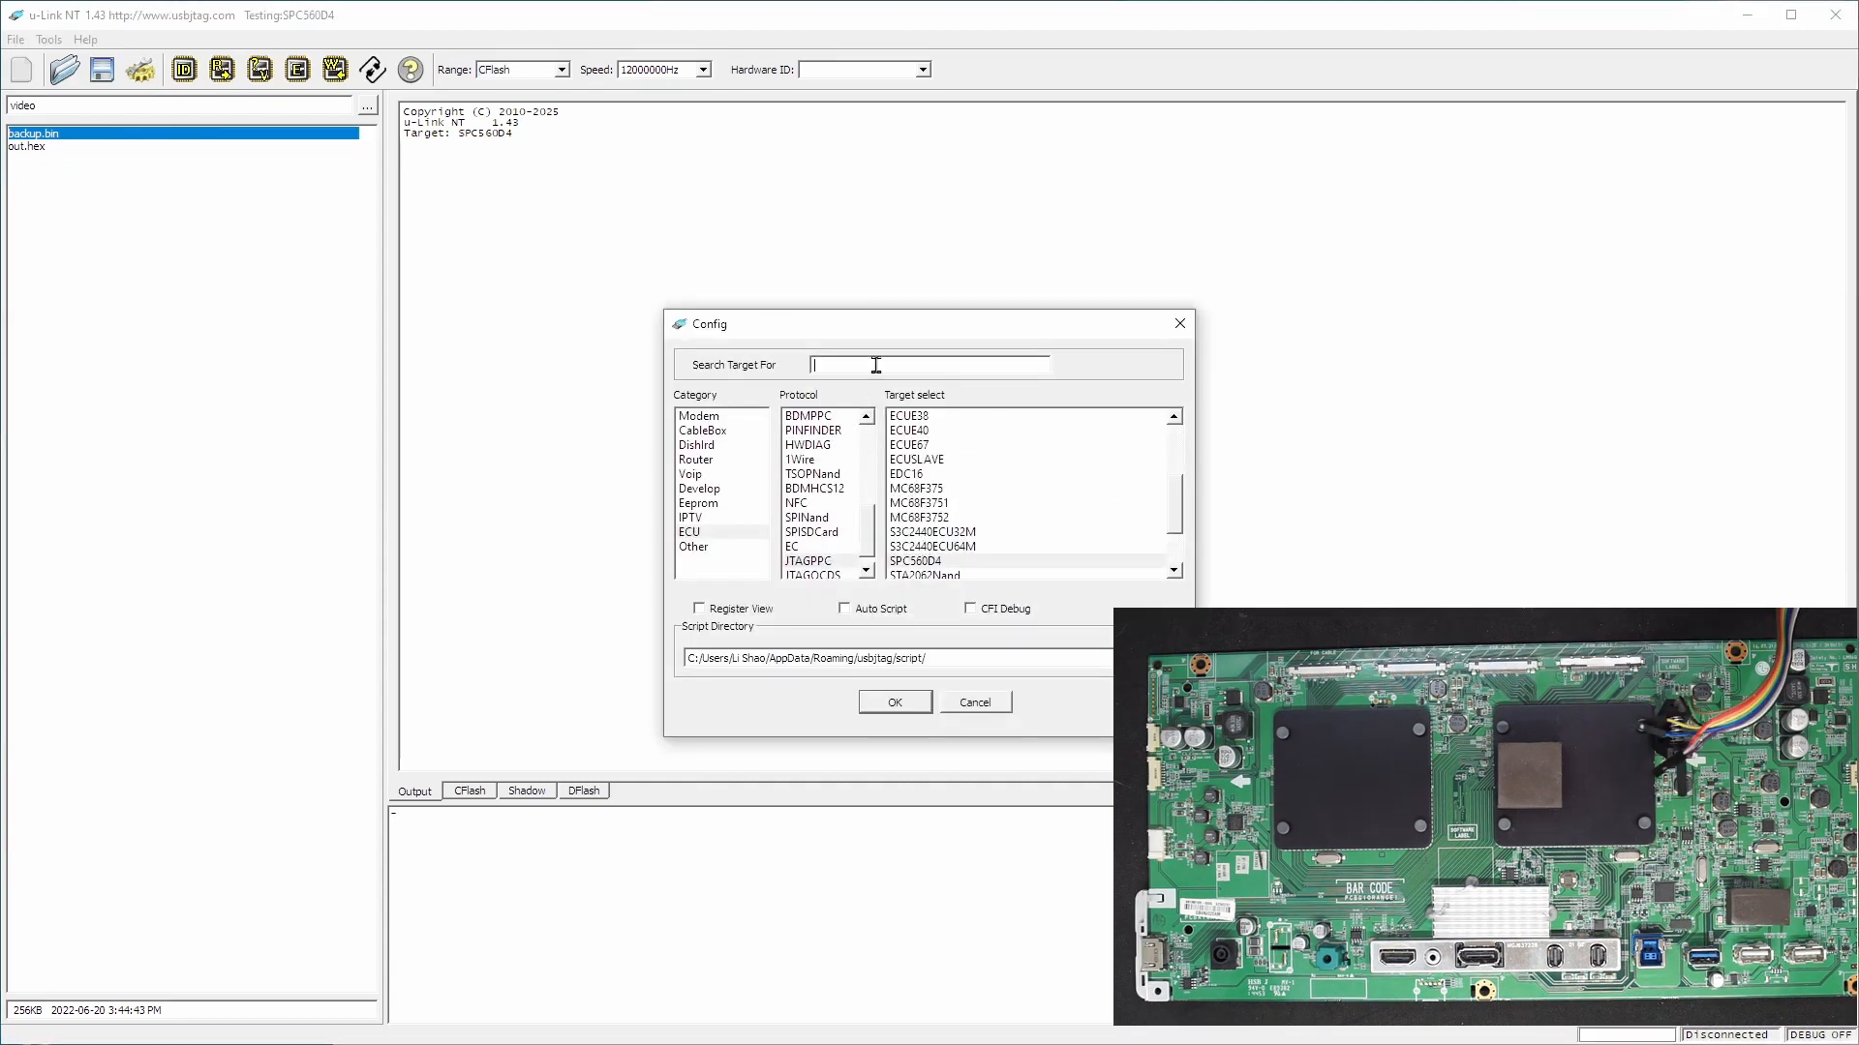
Search the target list and select 25L800 as the active chip
type("2")
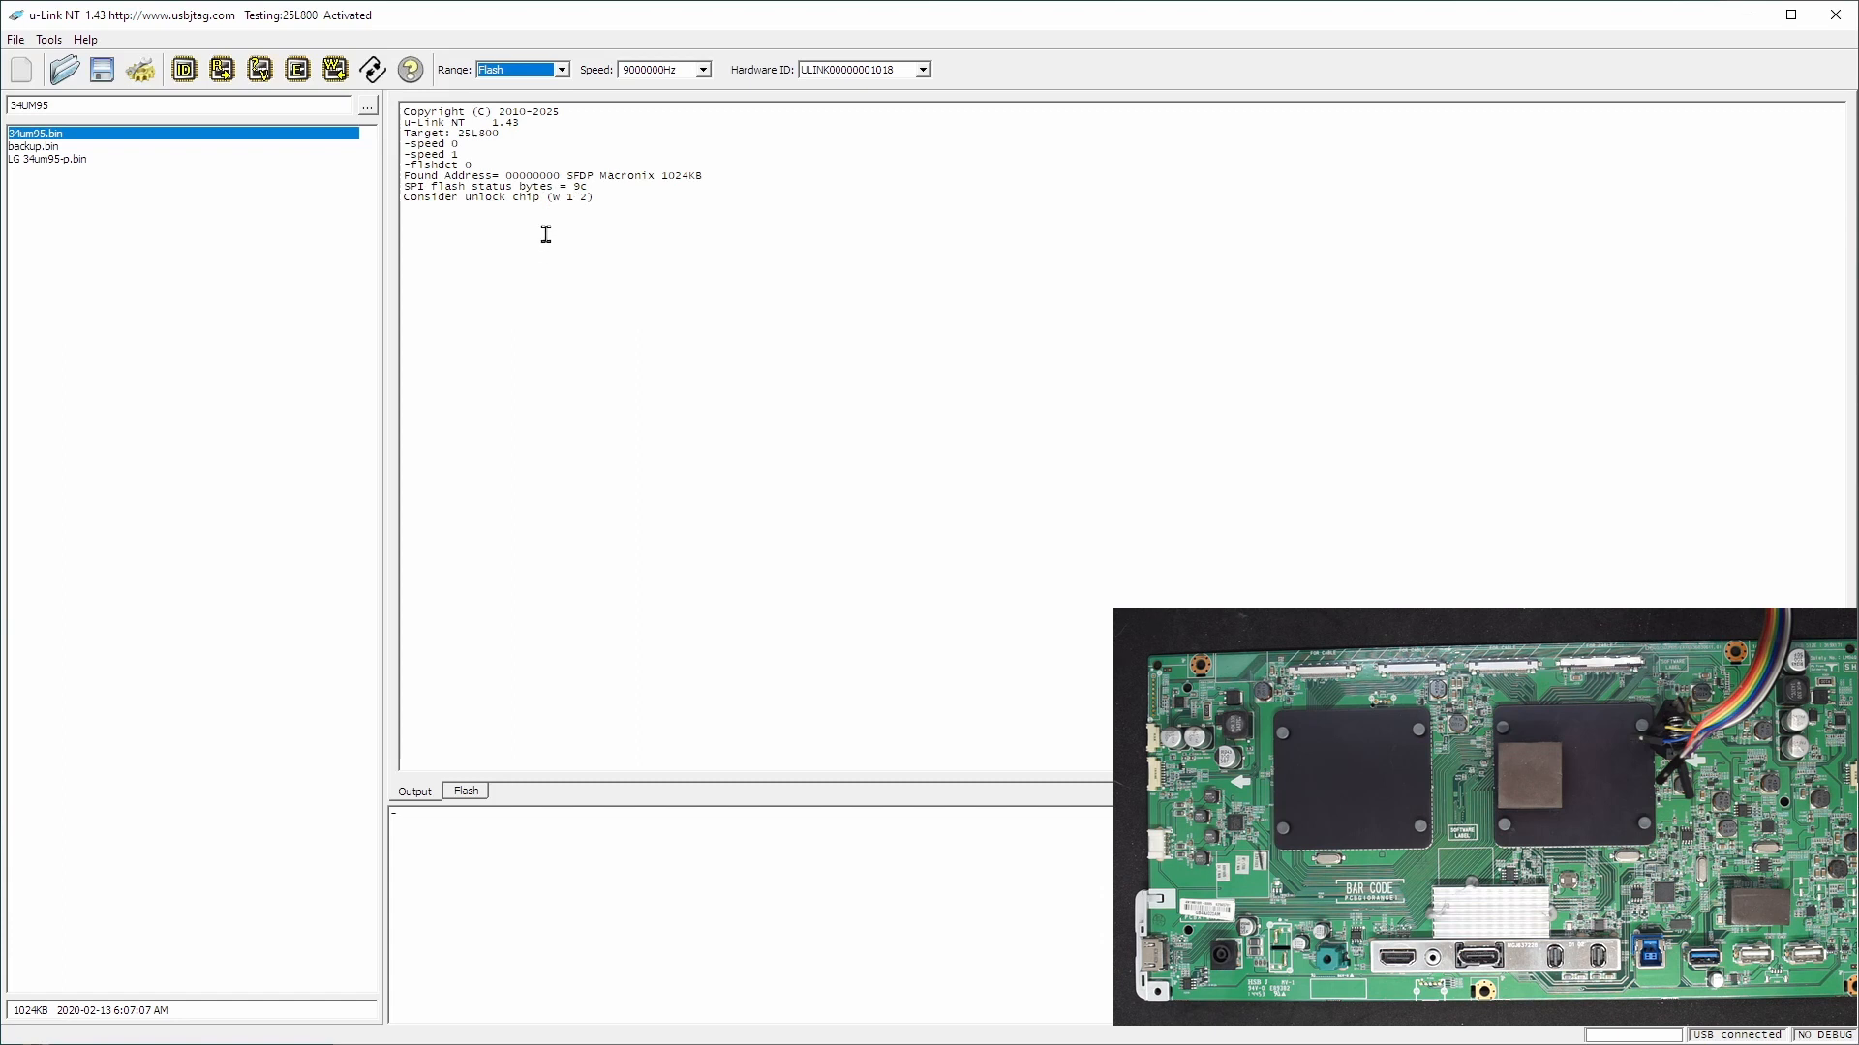
mouse_move(686, 232)
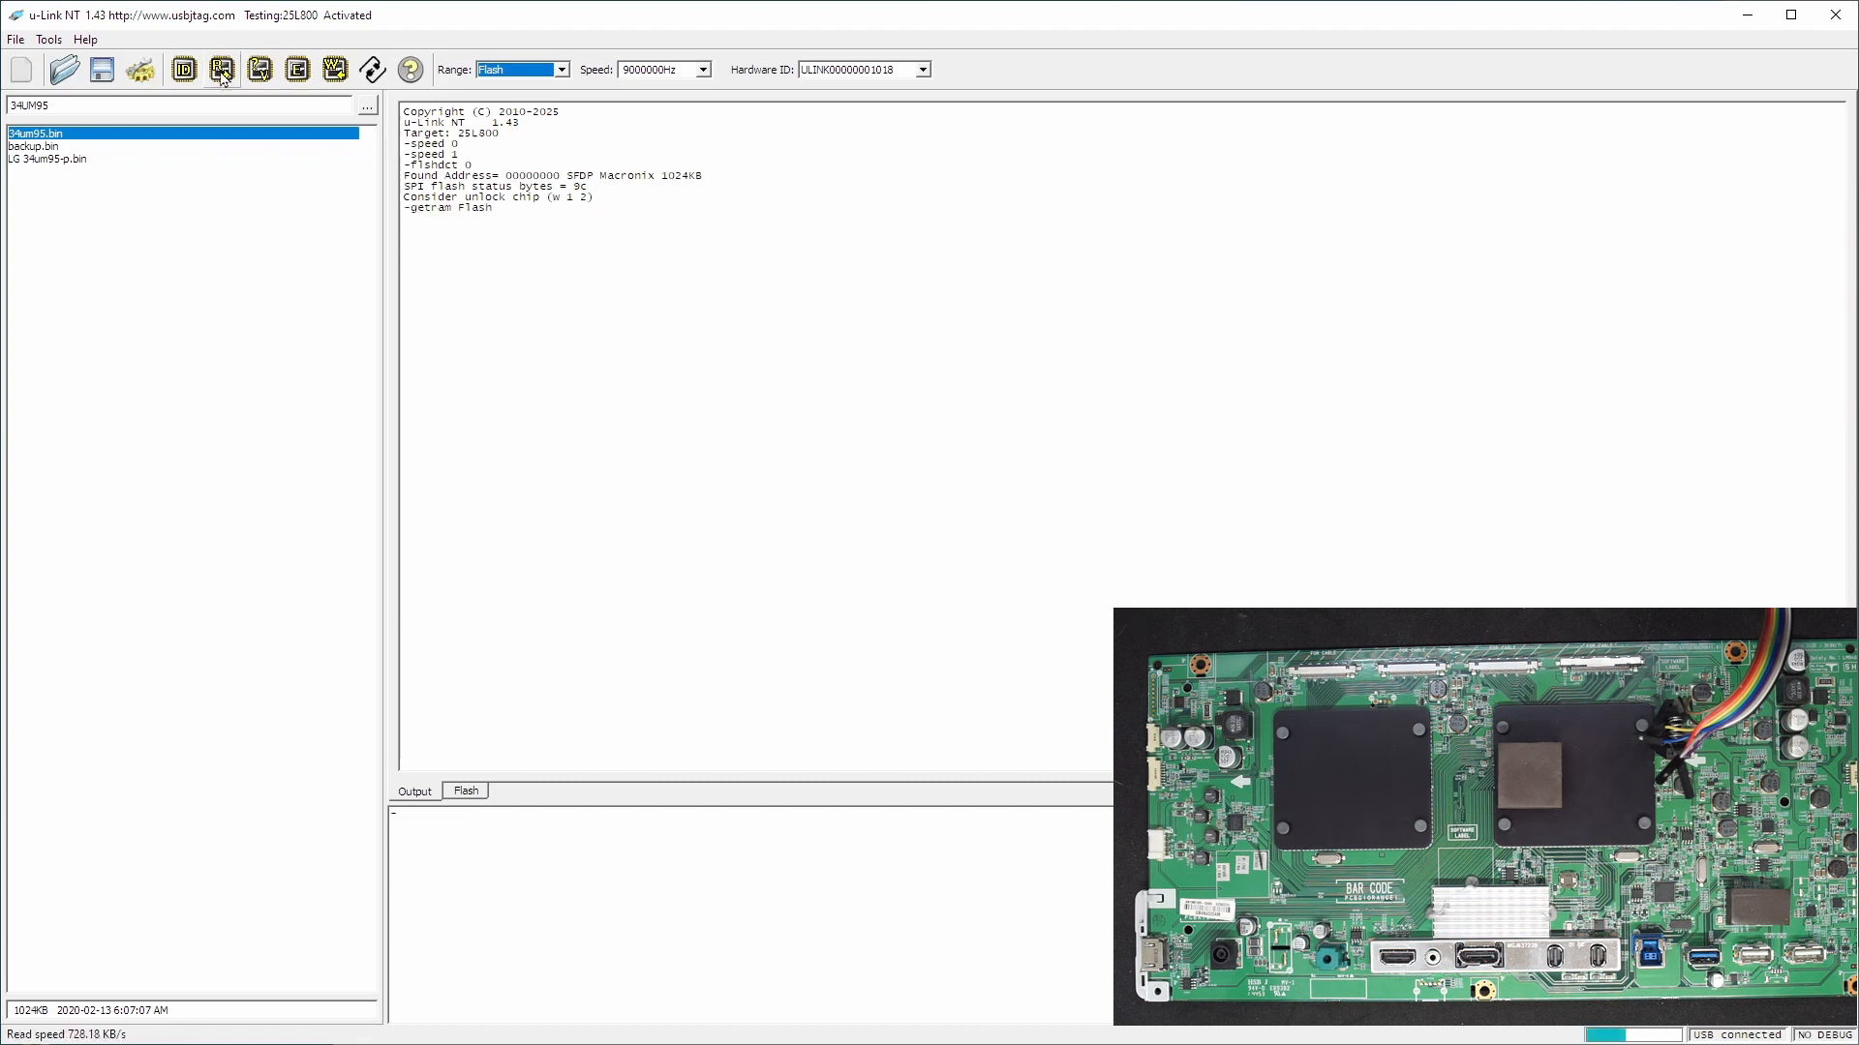
Read the whole Flash range of the 25L800 into the buffer
left_click(222, 69)
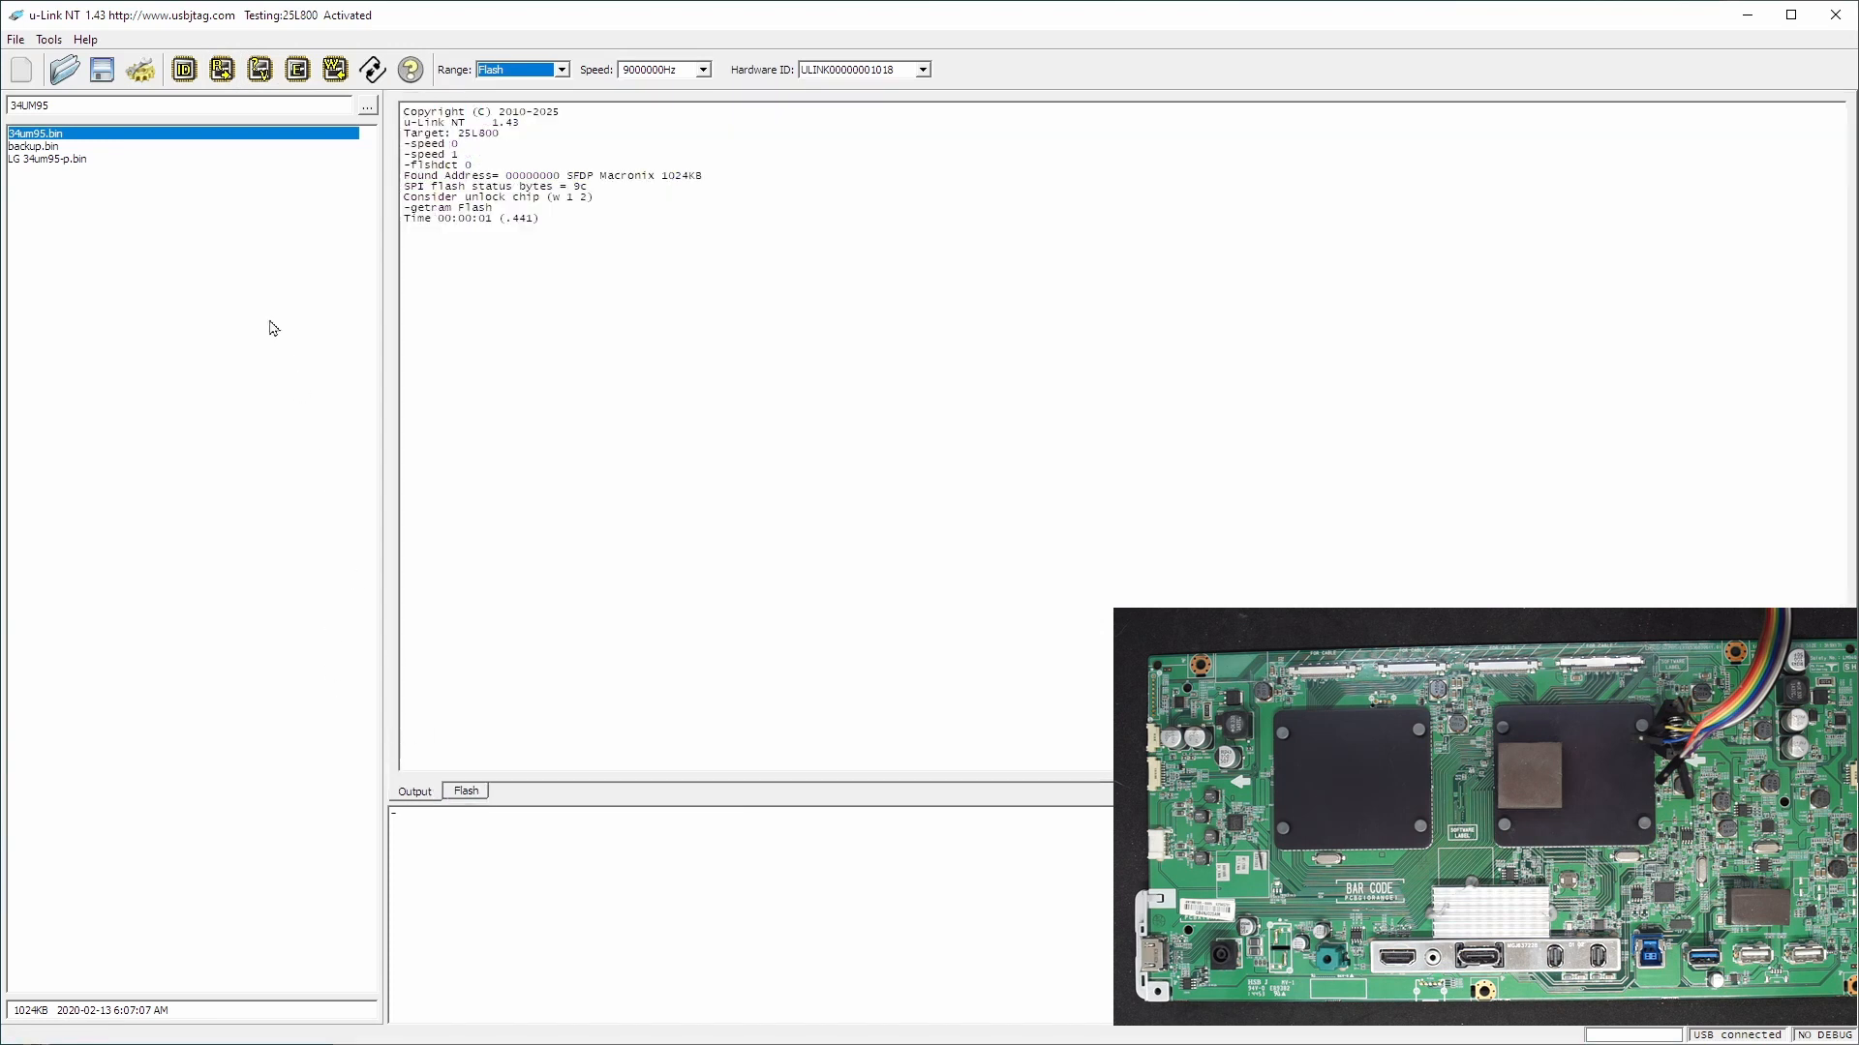
mouse_move(102, 69)
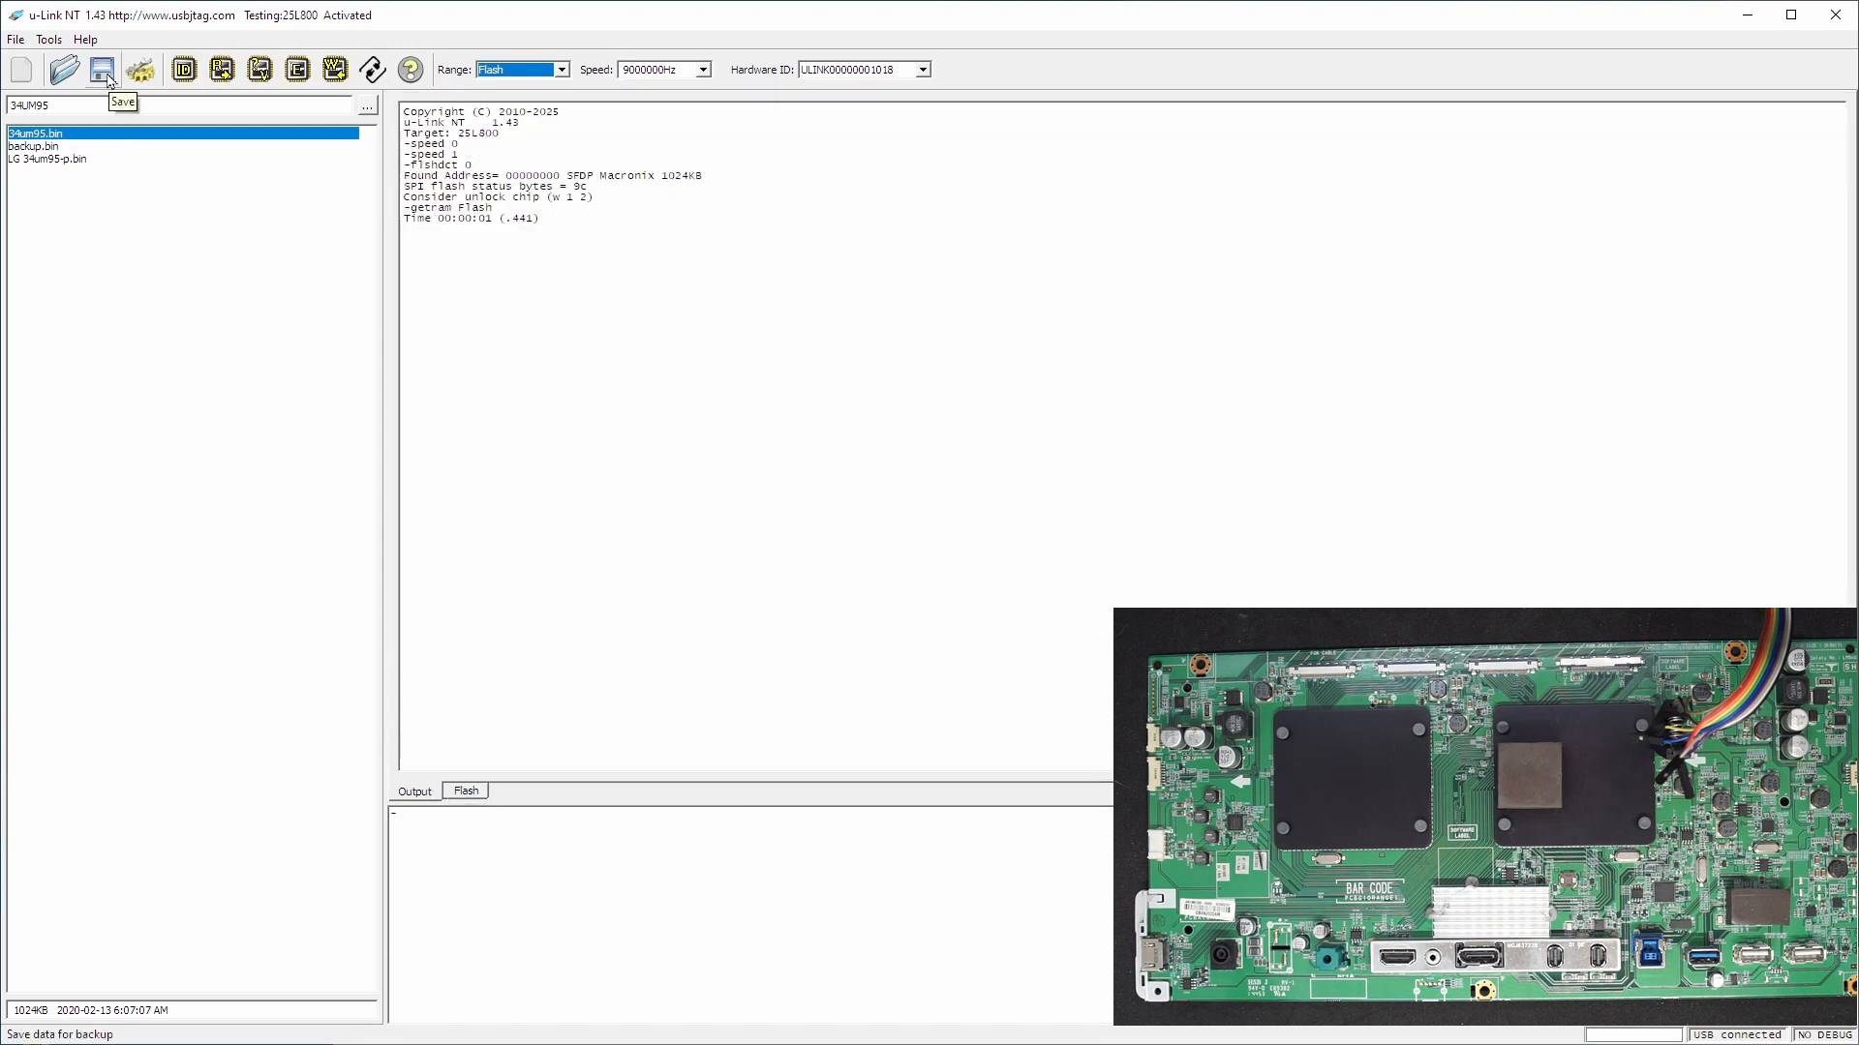
Save the flash dump as backup1.bin in the 34UM95 folder
left_click(102, 68)
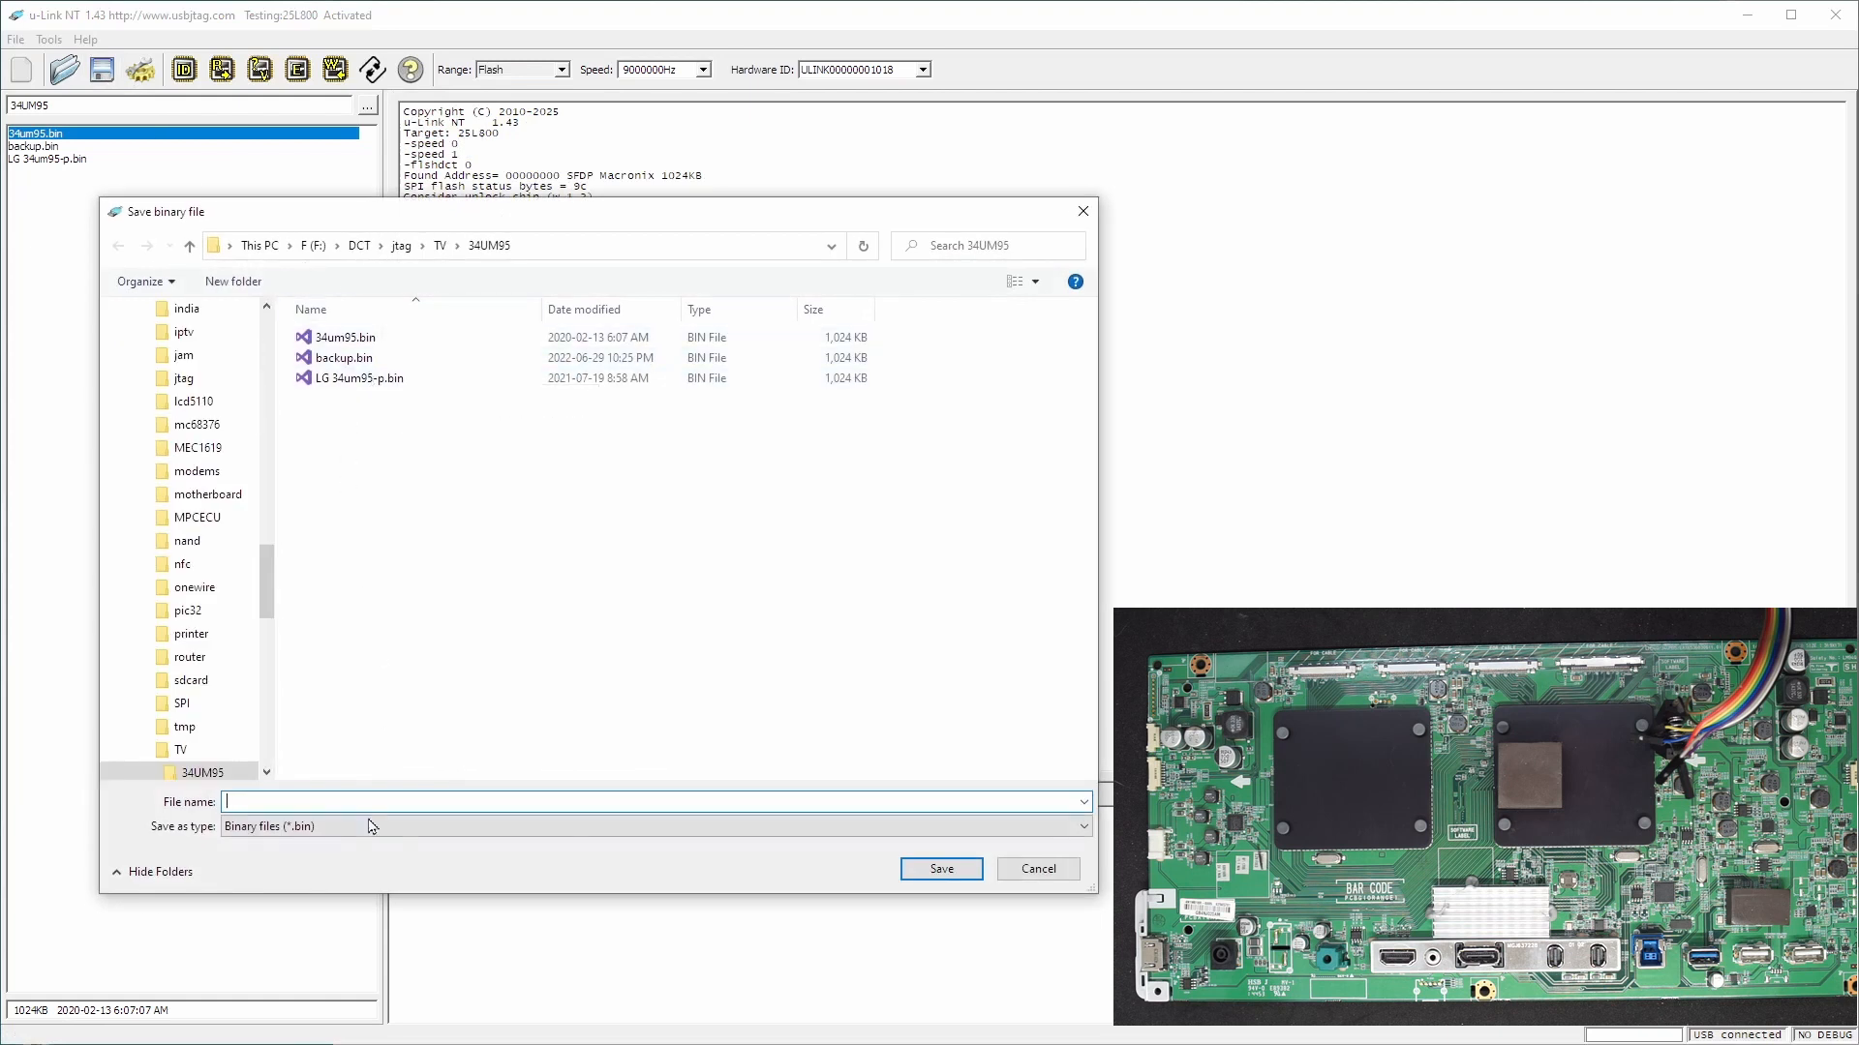
type("ba")
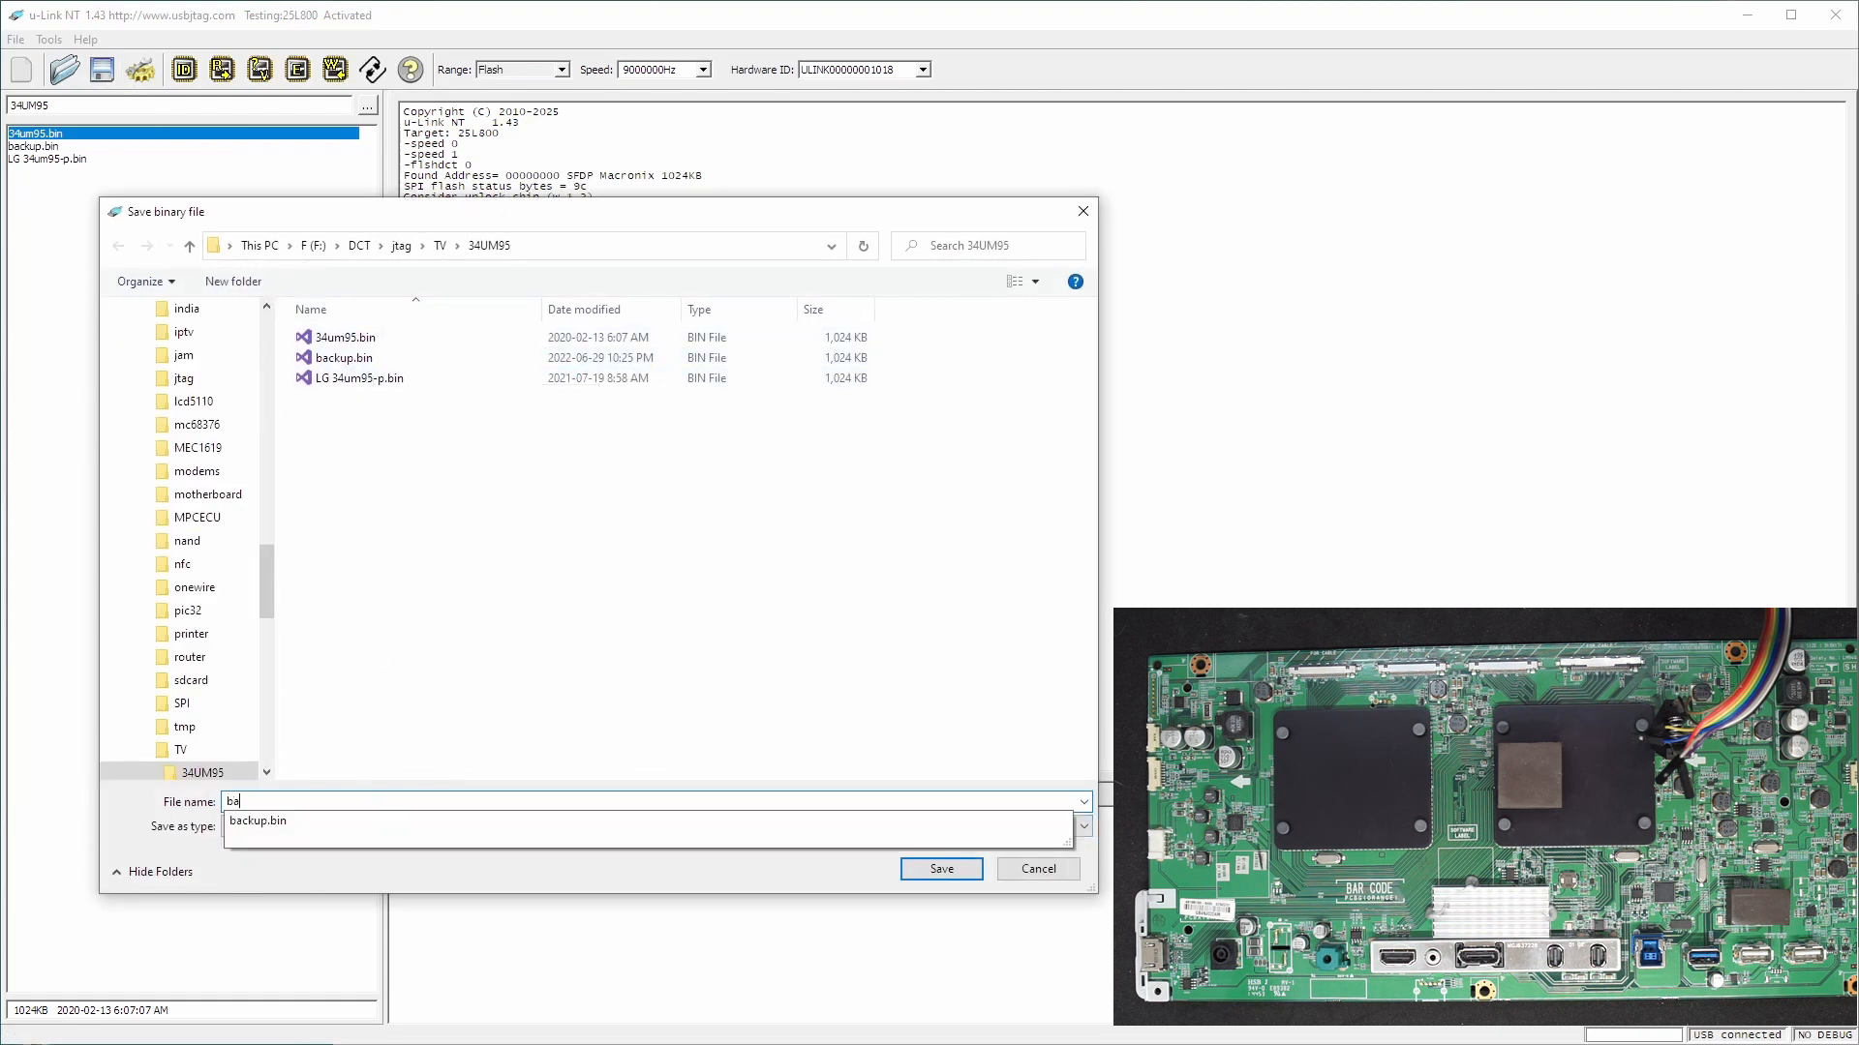
left_click(940, 869)
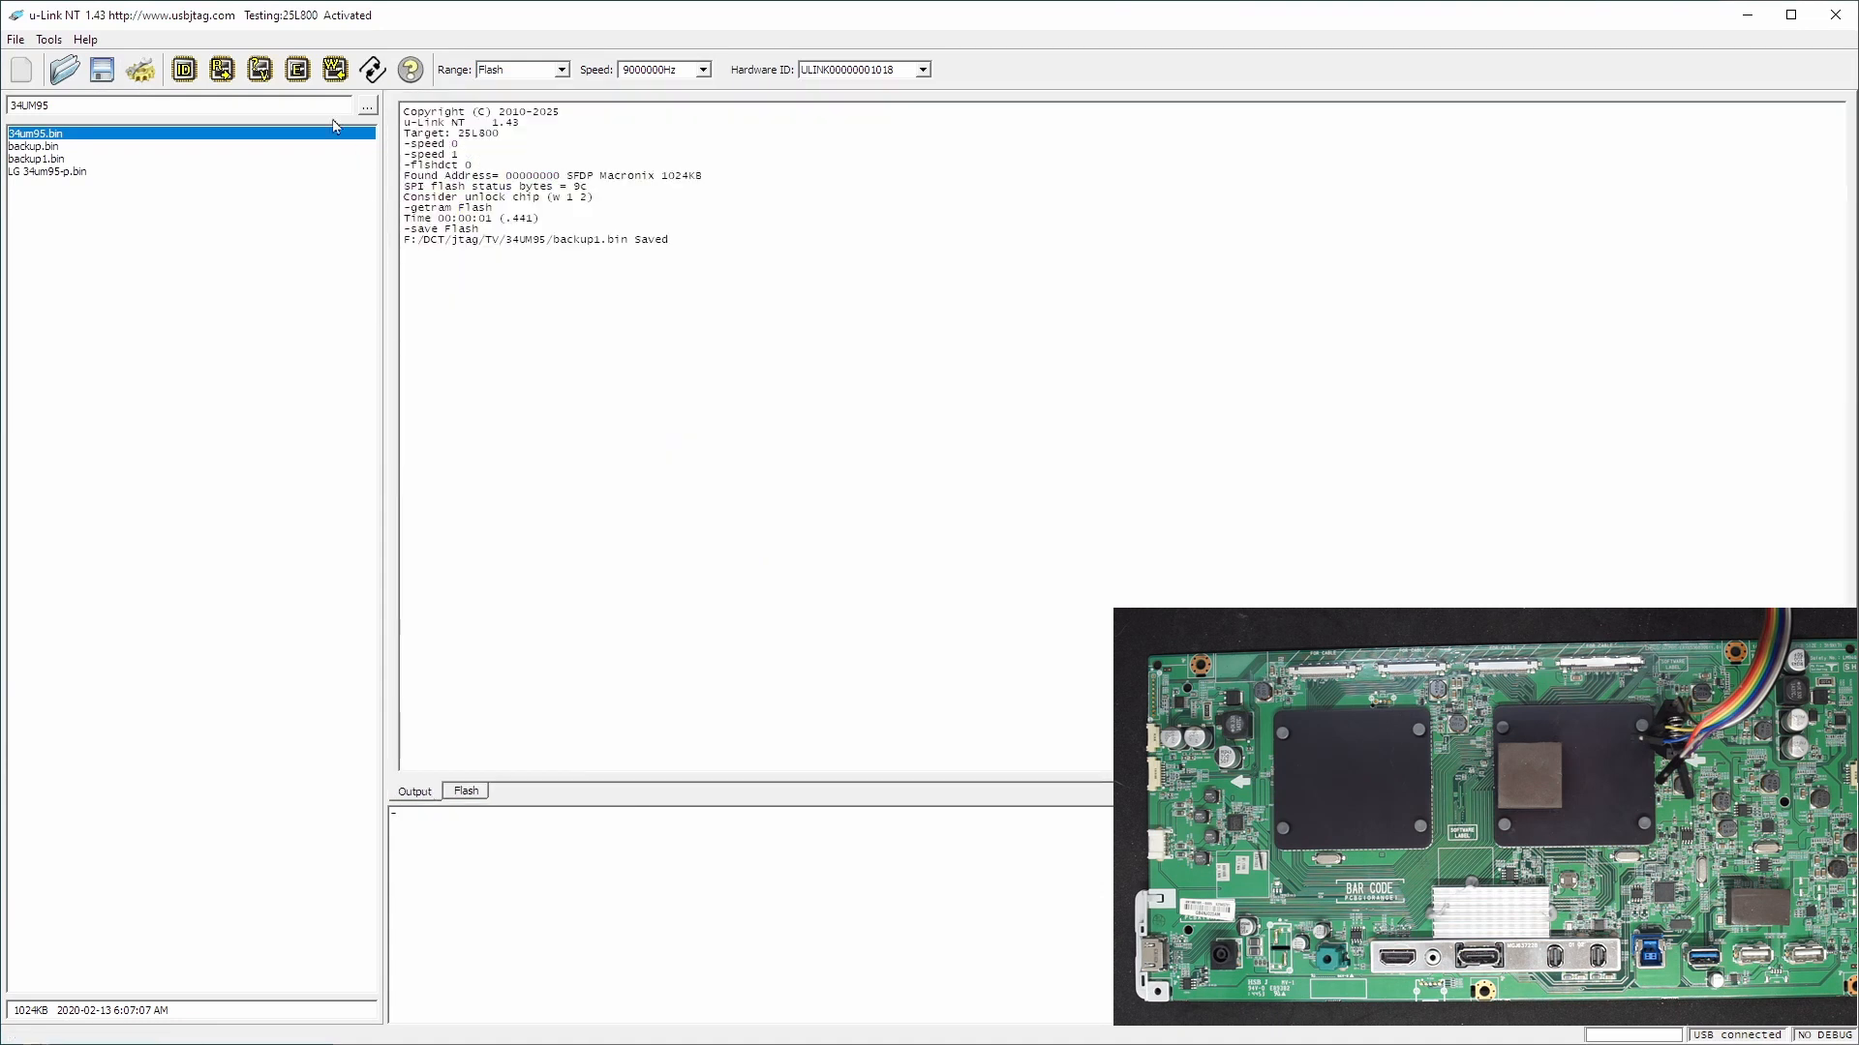
Erase the flash chip, read it back, and show the operation log
left_click(334, 68)
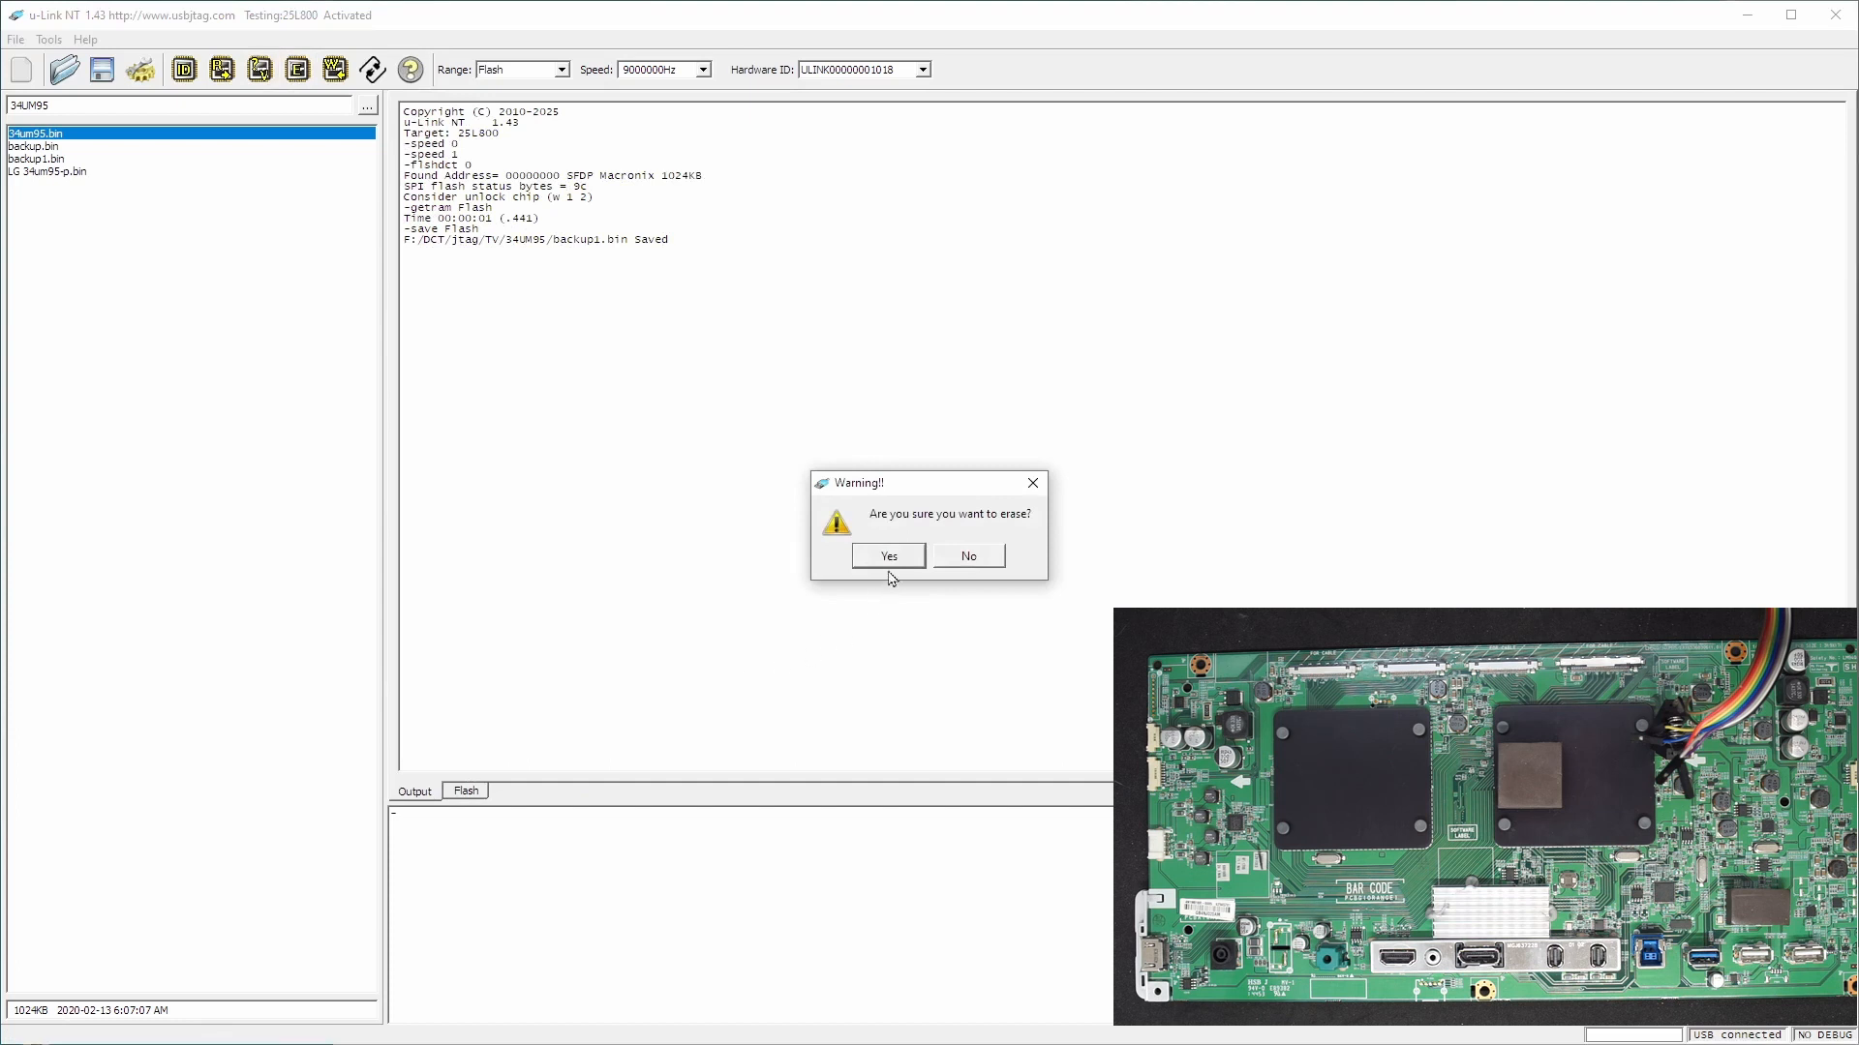
left_click(887, 556)
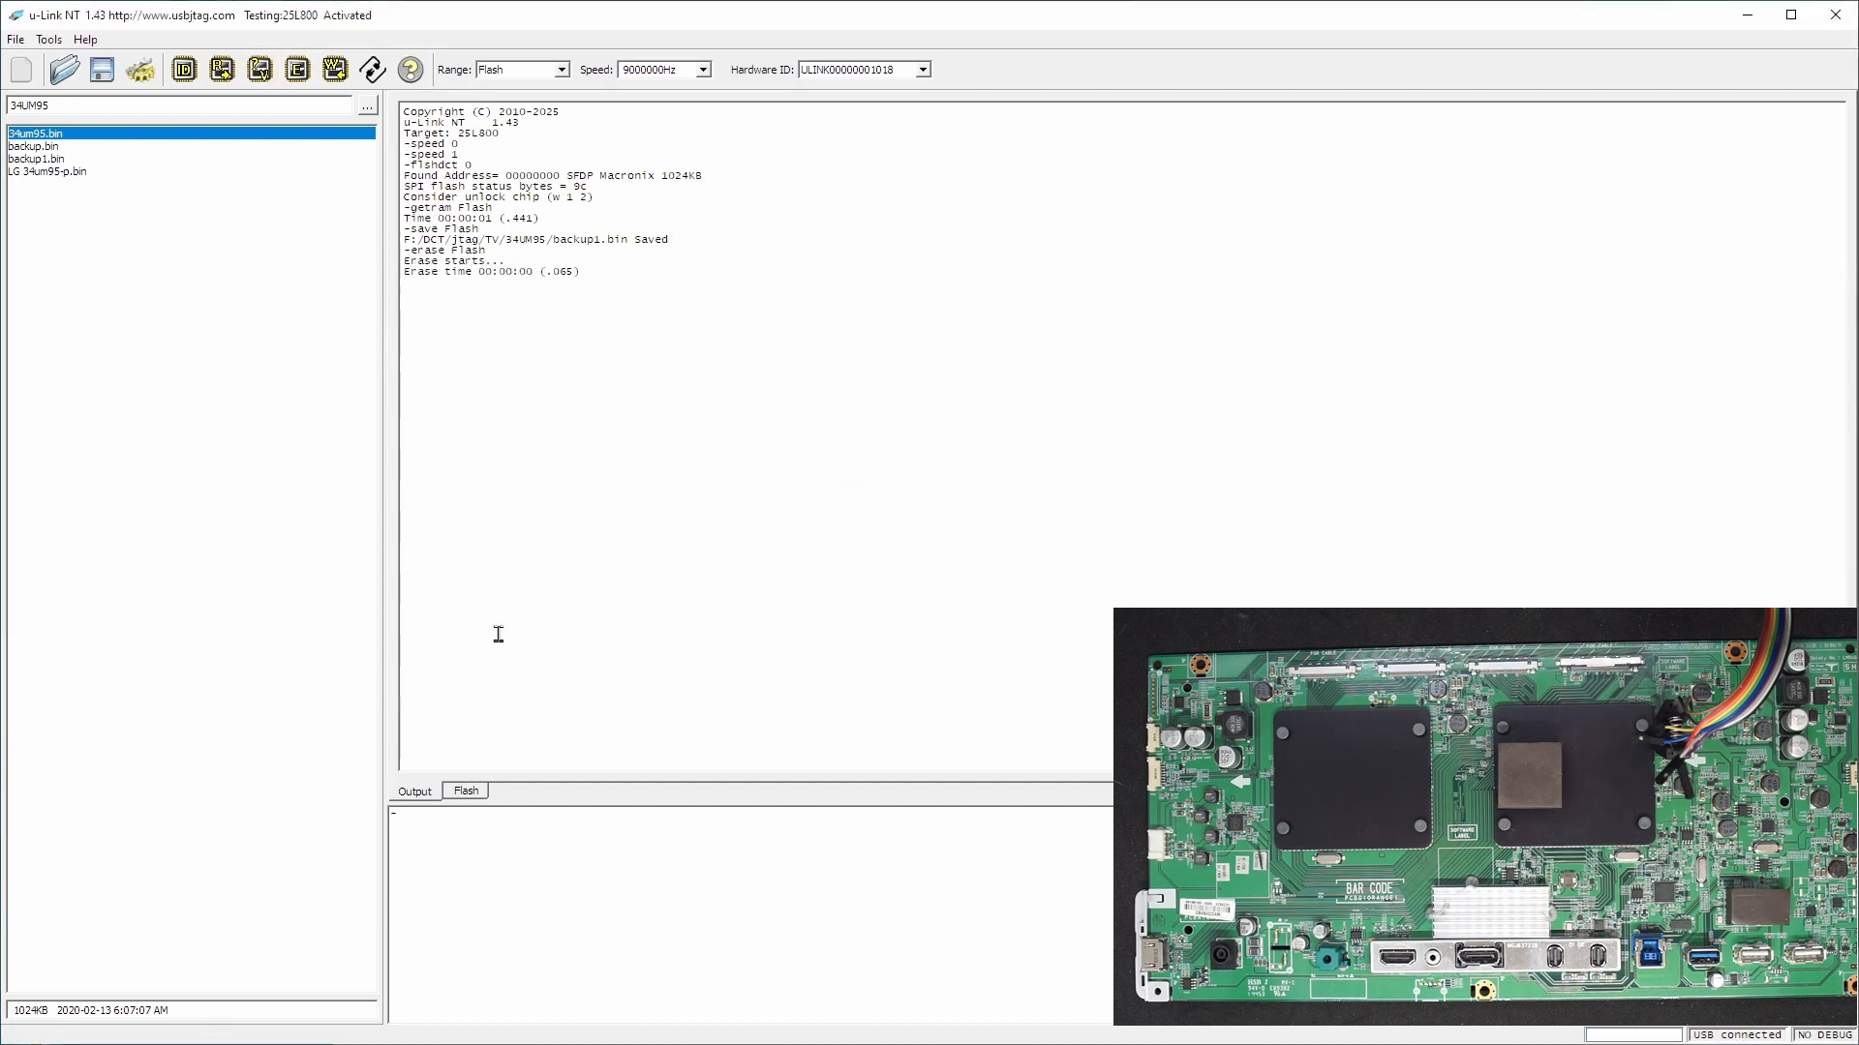
left_click(223, 67)
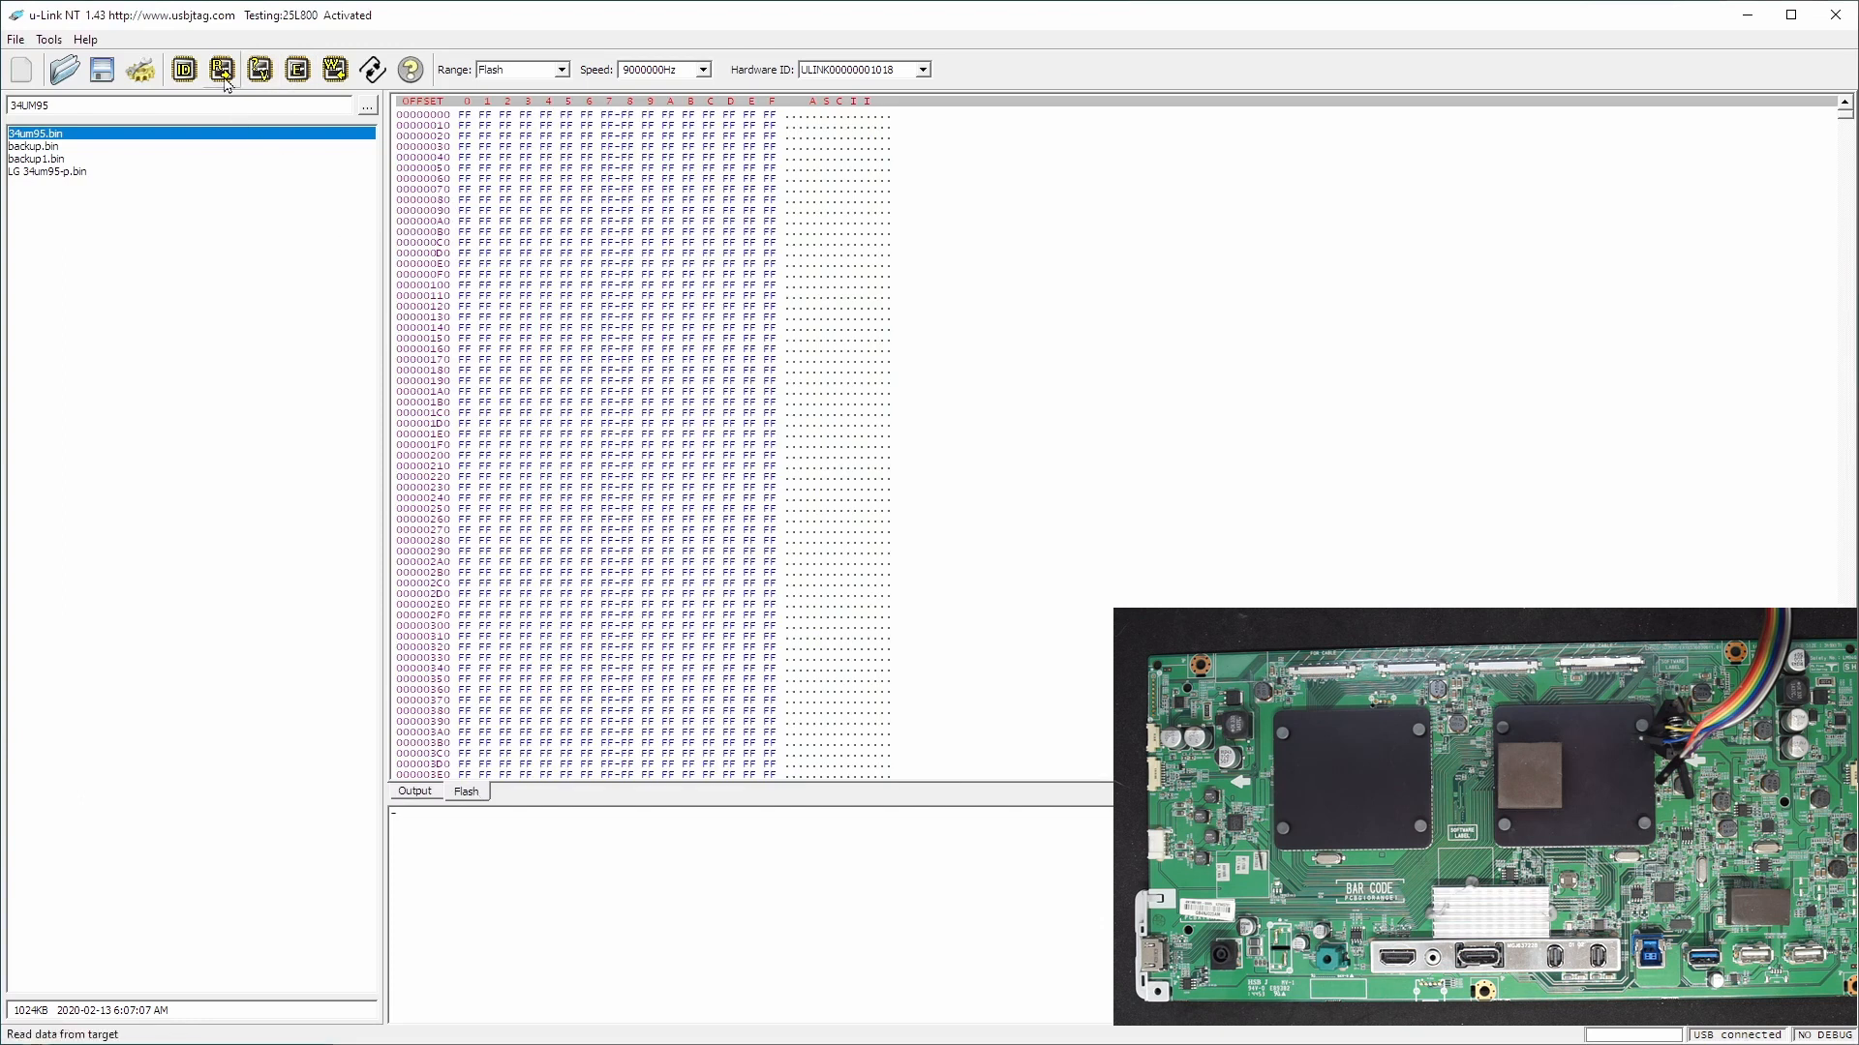
left_click(222, 69)
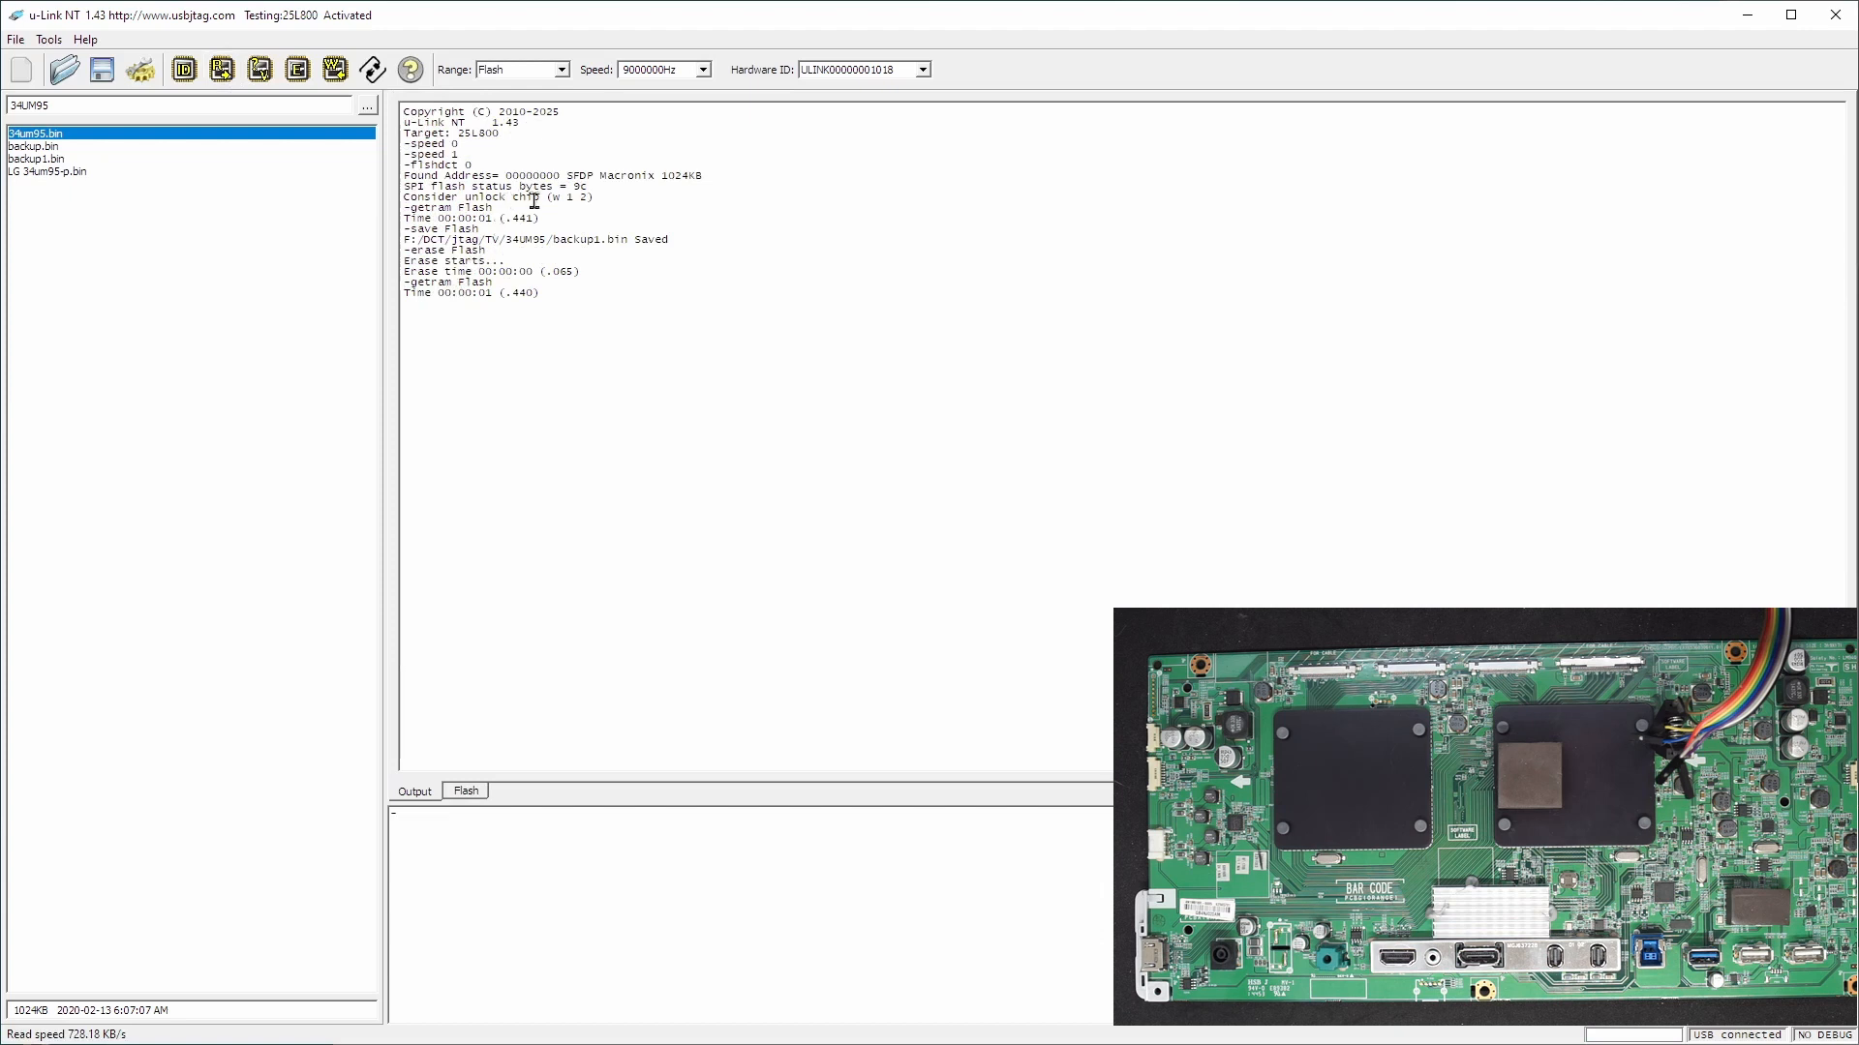
mouse_move(561, 869)
type("w")
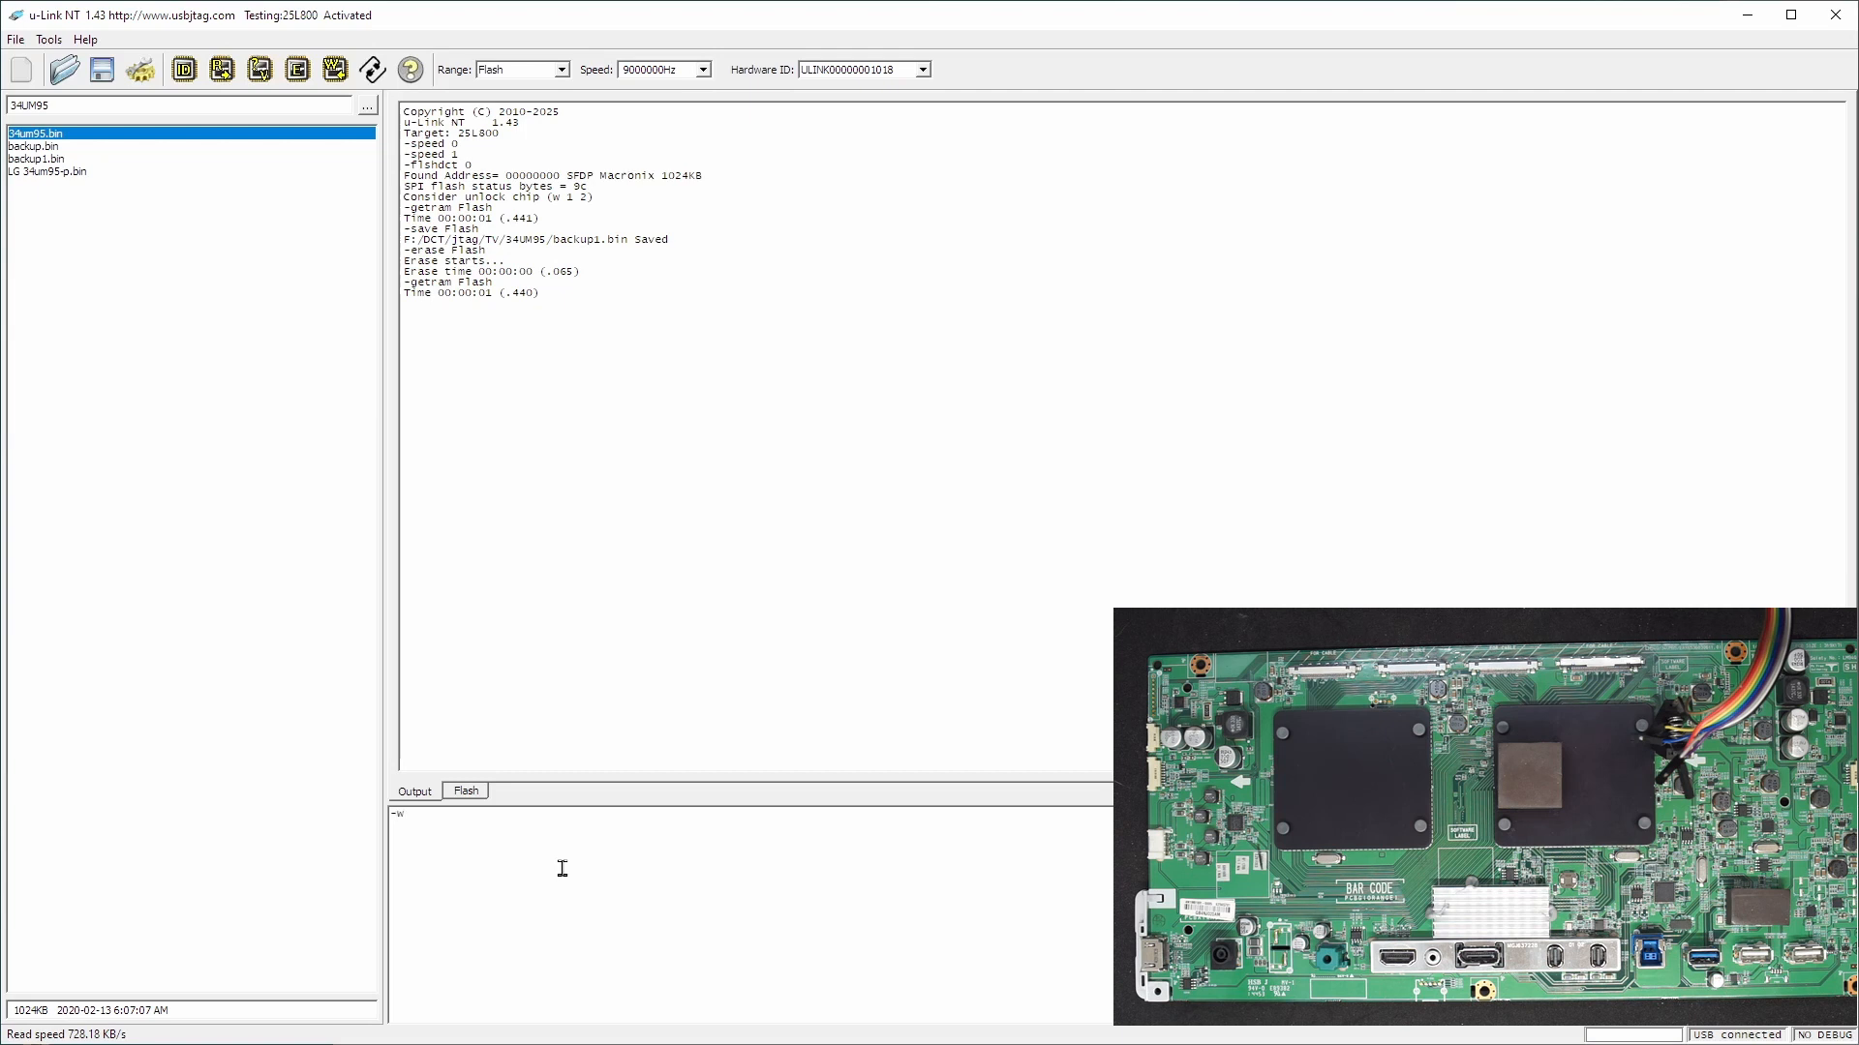
Enter the w 5 r i command to read the flash status byte
type("5")
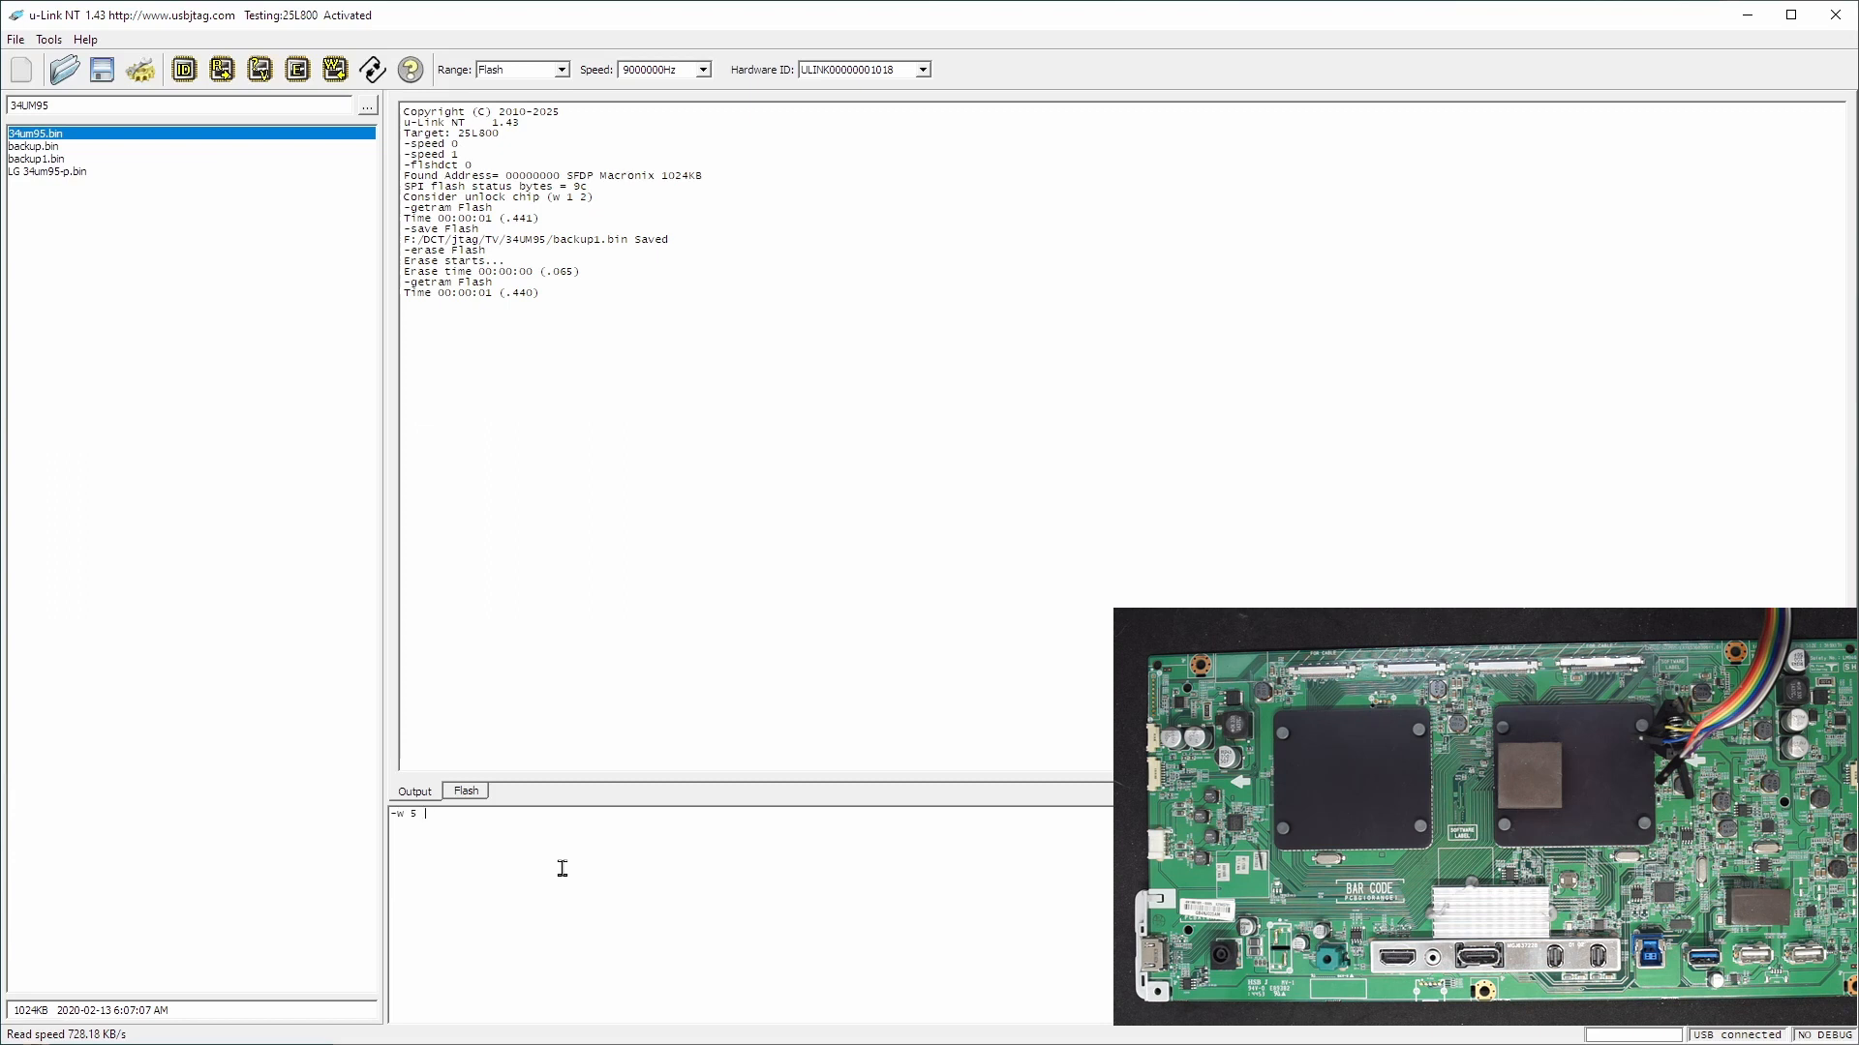
type("r i")
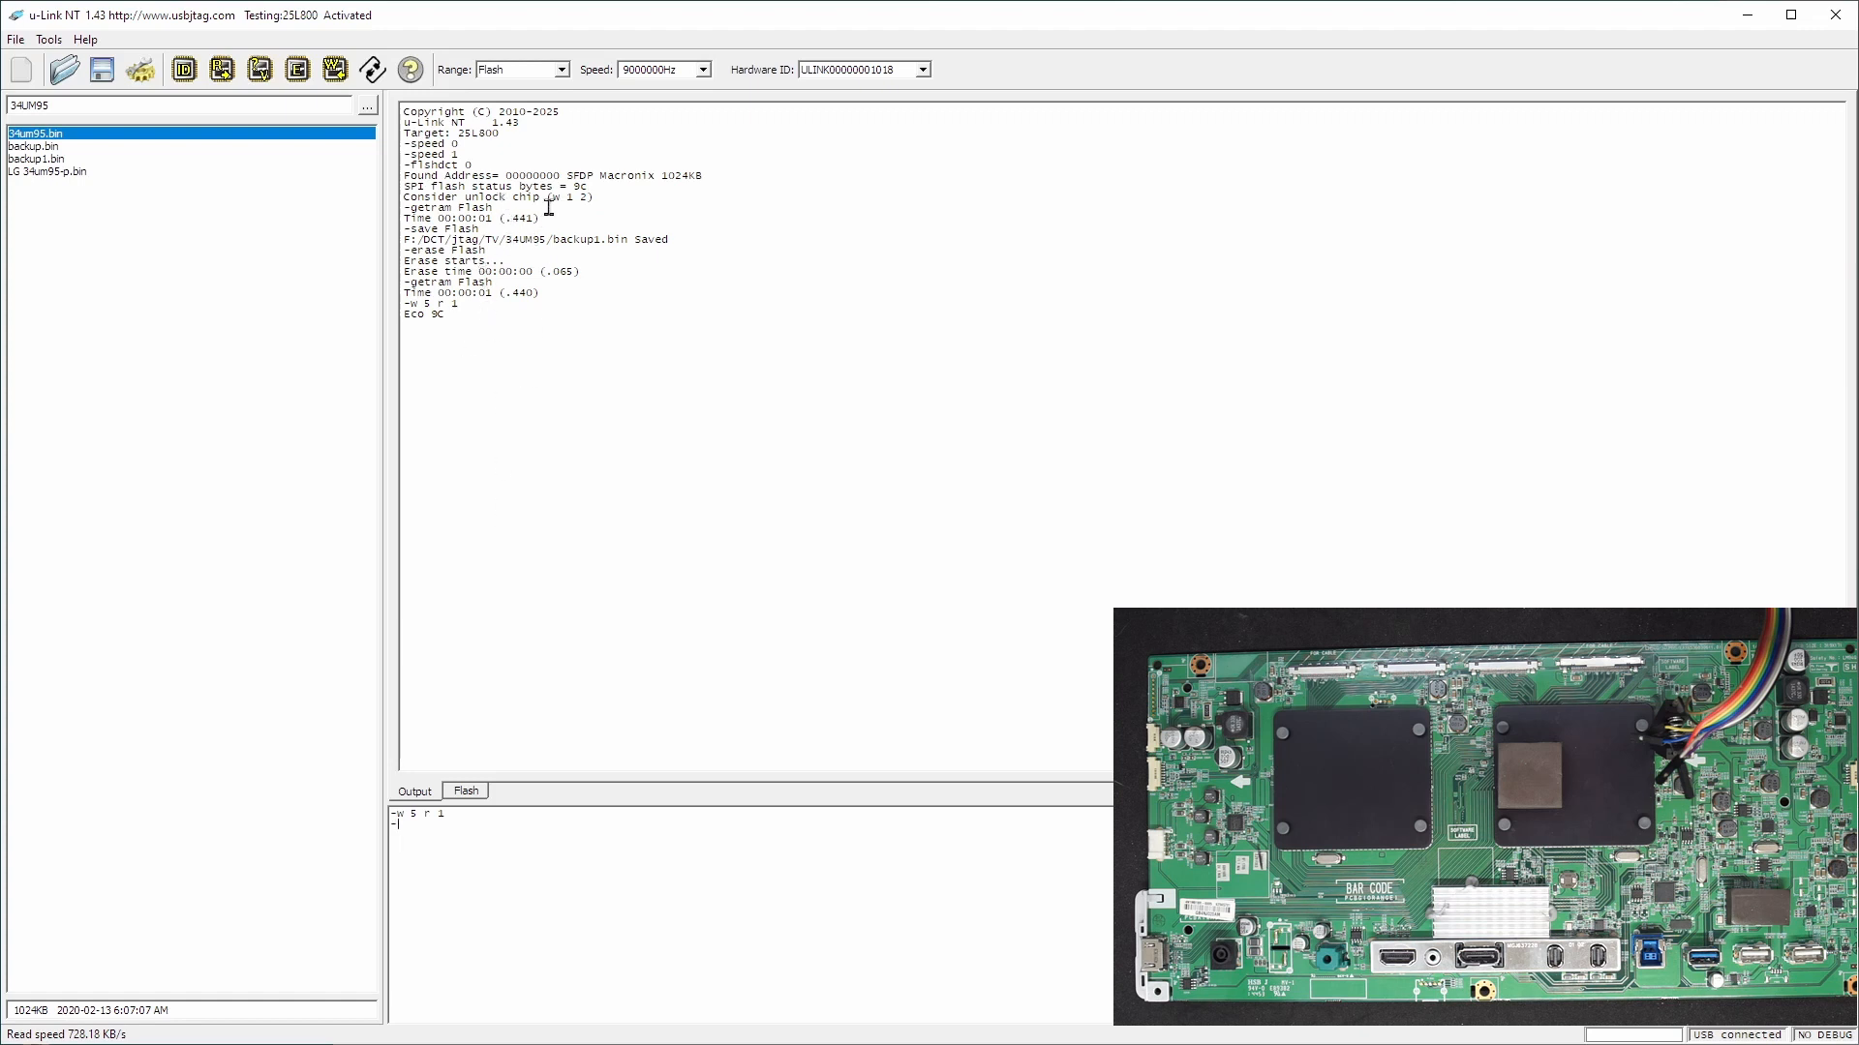
mouse_move(549, 919)
type("w i 2")
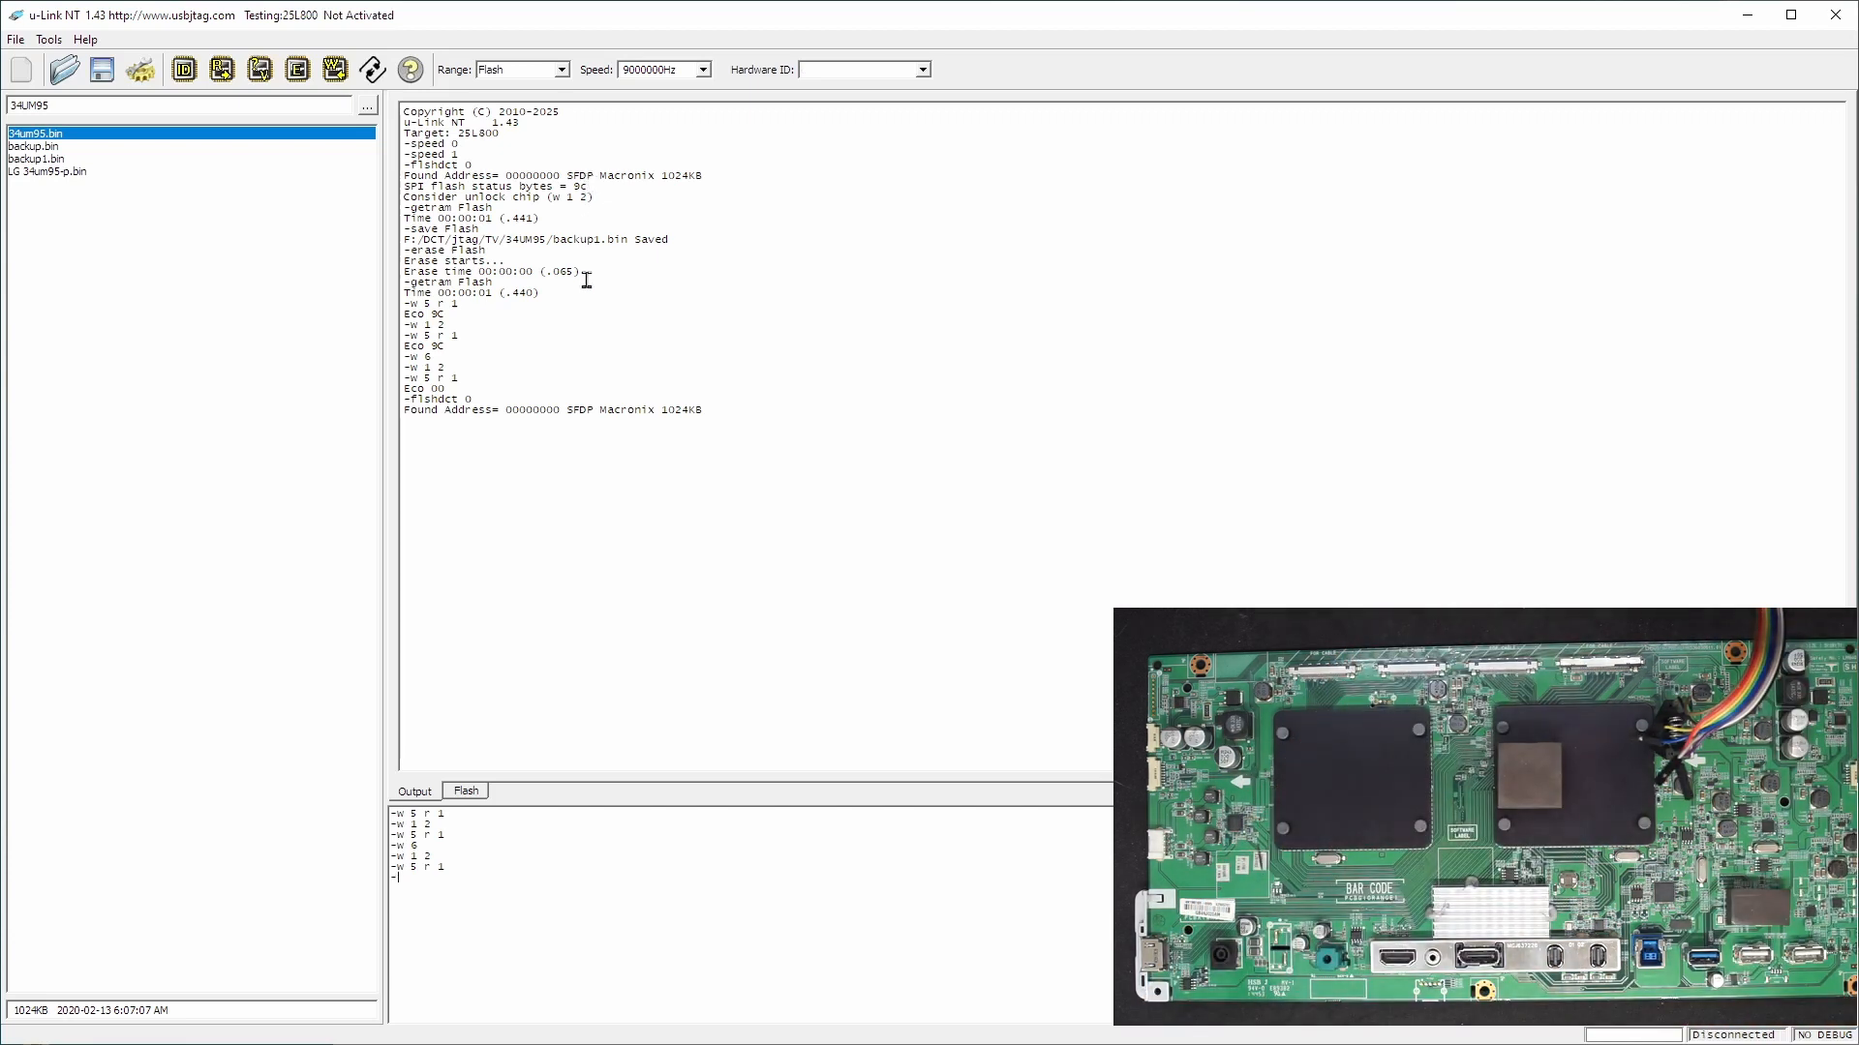
Detect the Macronix 1024KB flash chip ID twice
left_click(184, 69)
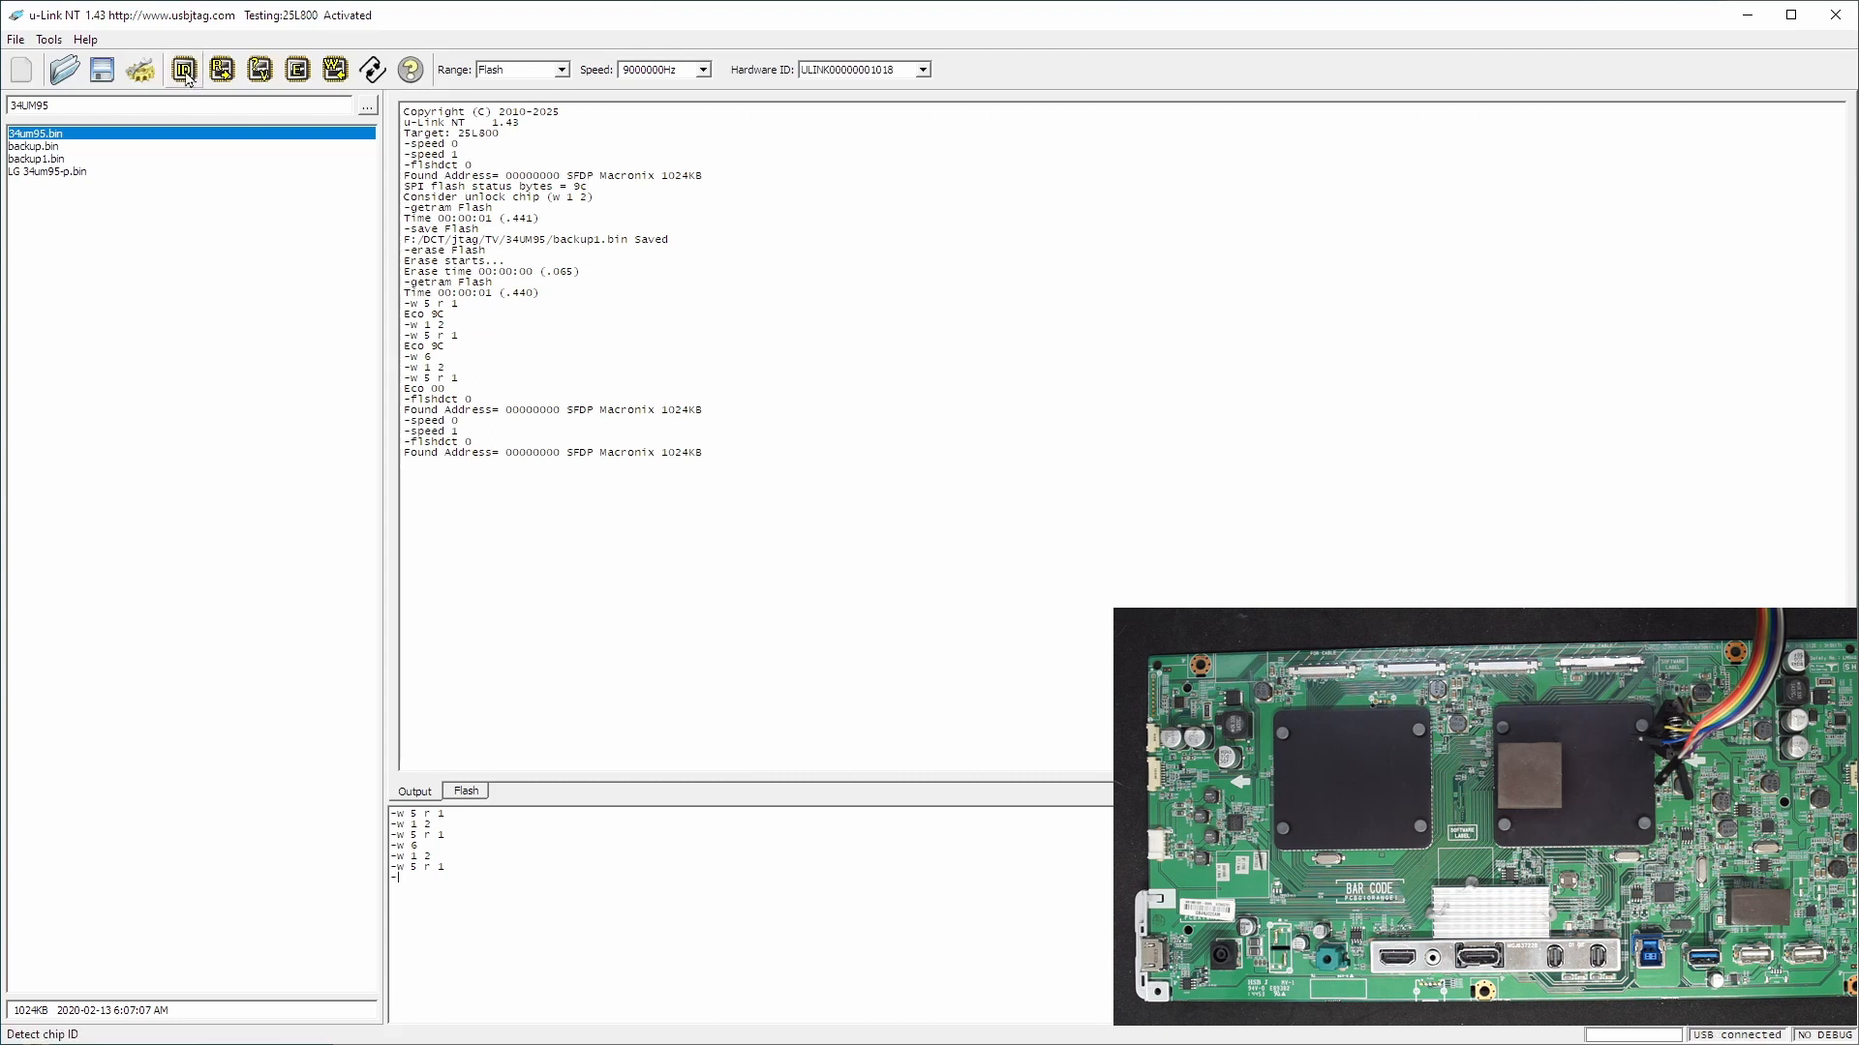
left_click(183, 68)
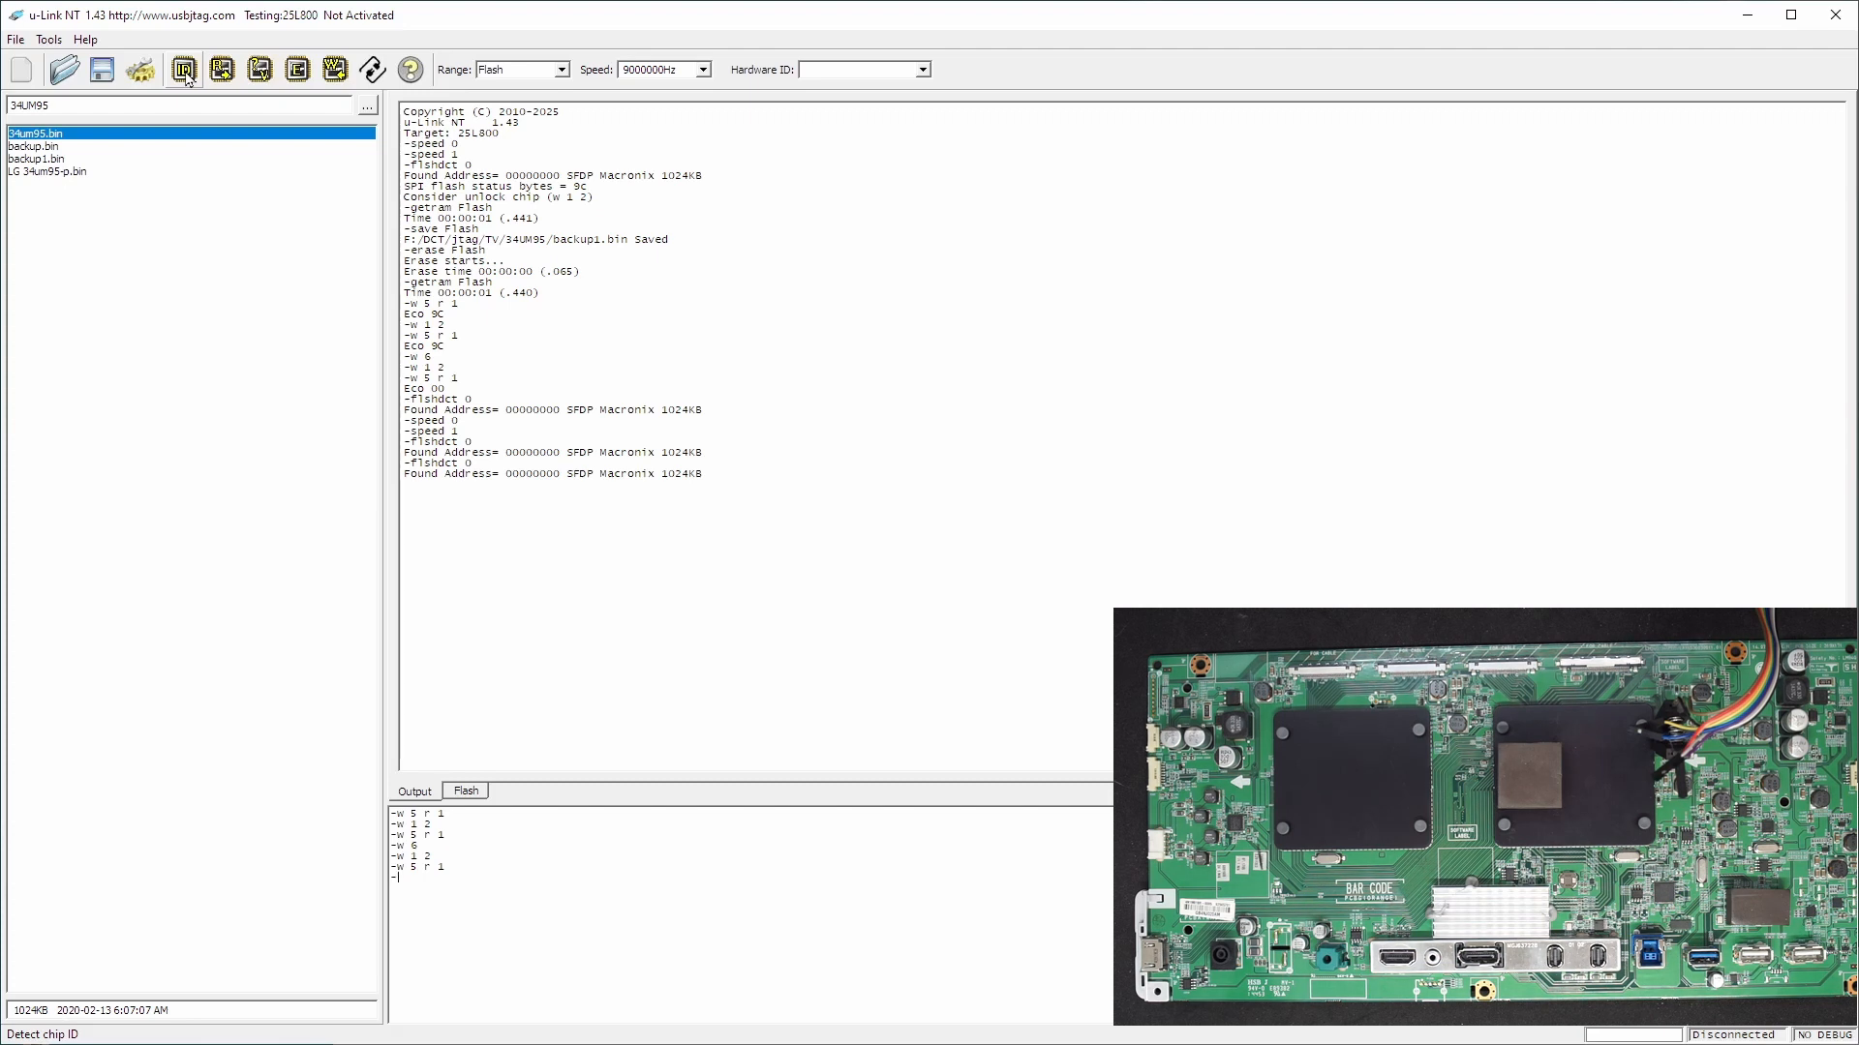
mouse_move(183, 69)
type("w 6")
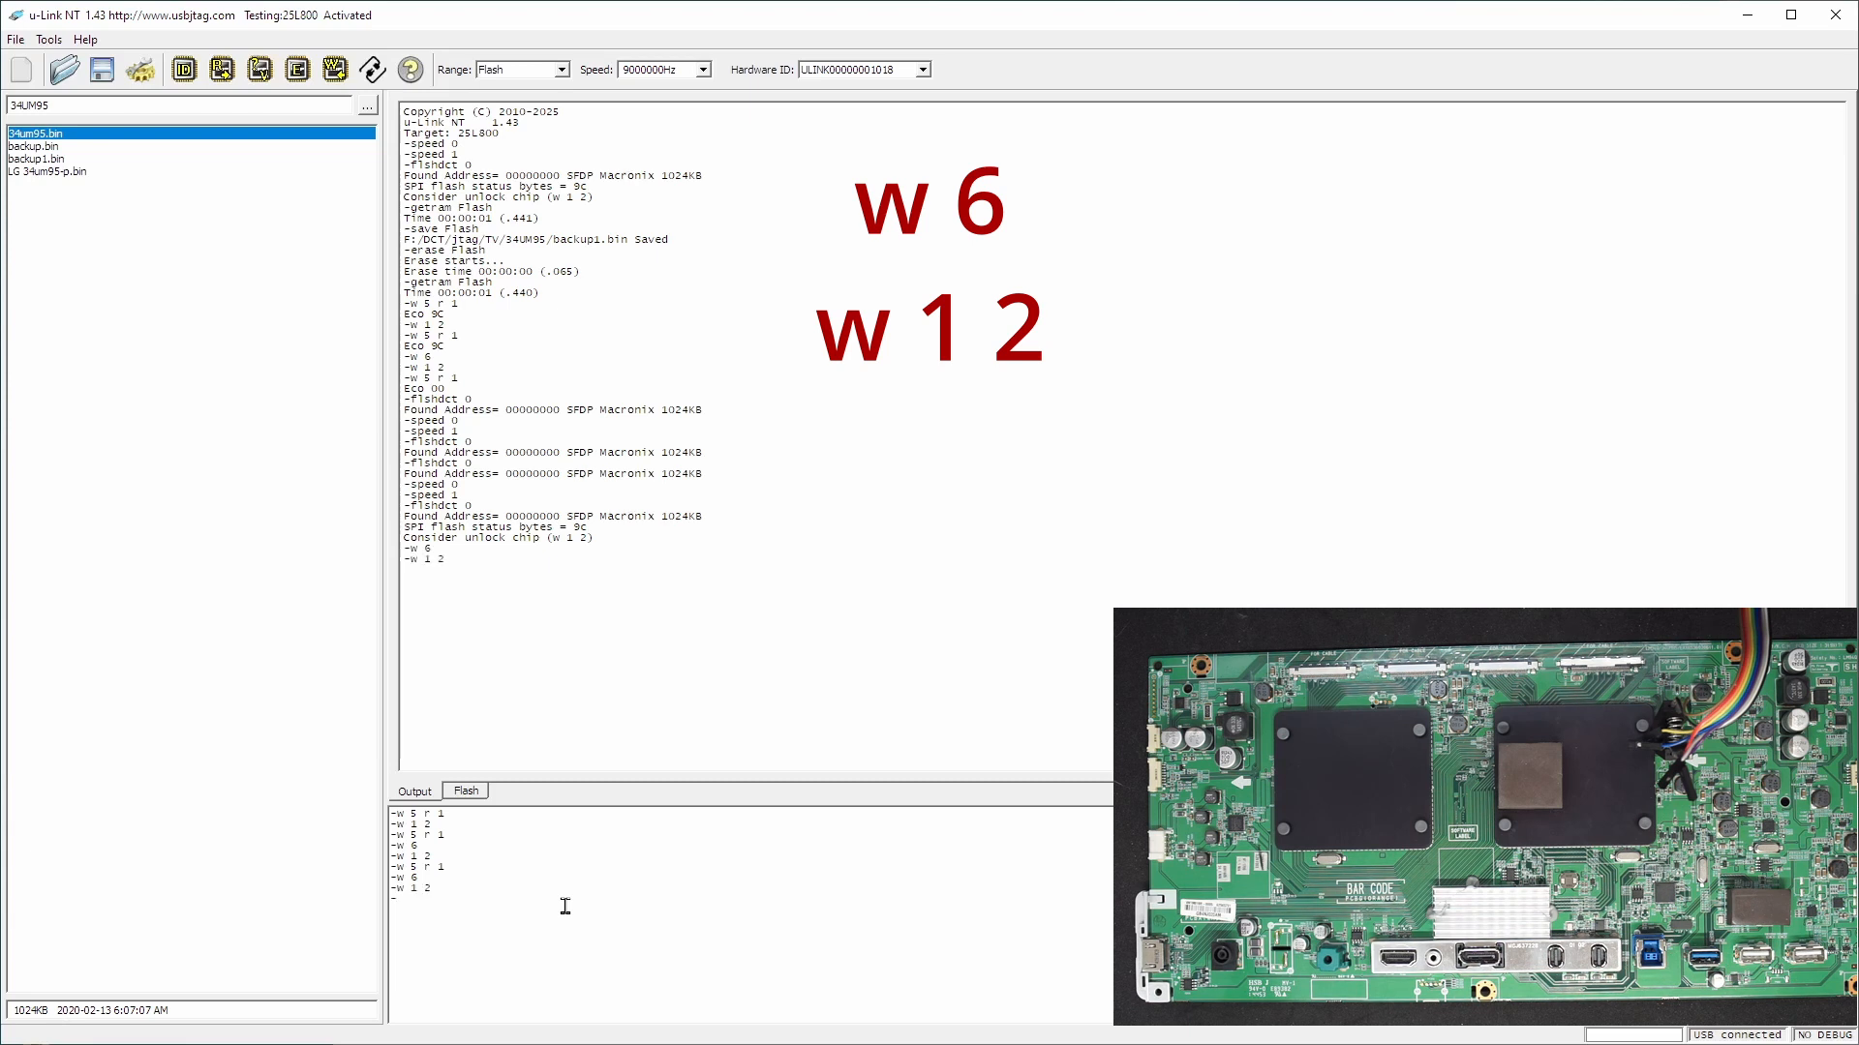
Re-detect the Macronix 1024KB flash chip ID after the unlock commands
left_click(184, 69)
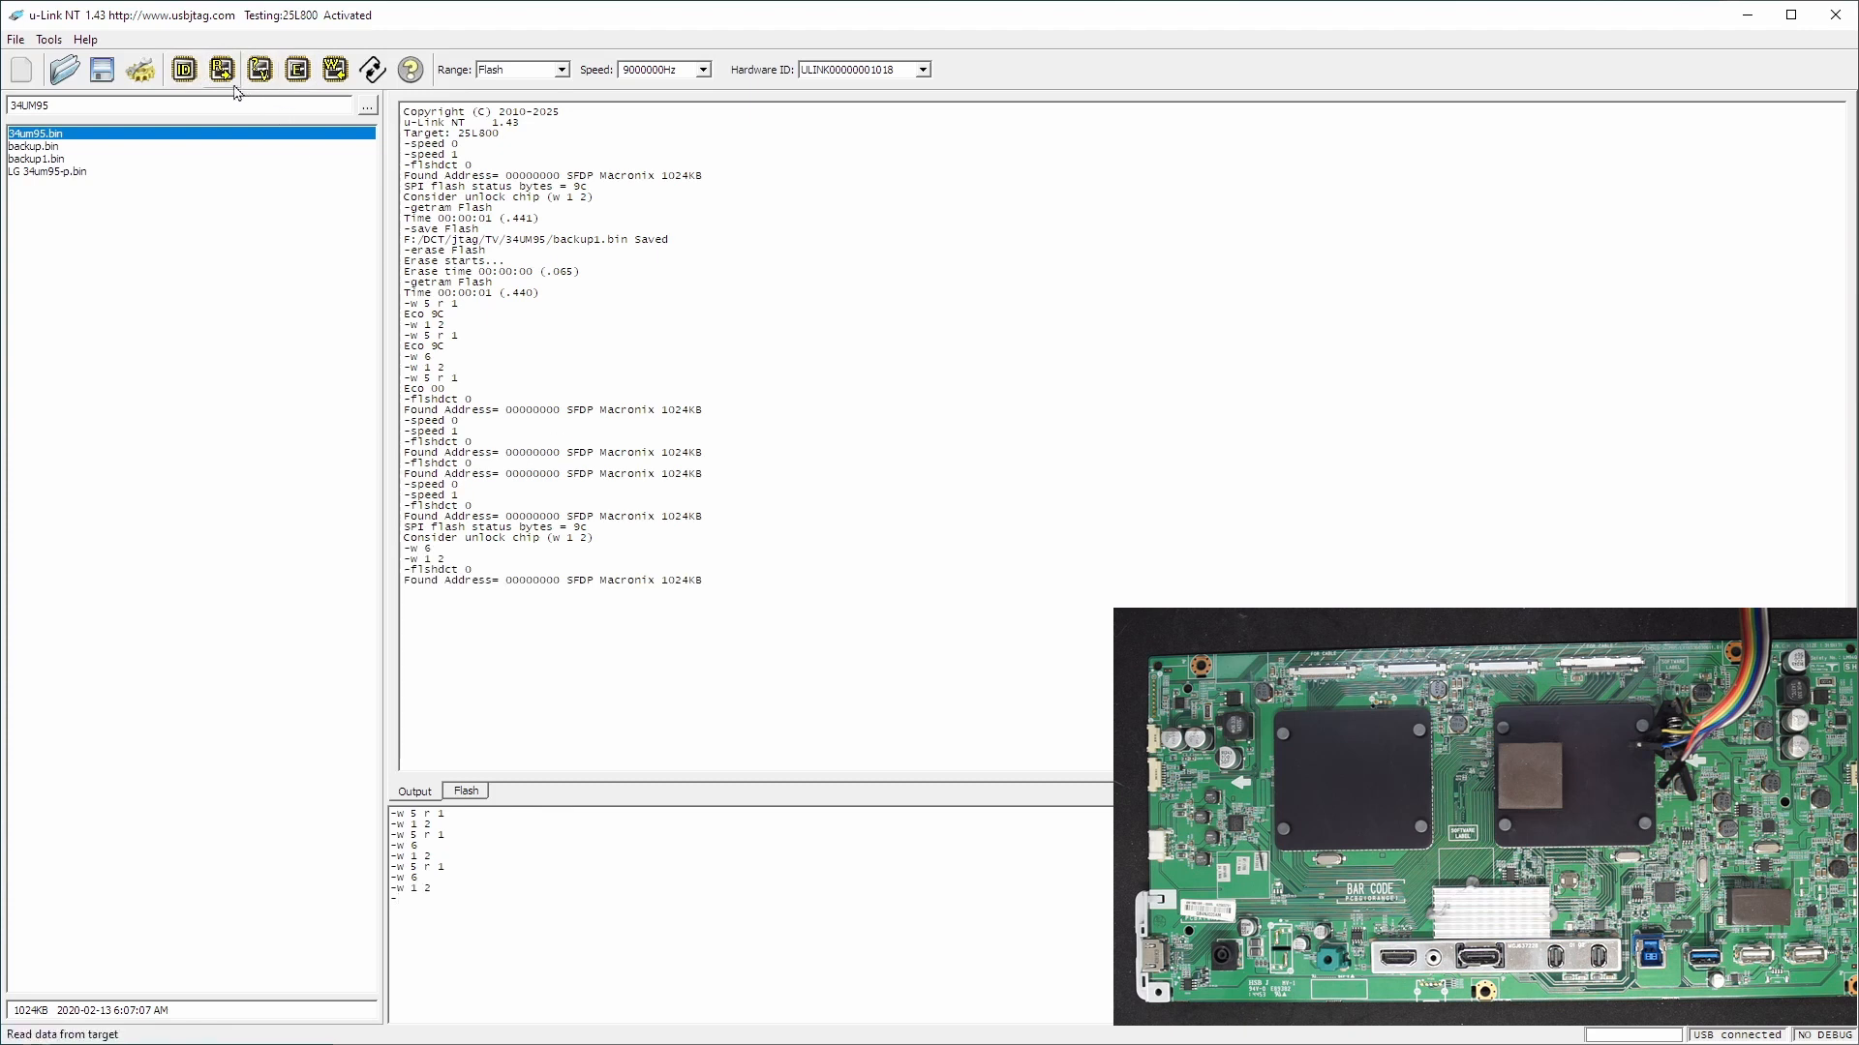
Erase the flash with confirmation, then load the LG 34um95-p.bin firmware file
left_click(221, 69)
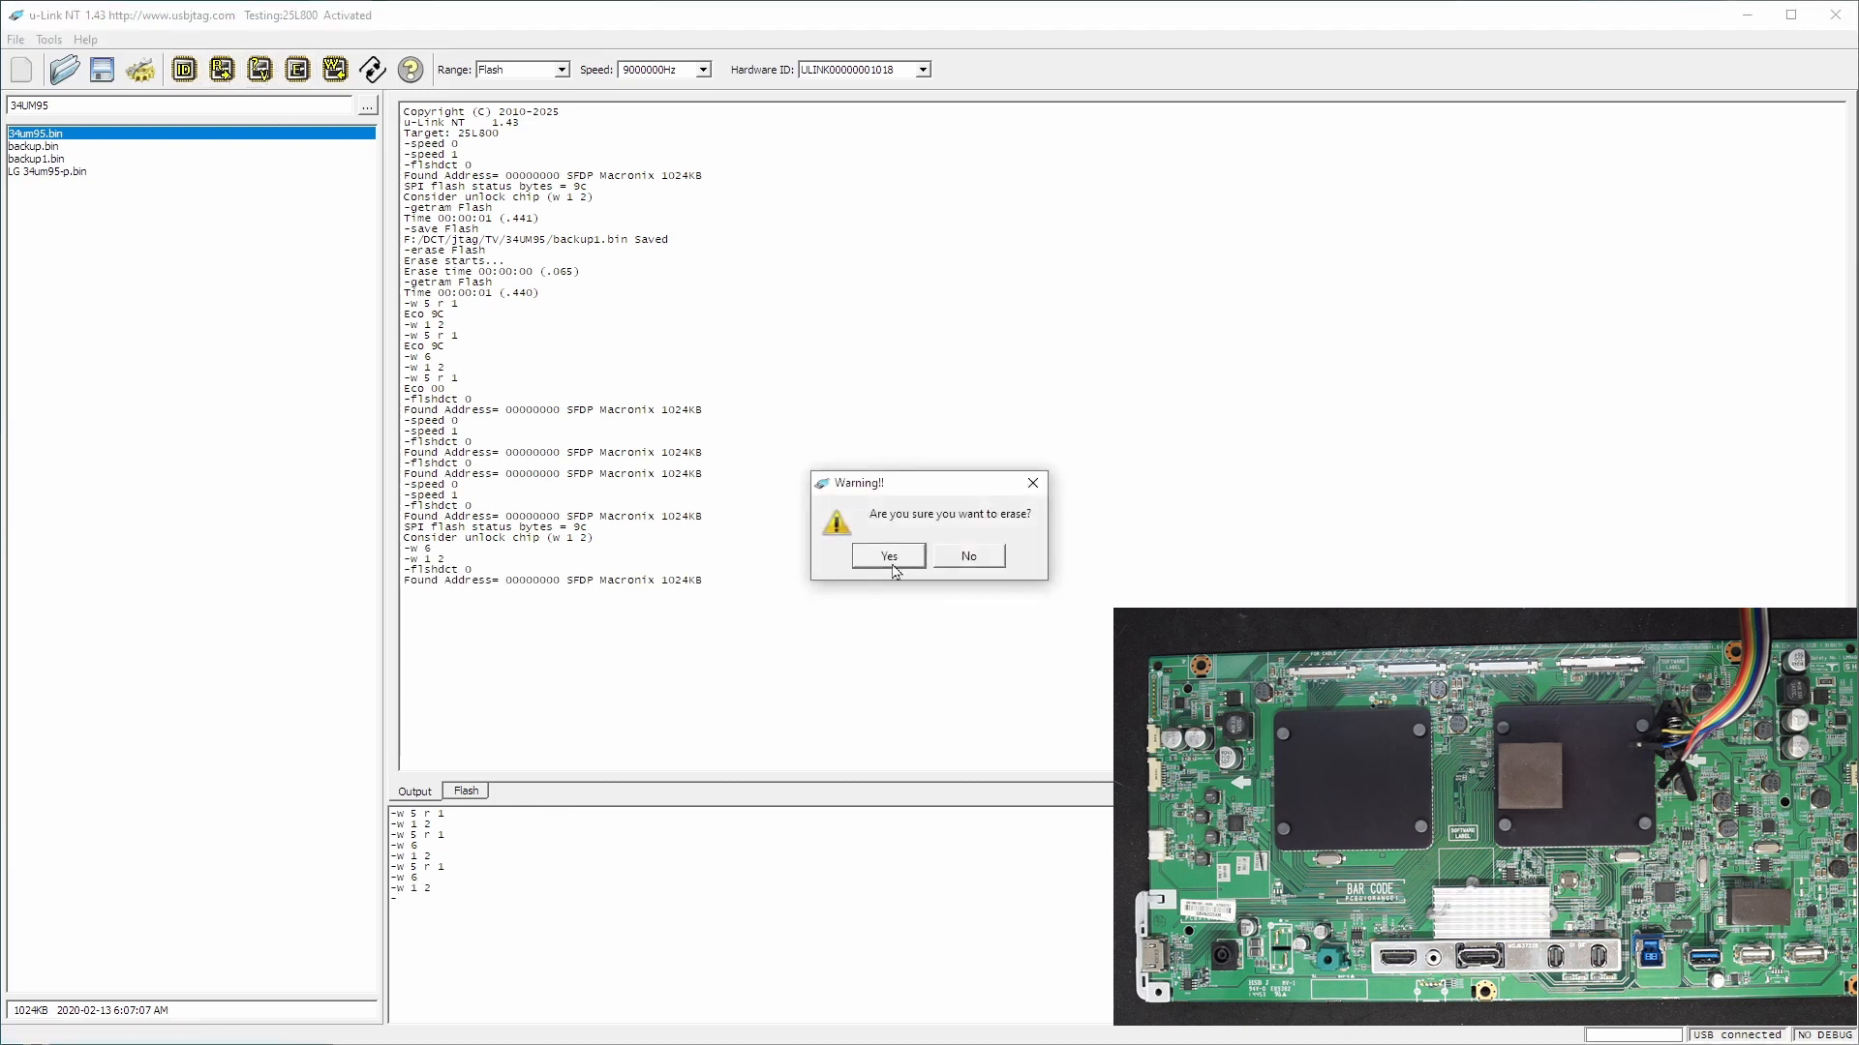
left_click(887, 555)
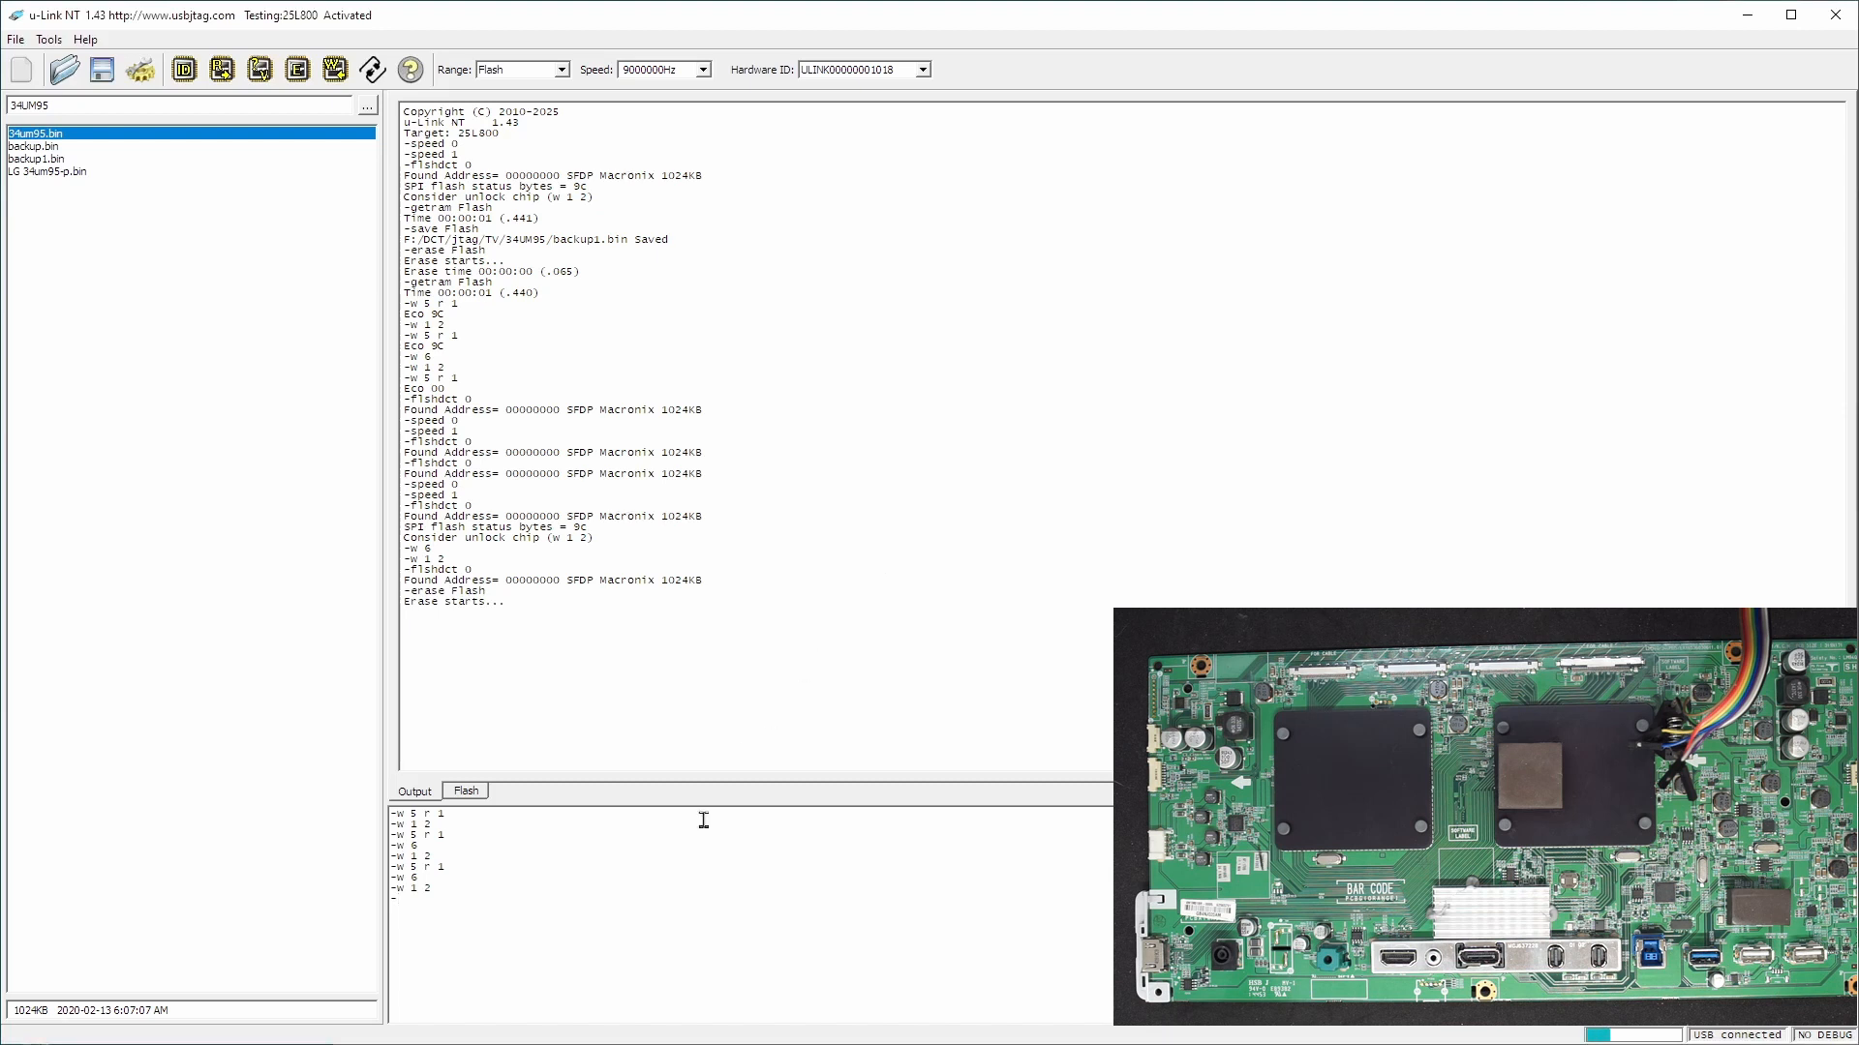
mouse_move(679, 867)
type("BLKCHK flash")
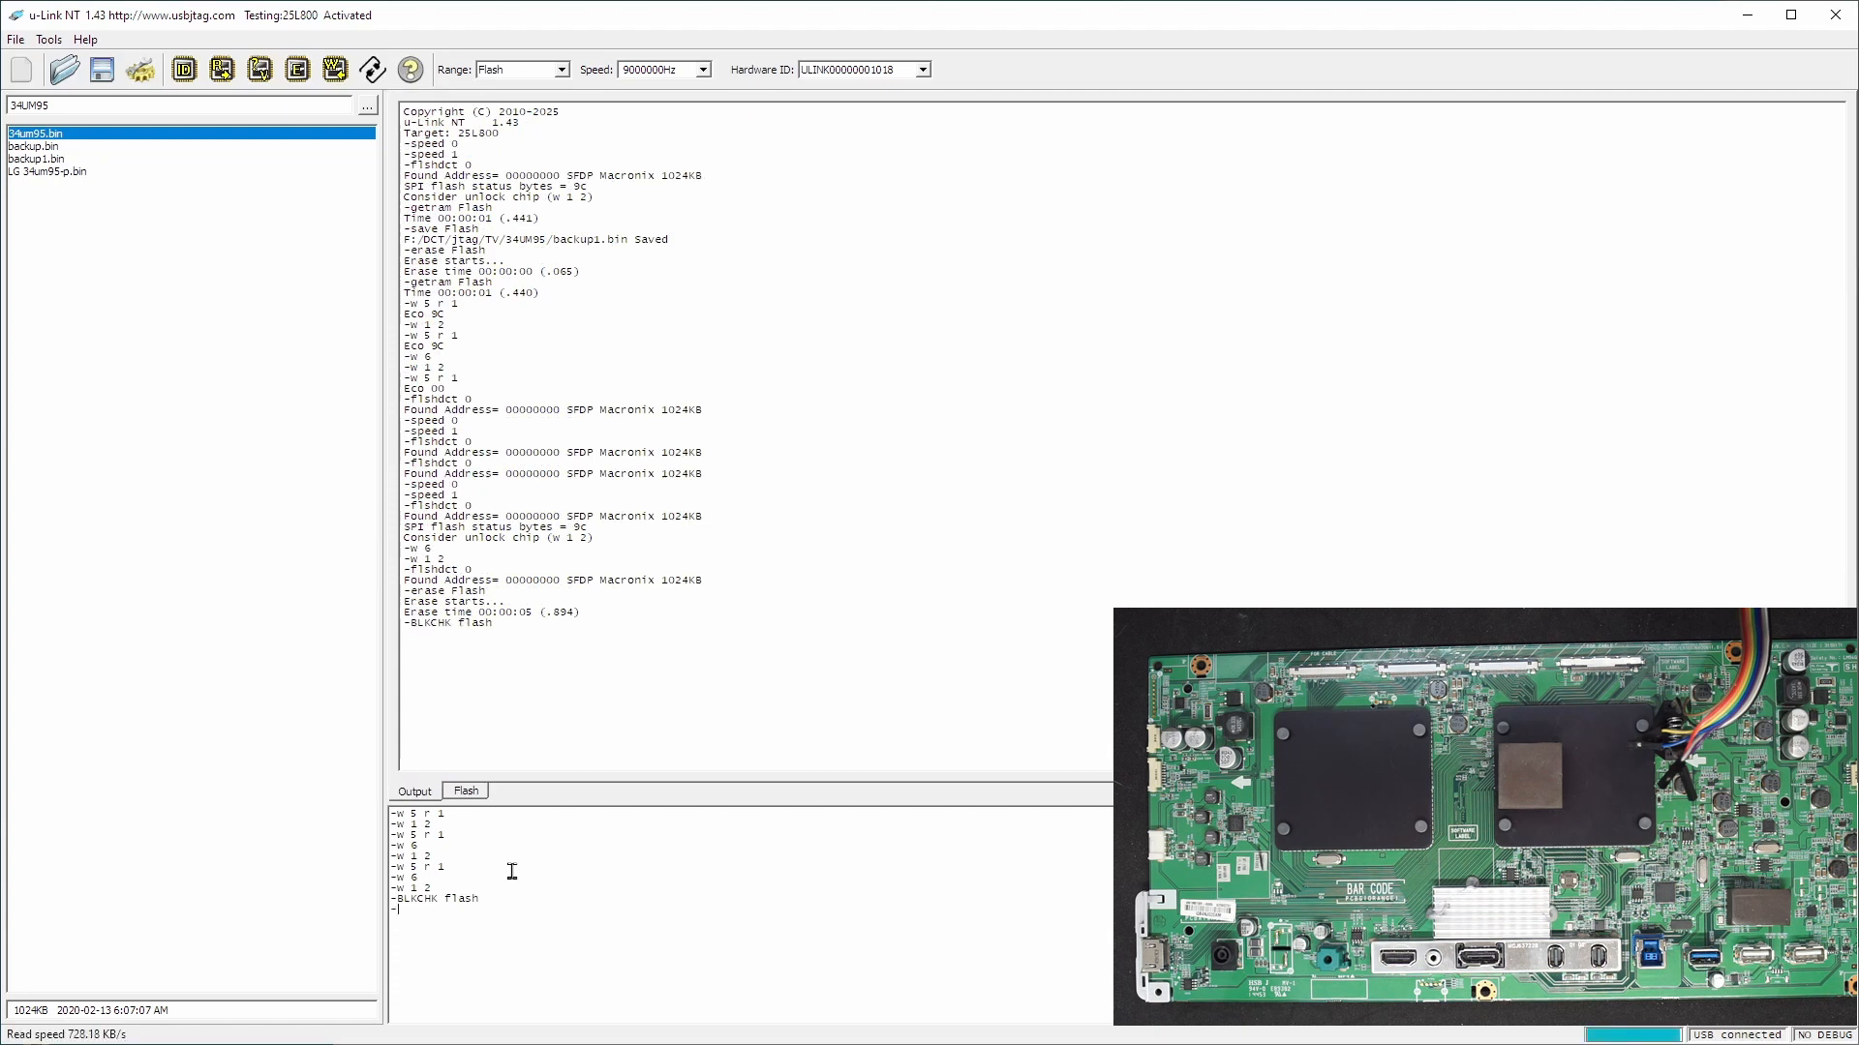
left_click(463, 790)
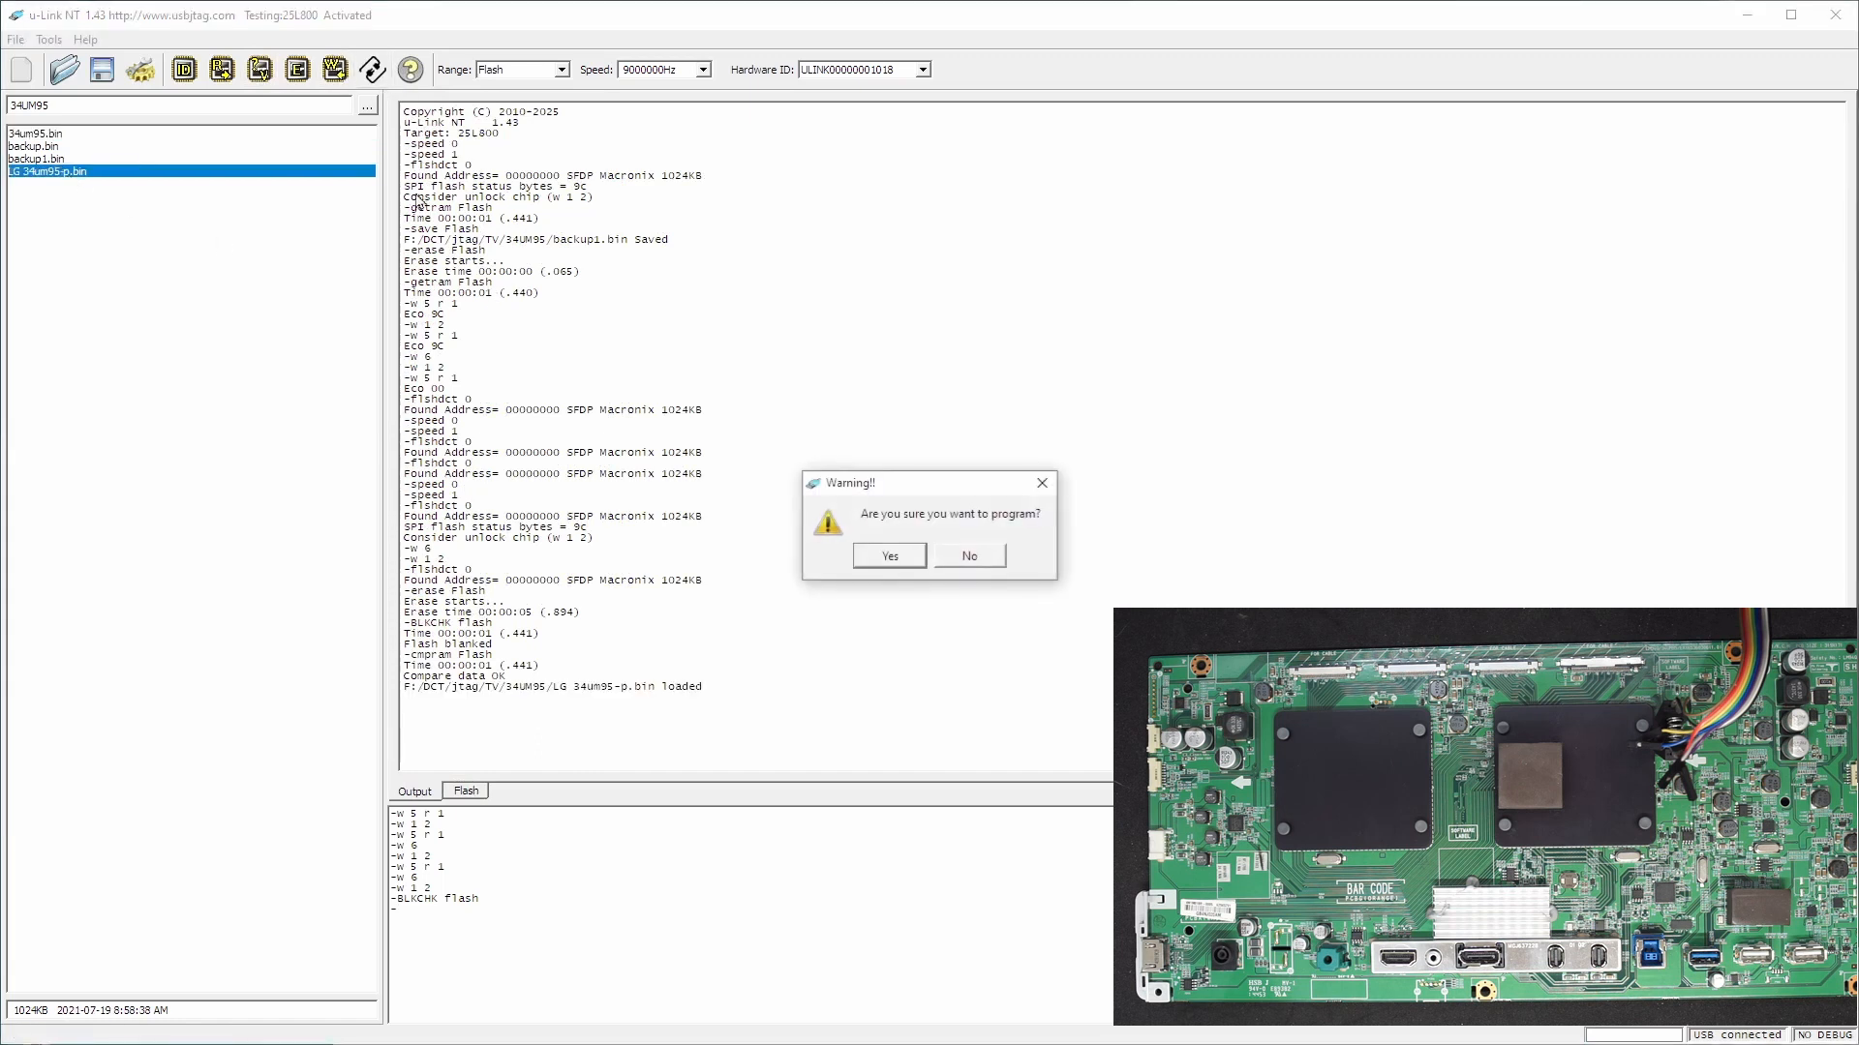
Confirm the Warning dialog to program LG 34um95-p.bin onto the flash
left_click(888, 555)
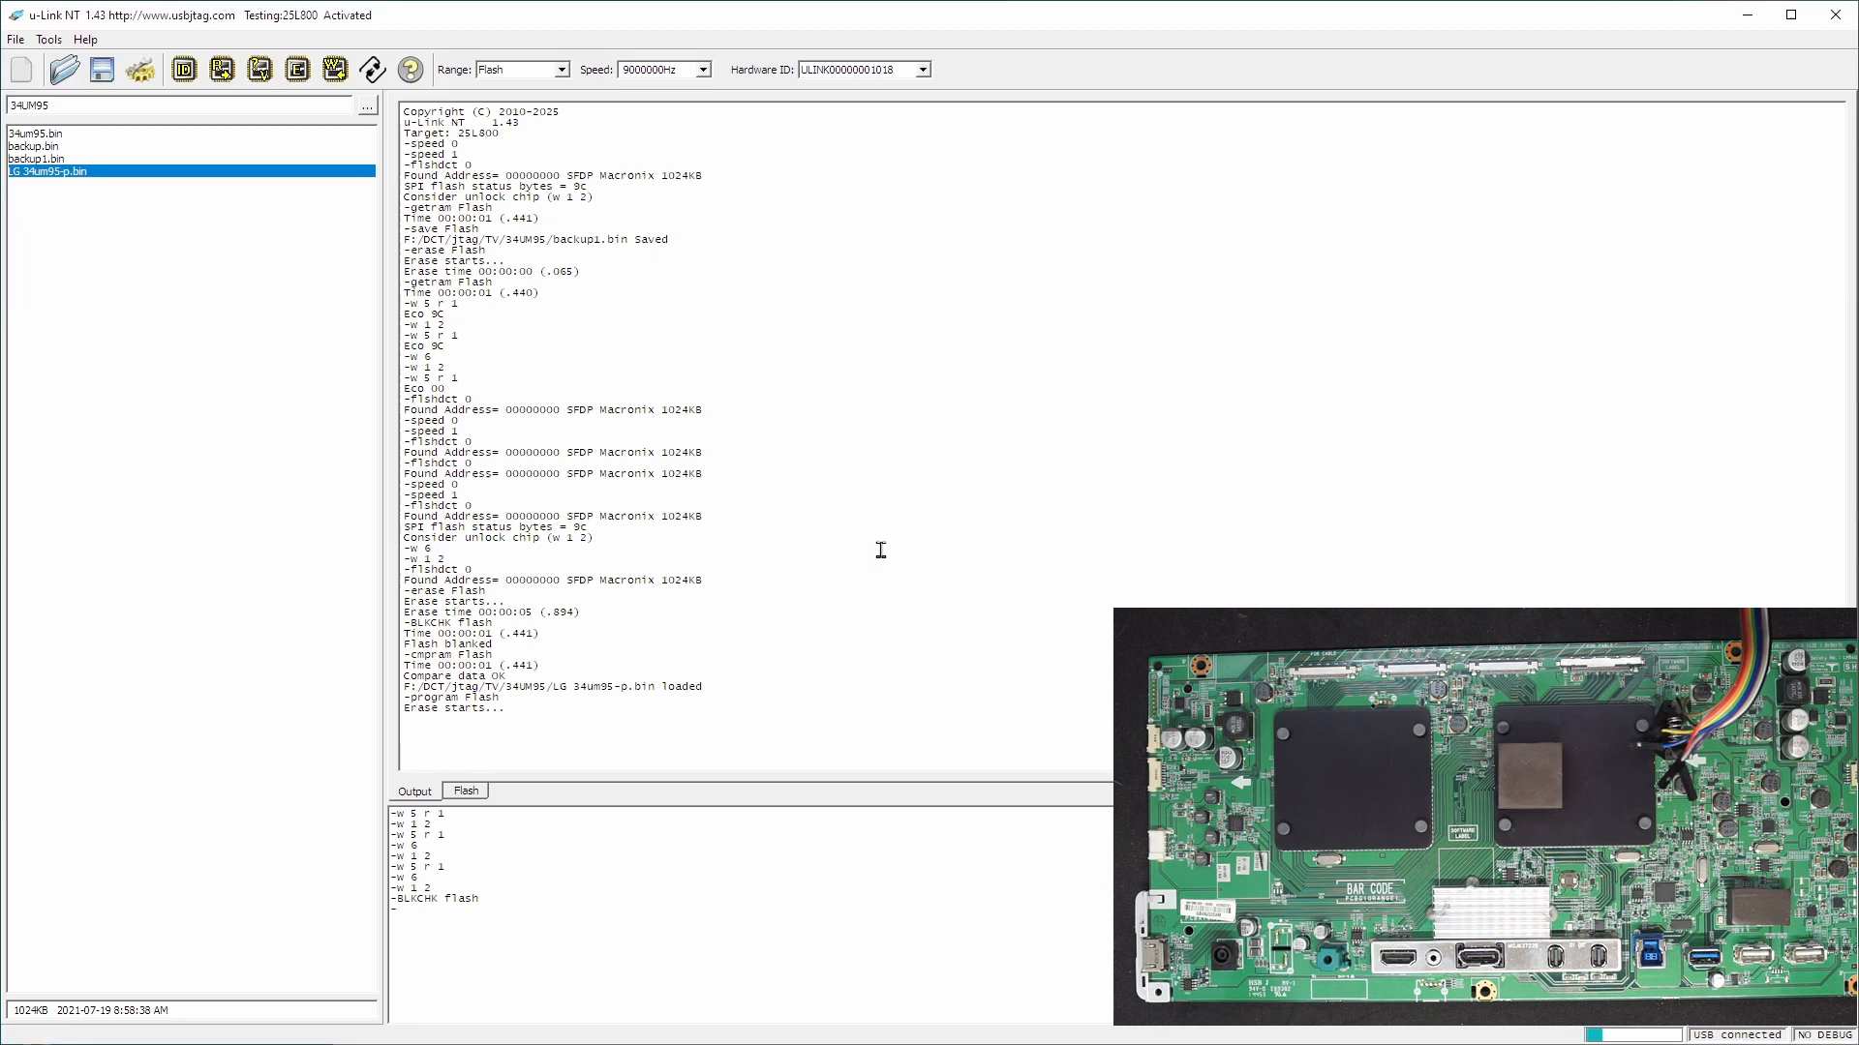
mouse_move(586, 395)
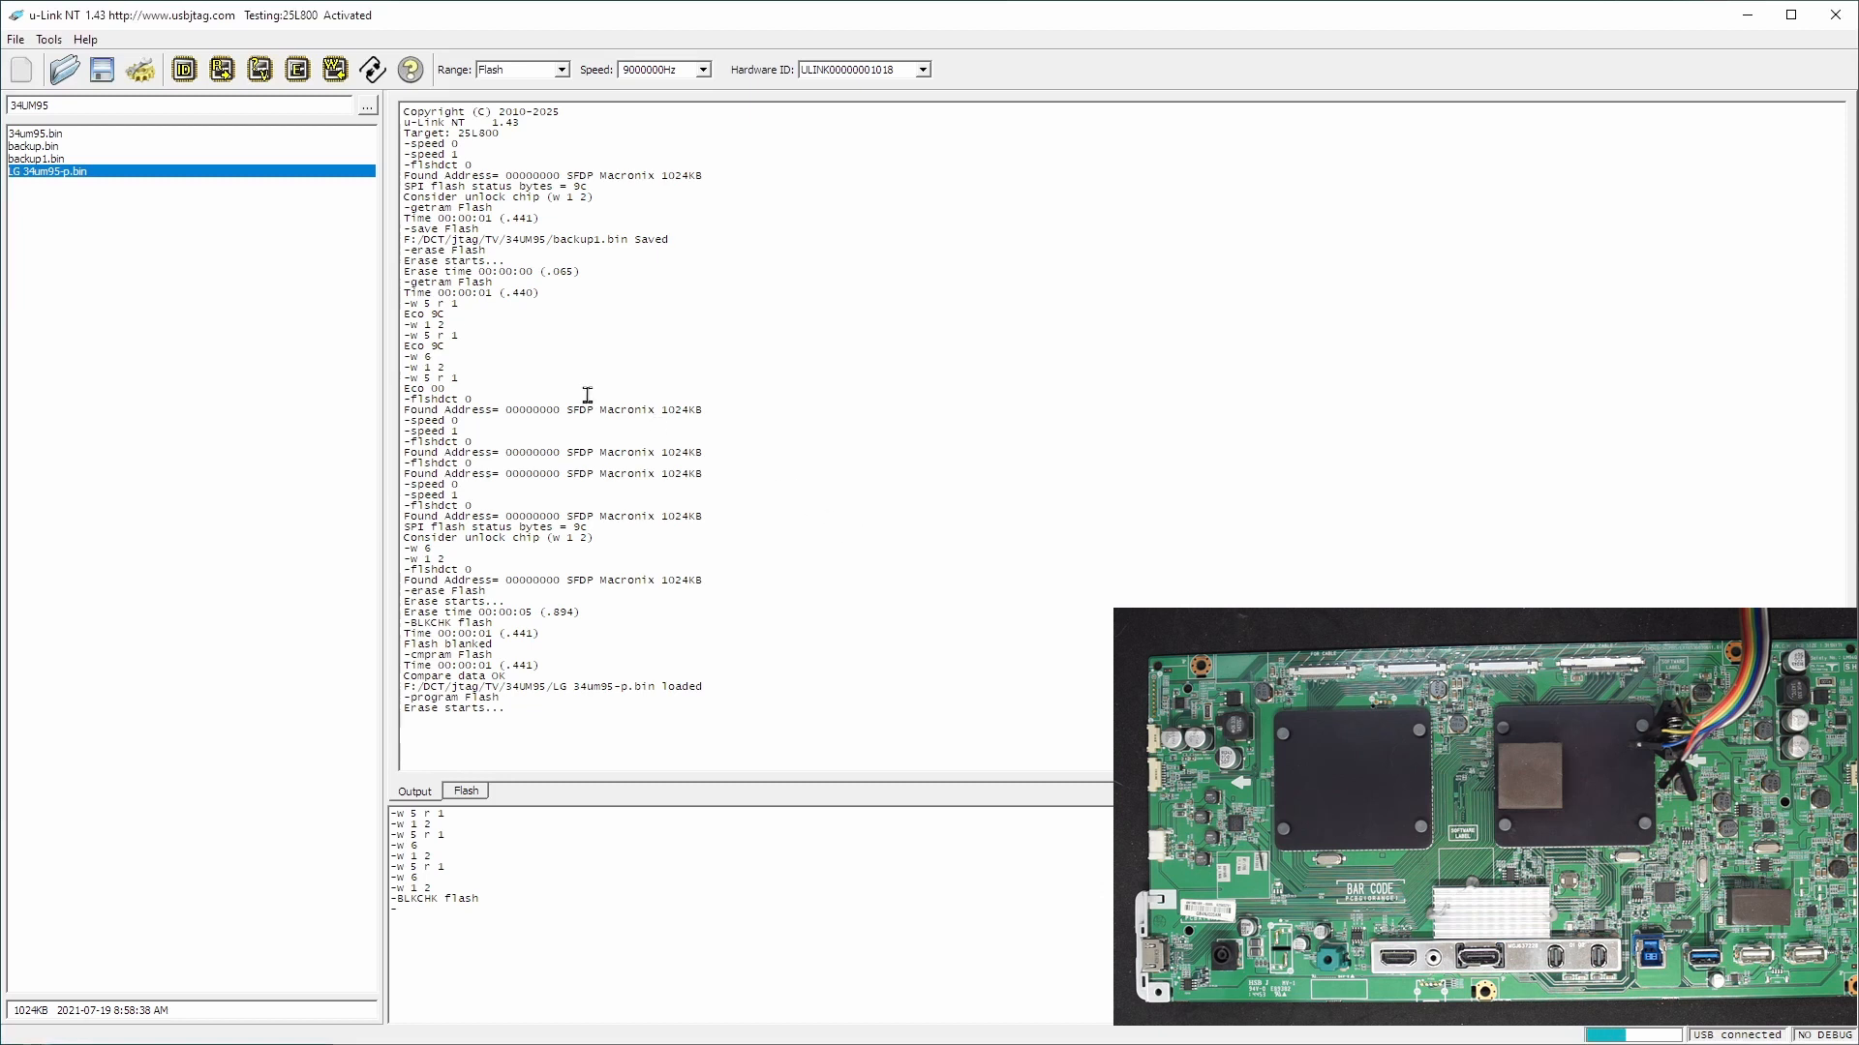
mouse_move(507, 303)
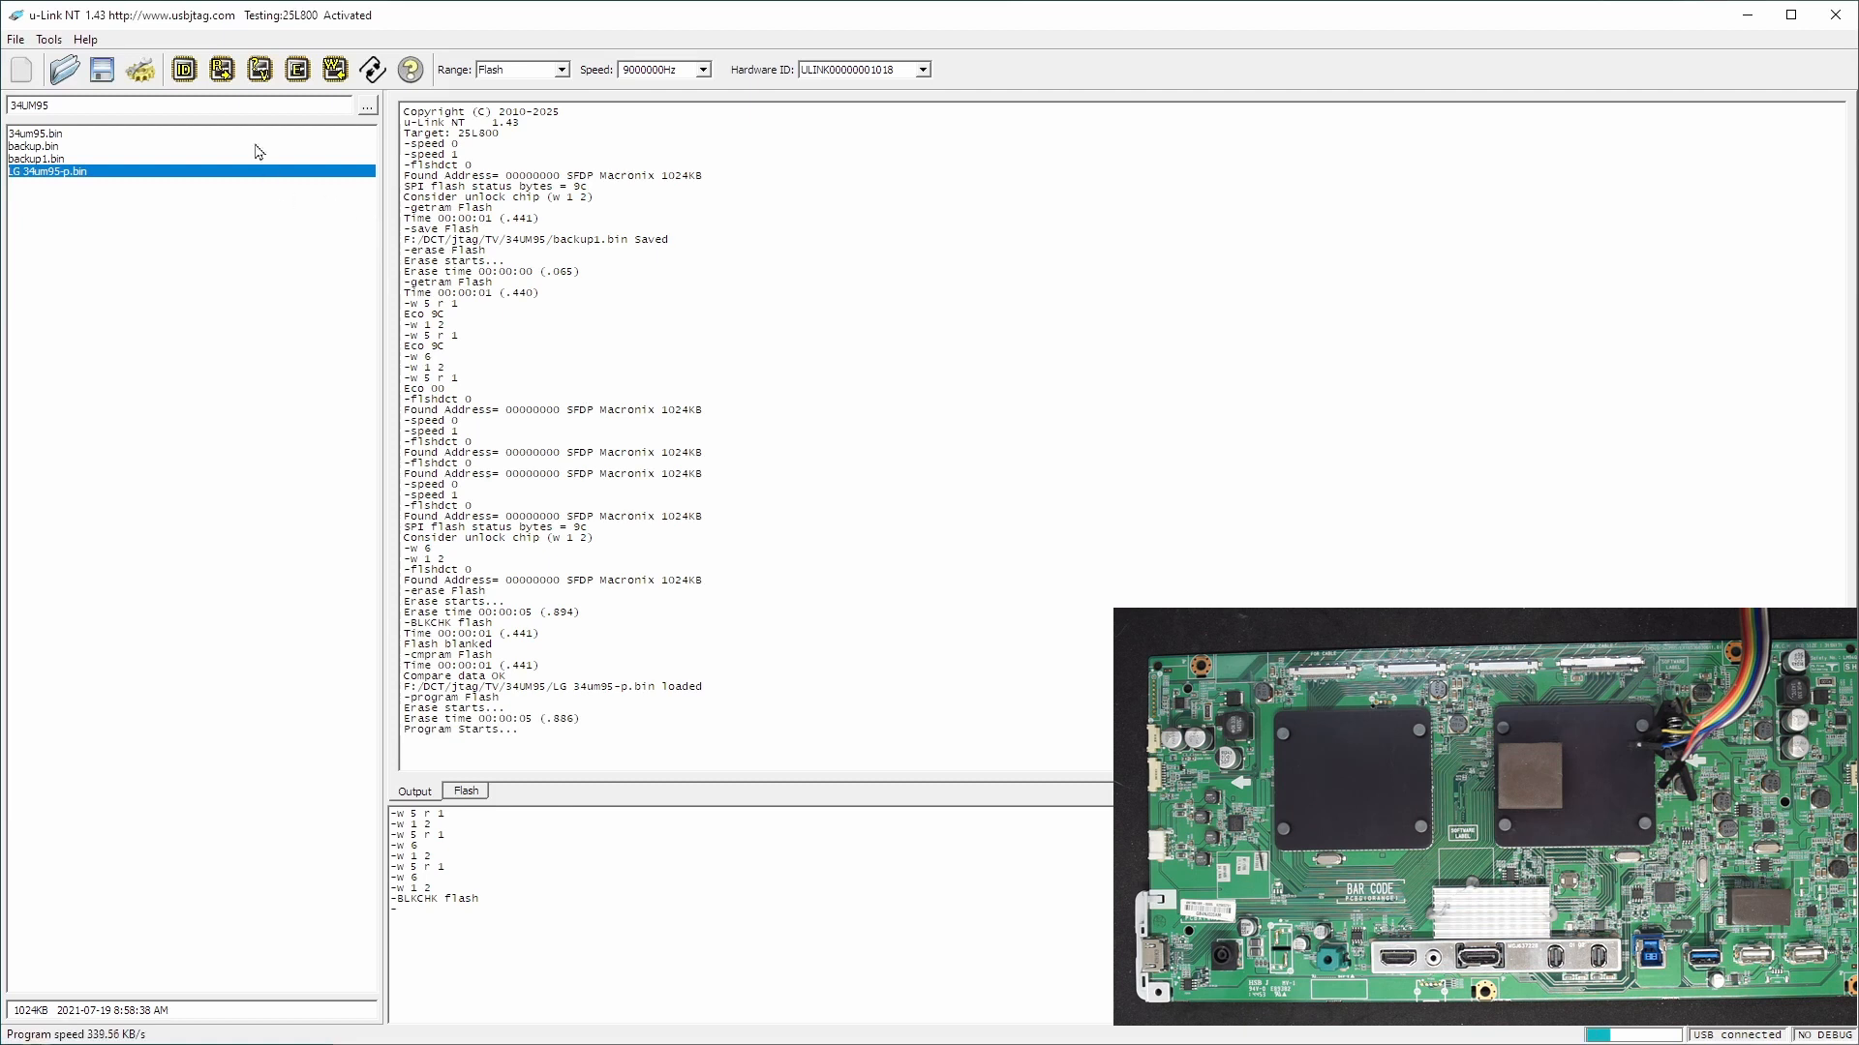
mouse_move(258, 69)
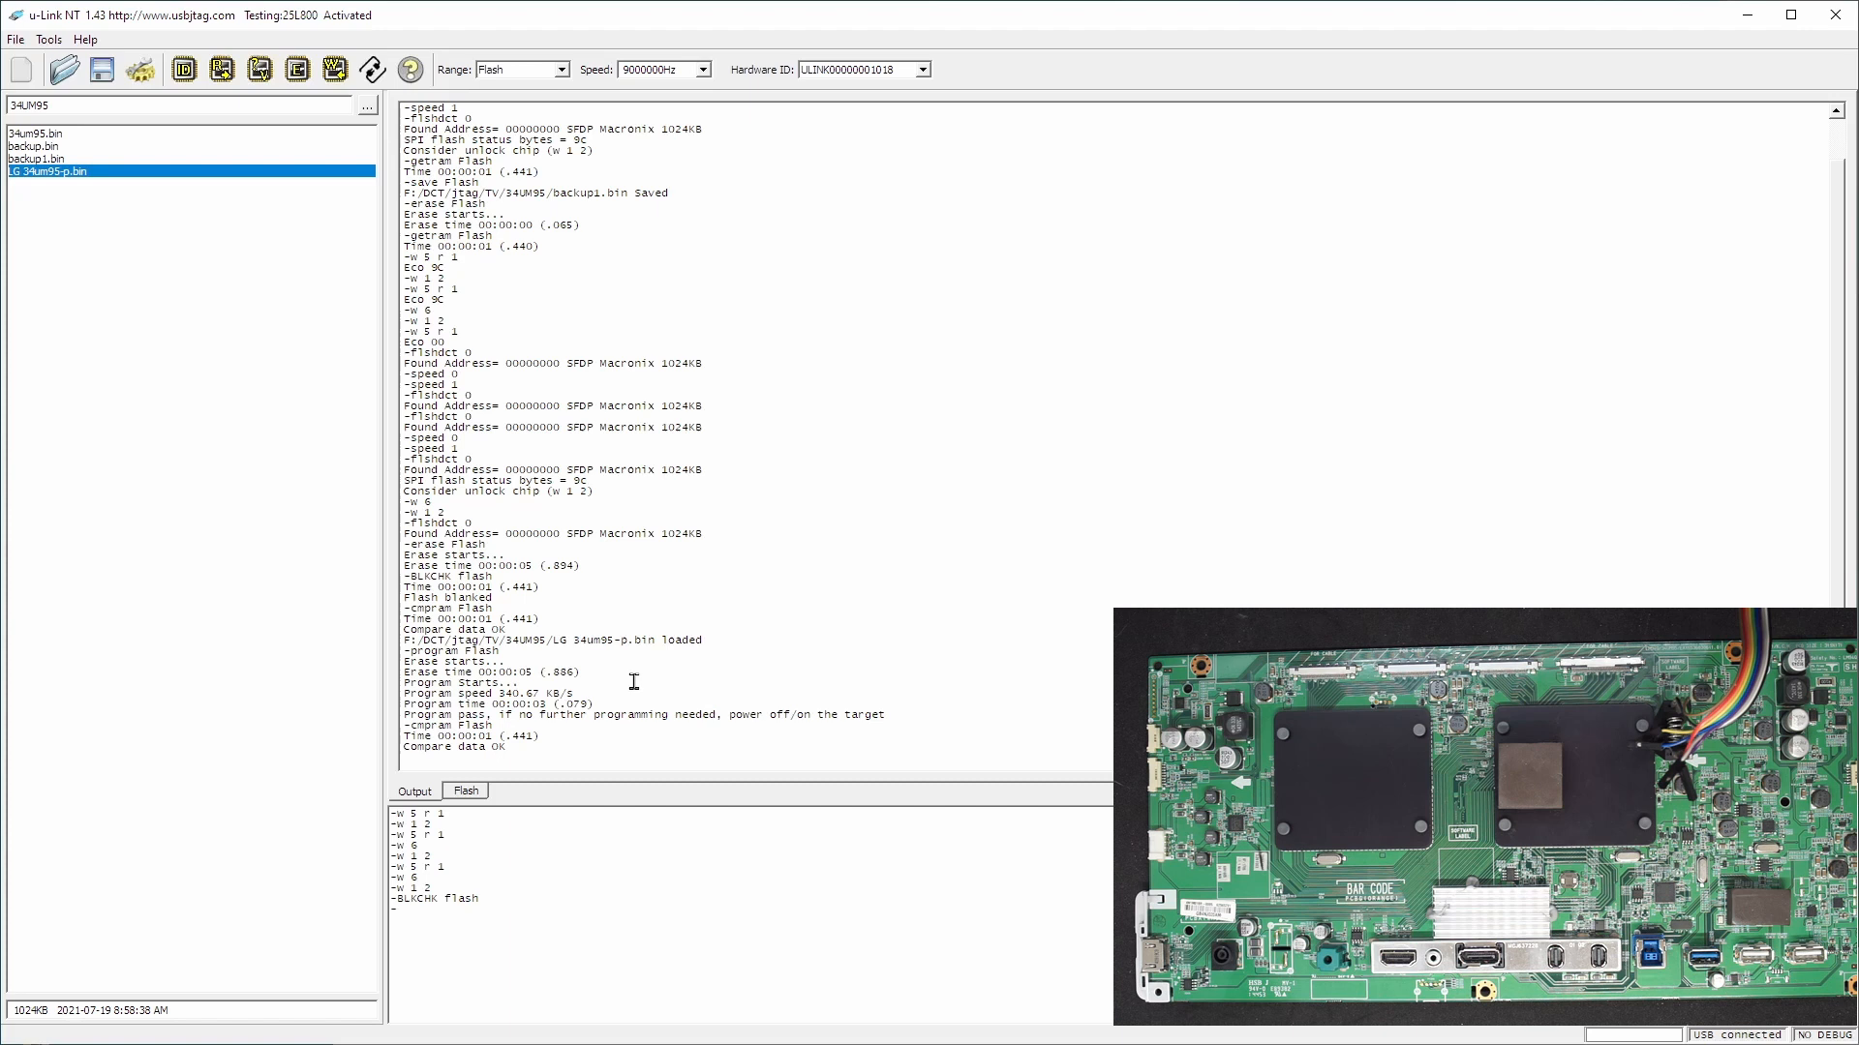
mouse_move(496, 854)
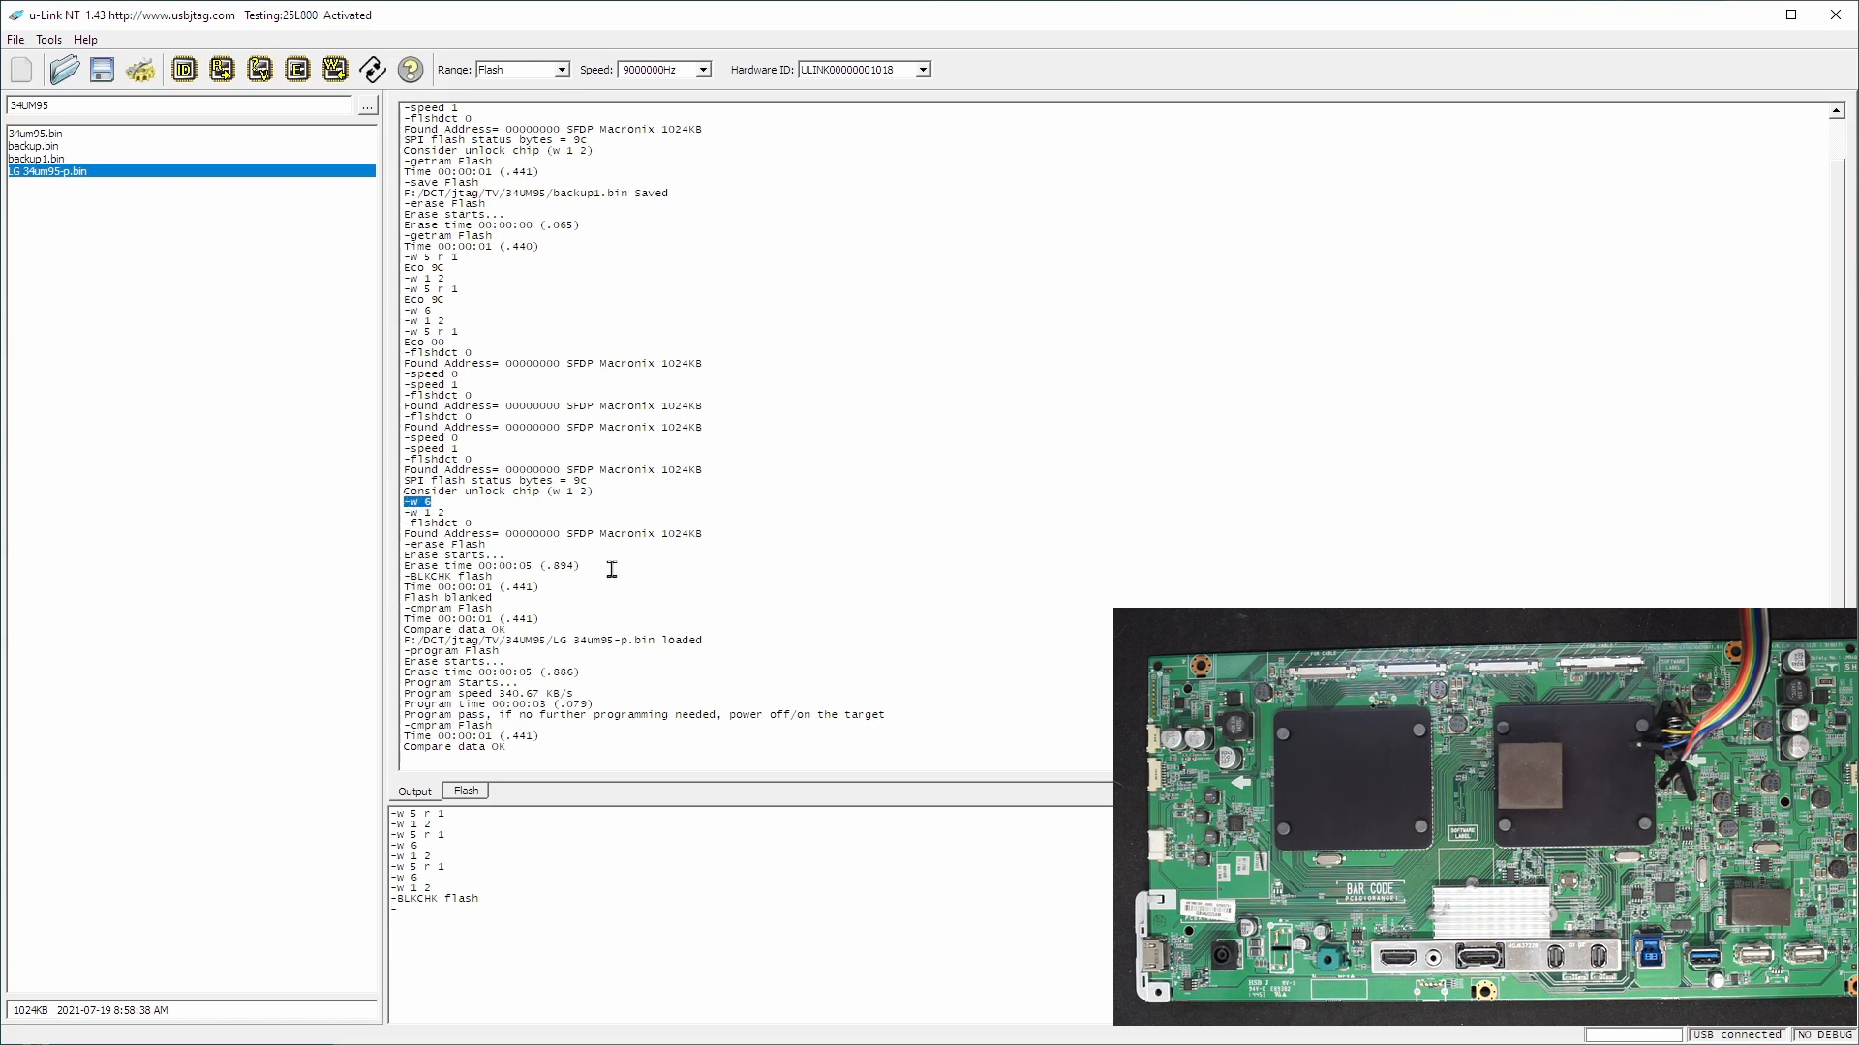
mouse_move(608, 647)
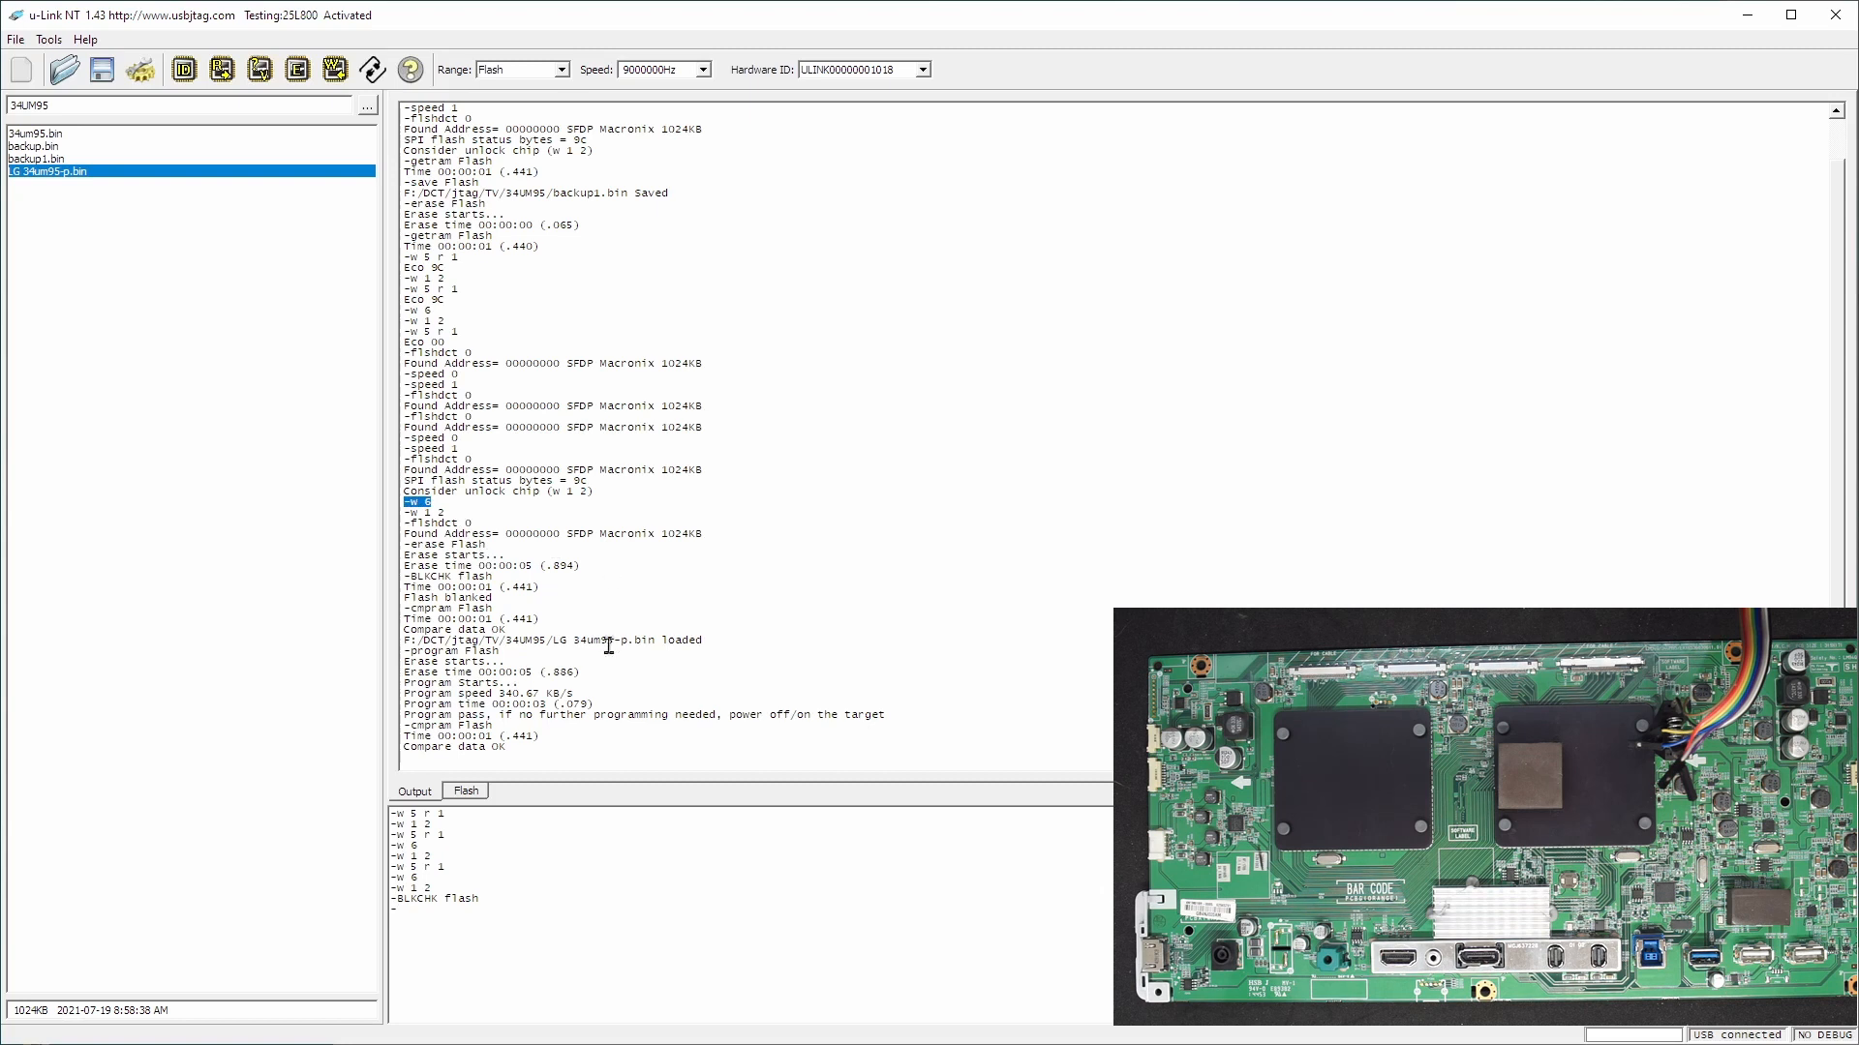